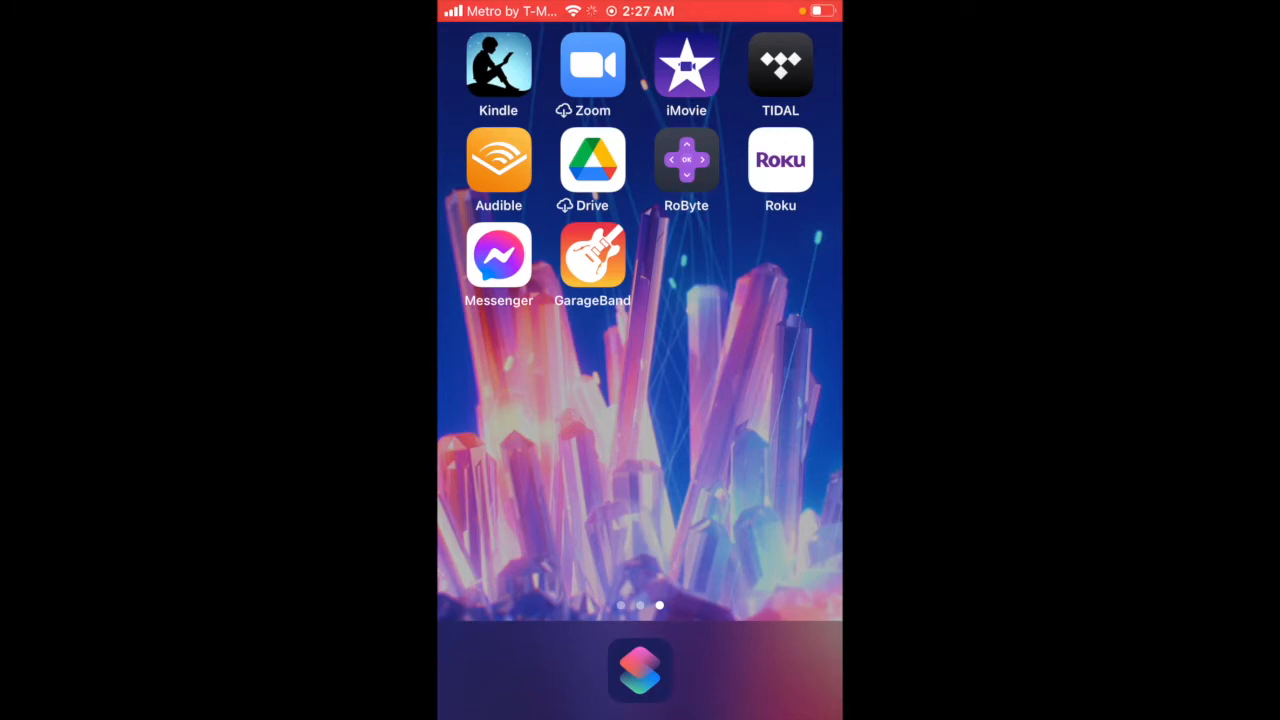
# Swipe to the App Library and launch Voice Memos to see All Recordings.
pyautogui.hscroll(-3)
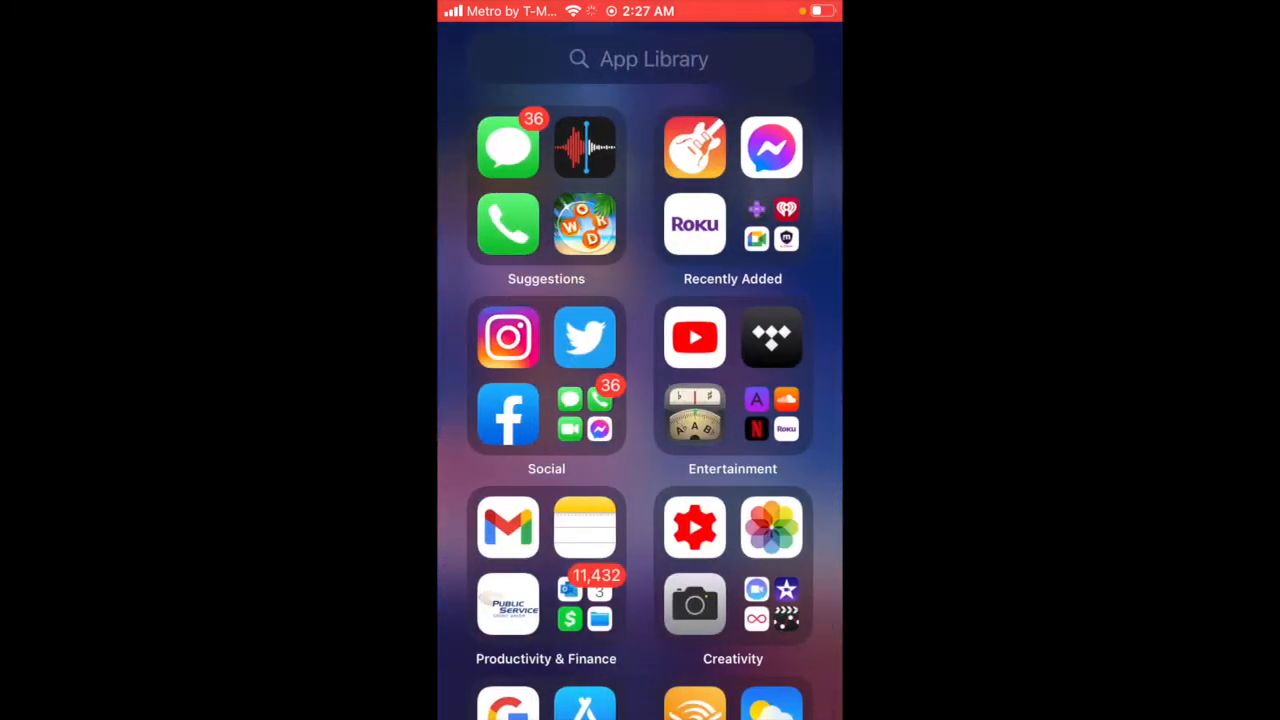
pyautogui.click(584, 147)
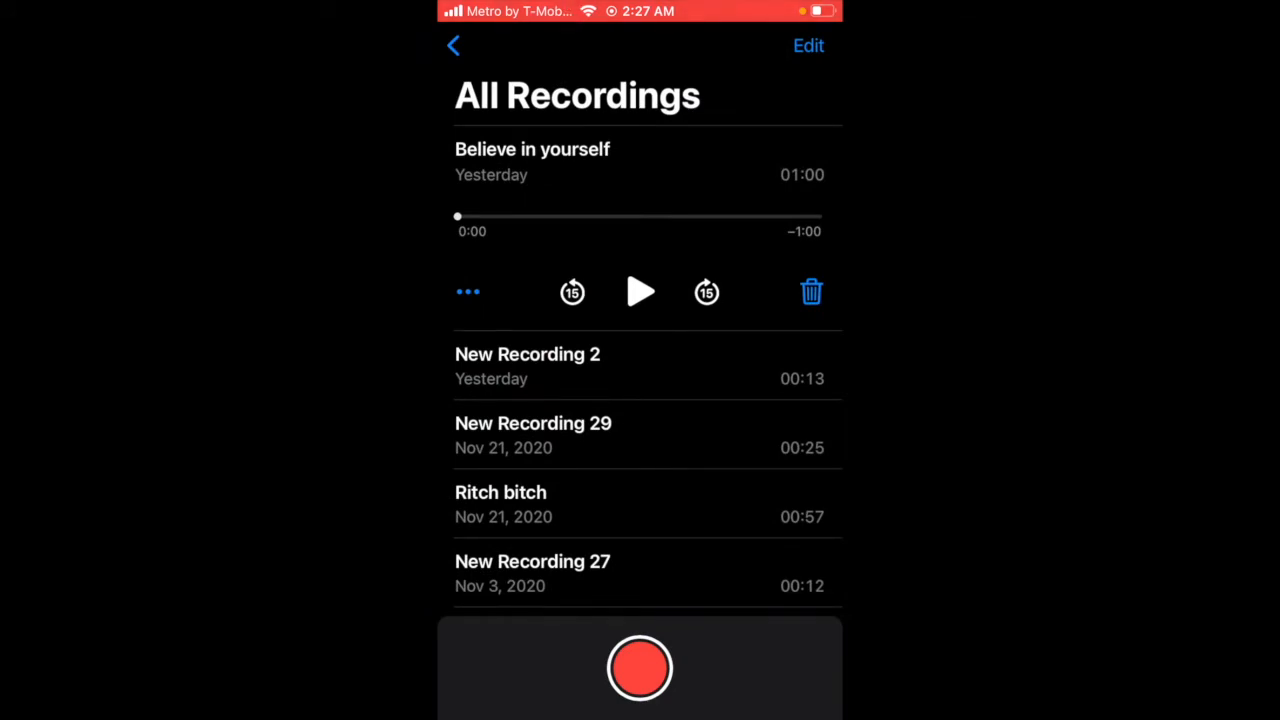
# Play the Believe in yourself recording briefly, pausing it at 0:04.
pyautogui.click(640, 292)
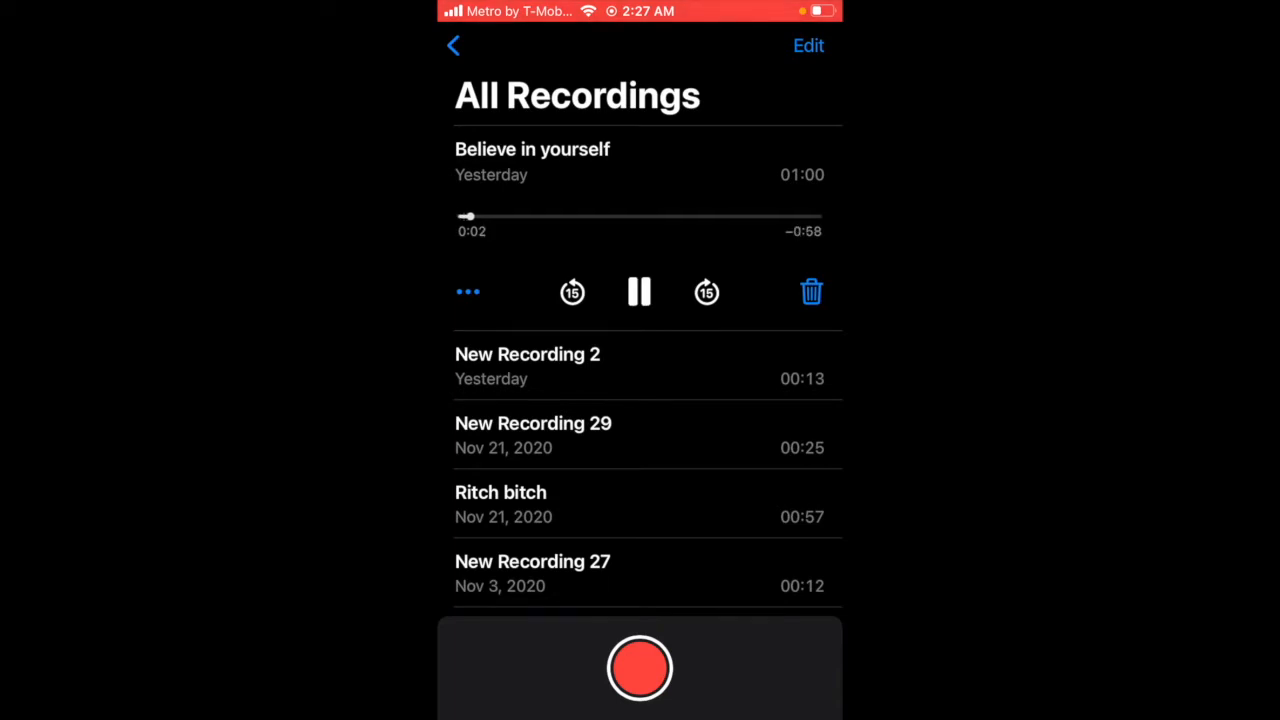
pyautogui.click(639, 292)
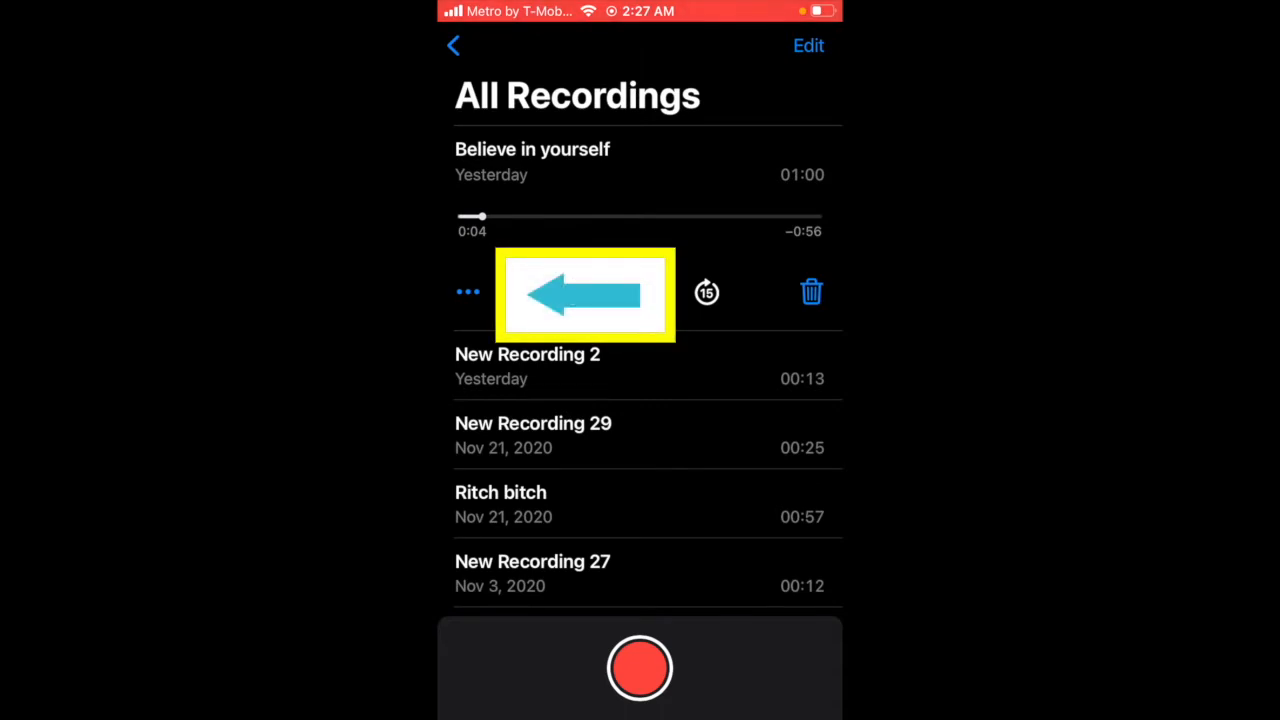
pyautogui.click(467, 291)
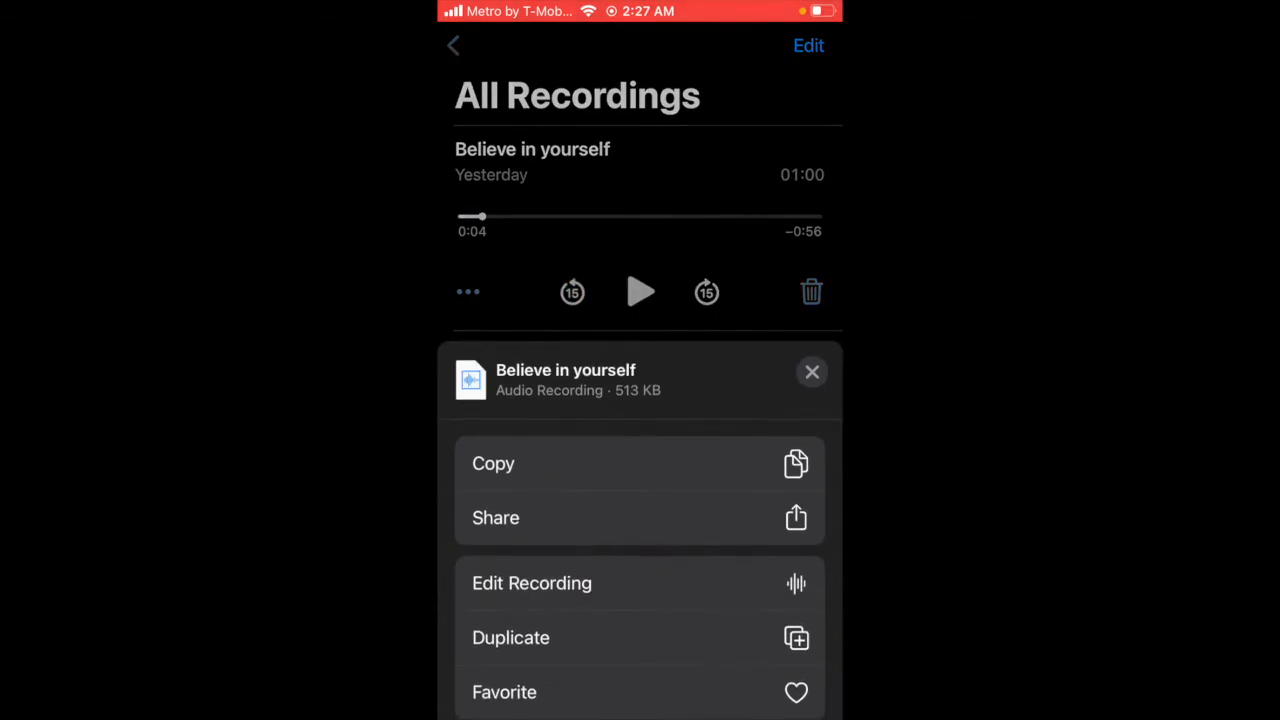
pyautogui.click(531, 583)
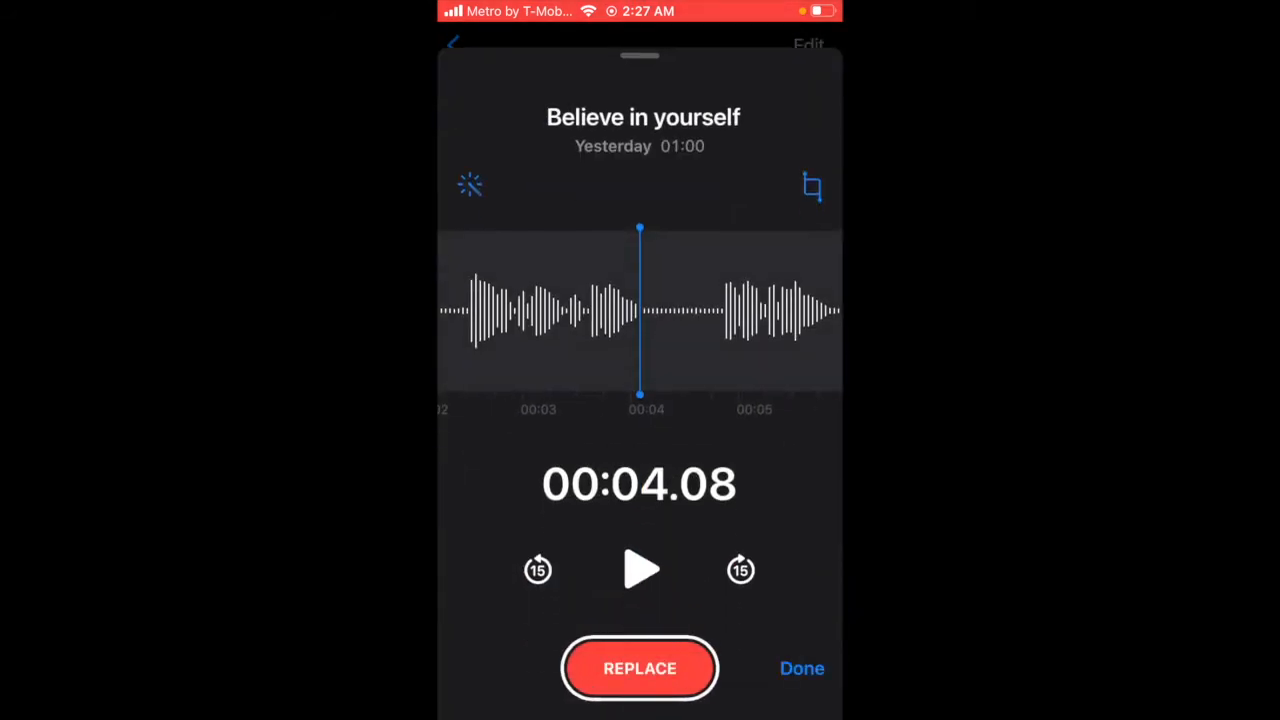
pyautogui.click(643, 117)
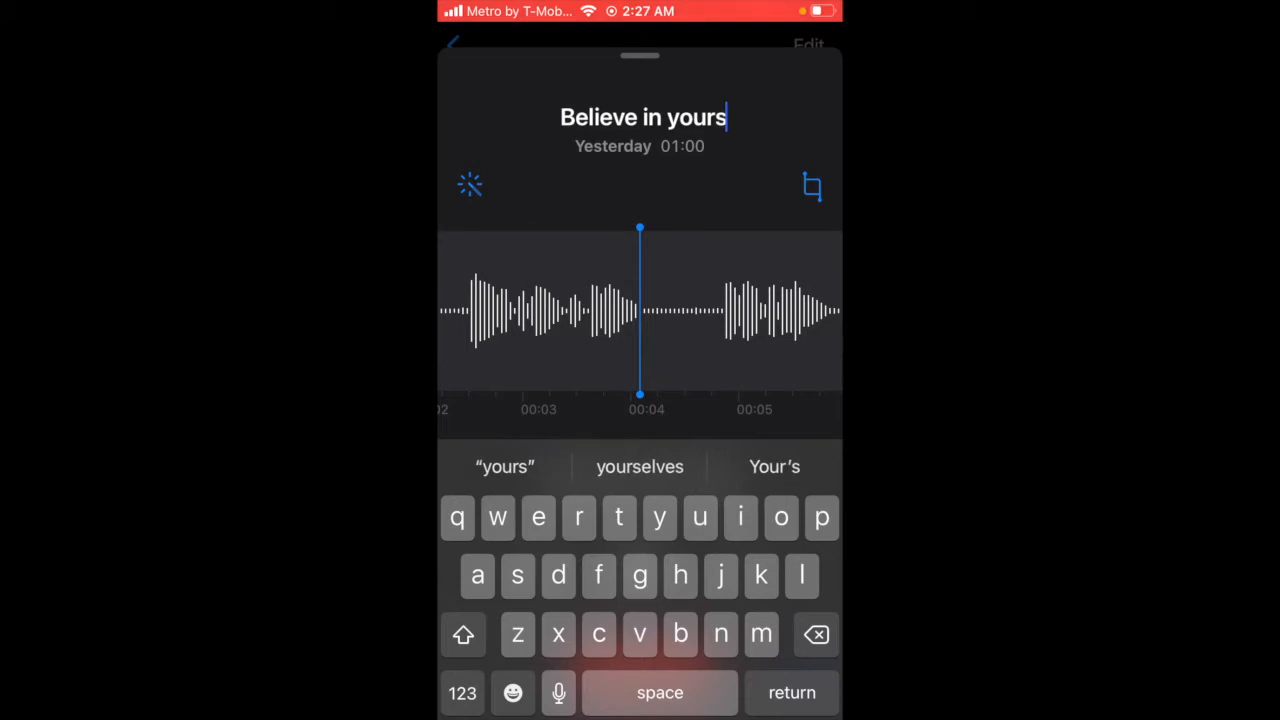
pyautogui.write('elf')
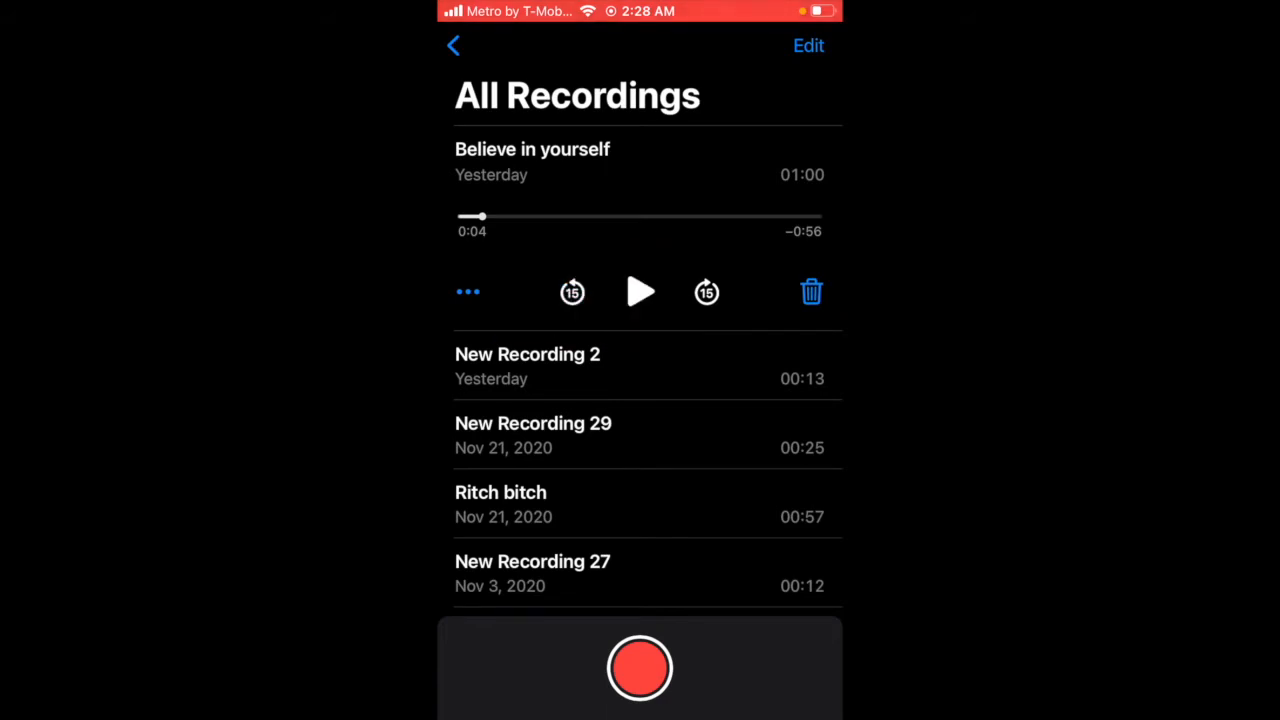
# Share the Believe in yourself memo via the share sheet to iMovie.
pyautogui.click(467, 291)
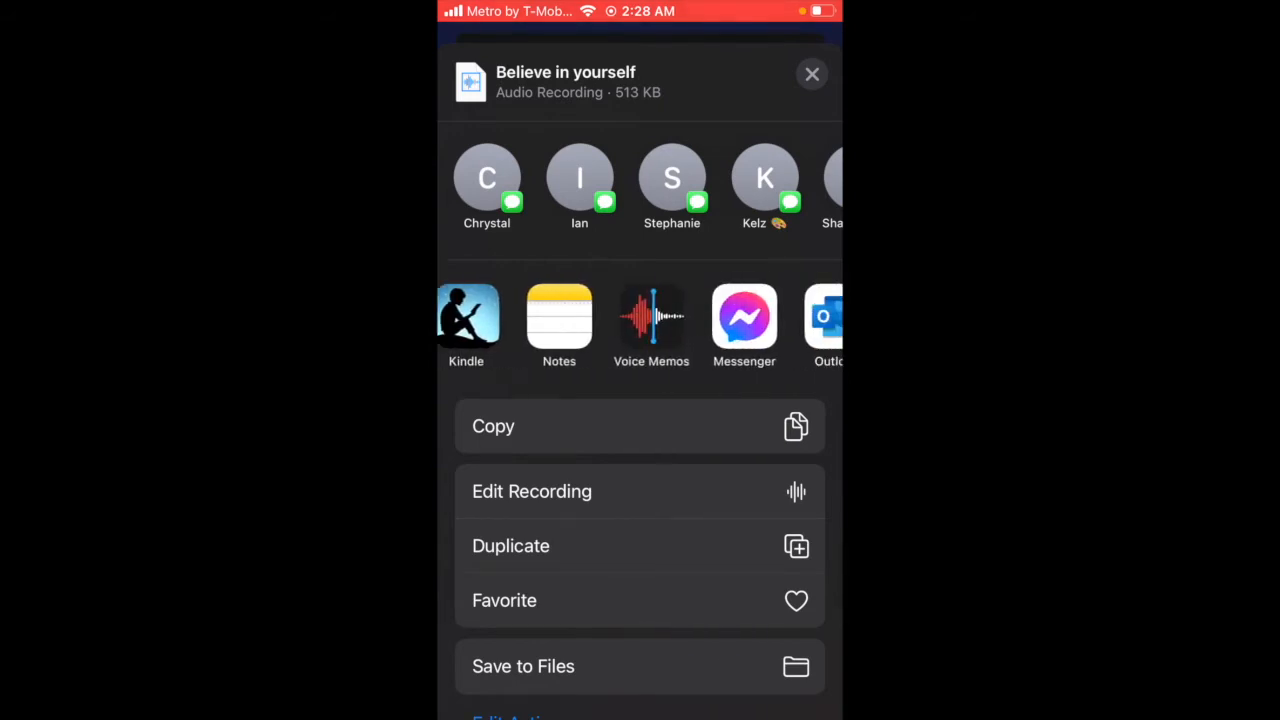
pyautogui.hscroll(-3)
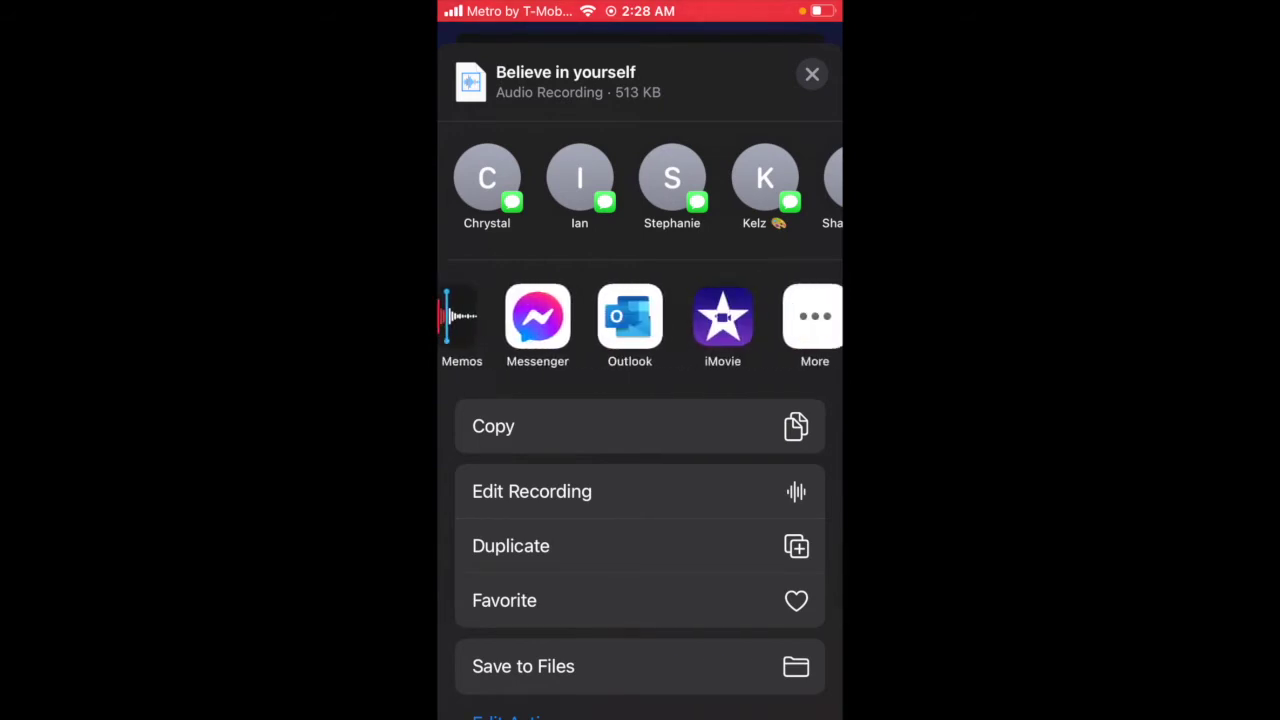
pyautogui.click(722, 317)
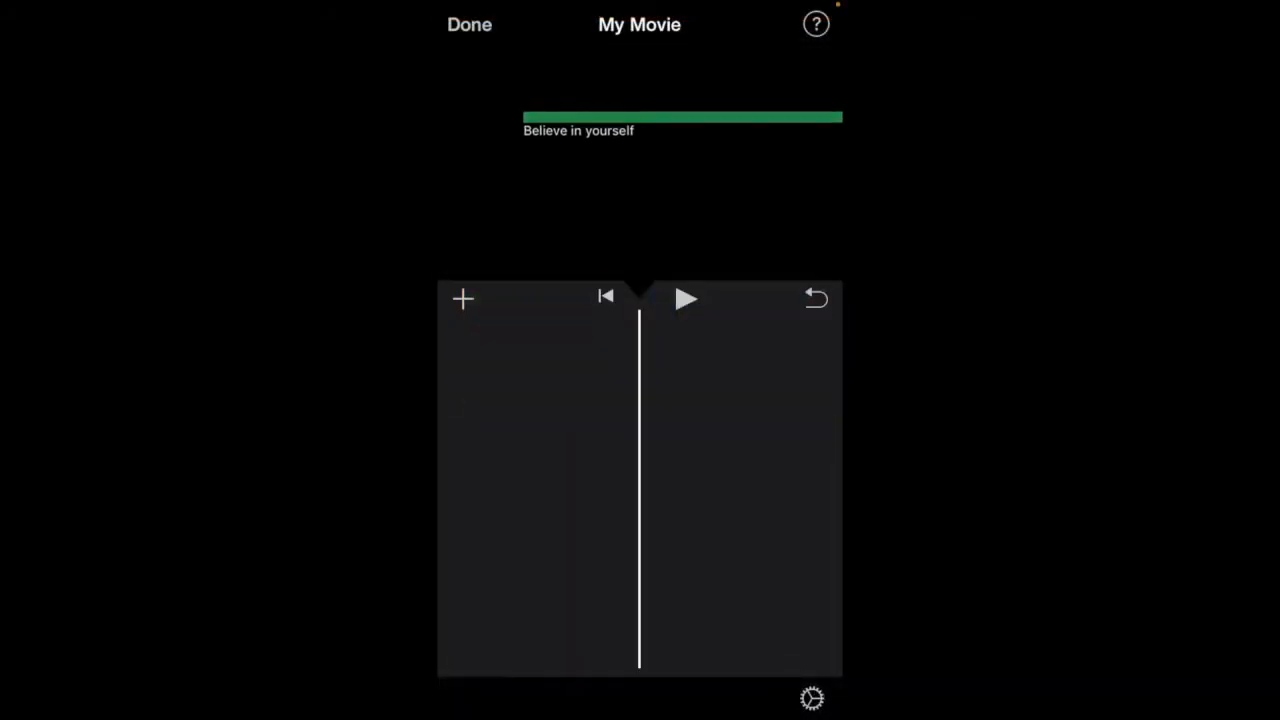
# Rewind to the voice memo's start, play it briefly, then open the media picker.
pyautogui.moveTo(683, 117); pyautogui.dragTo(740, 522)
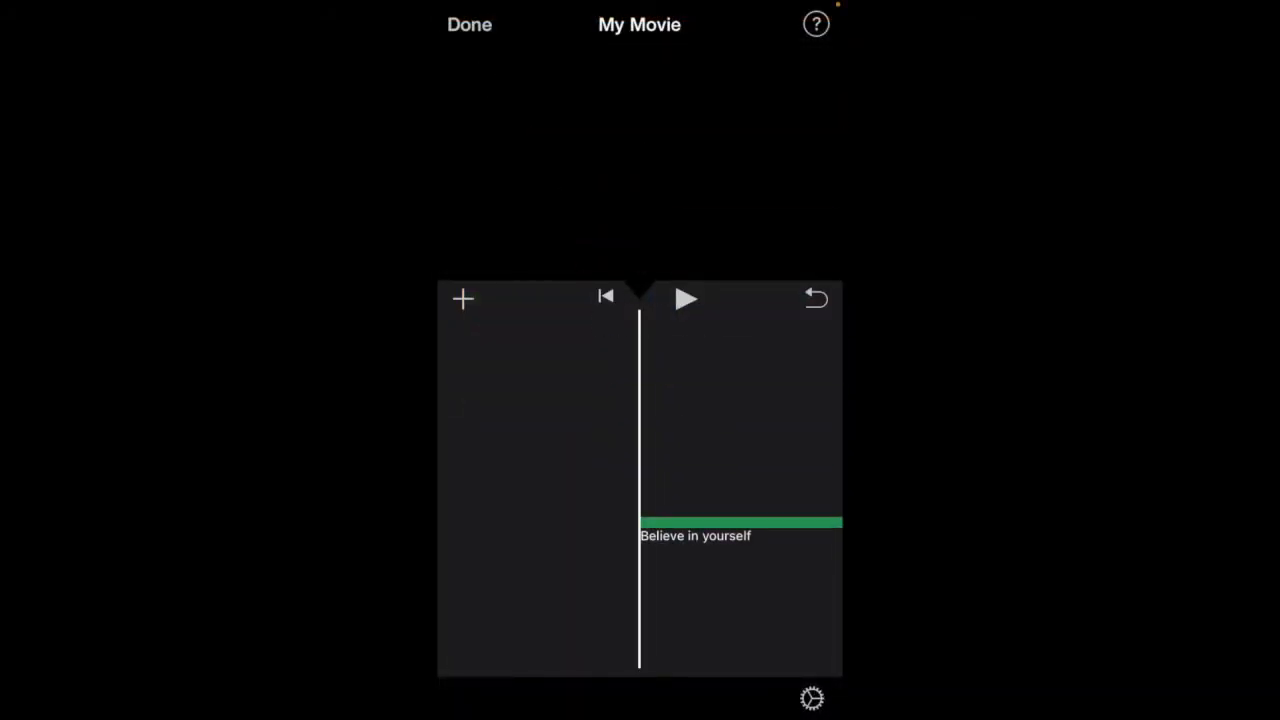
pyautogui.click(686, 299)
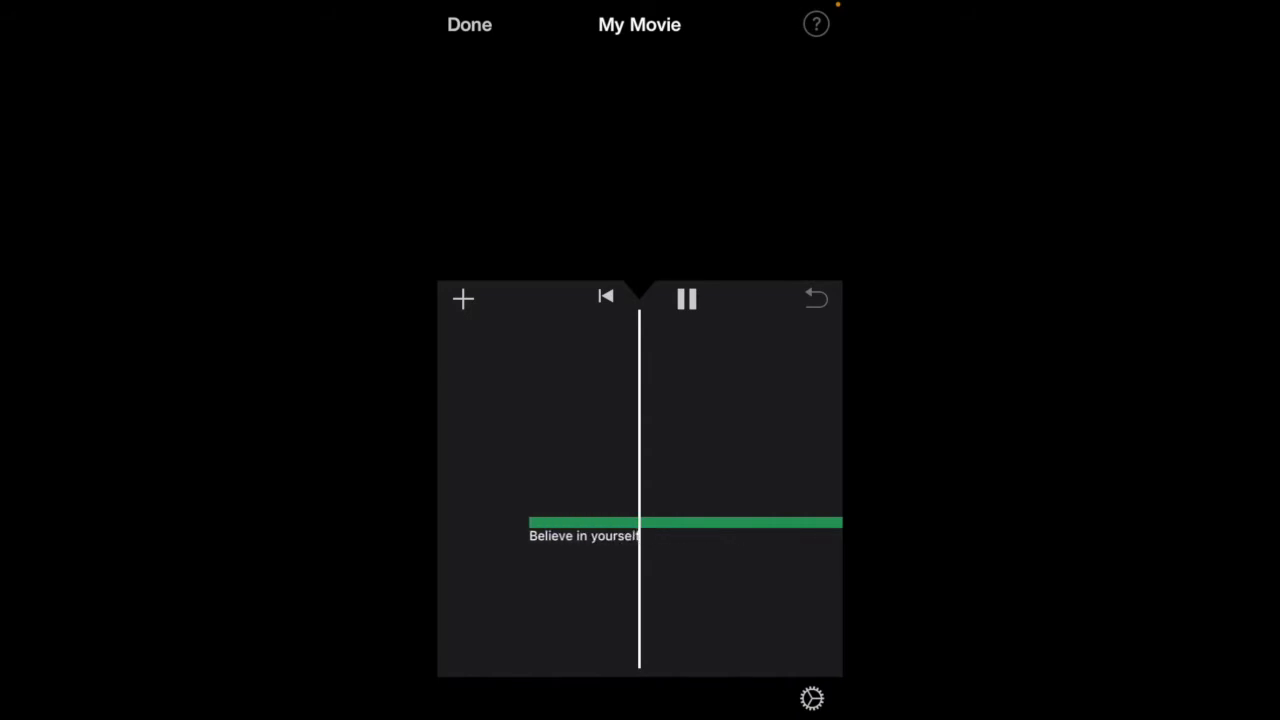
pyautogui.click(686, 299)
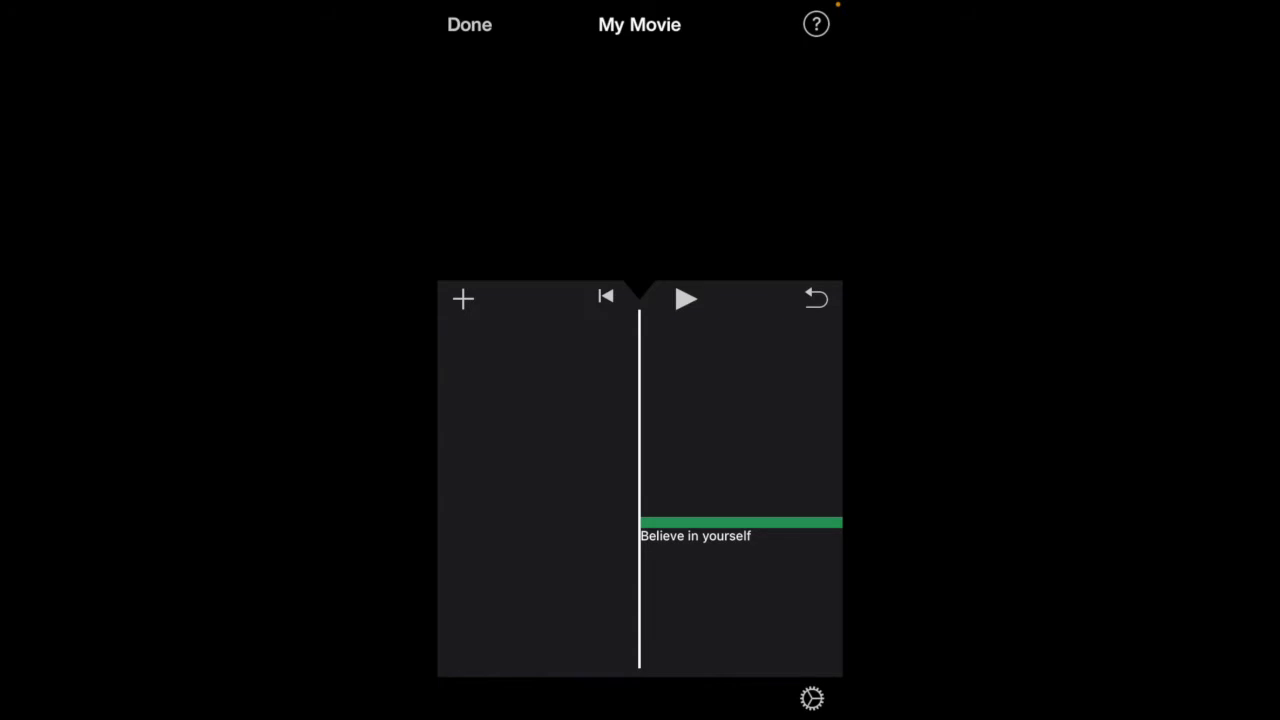
pyautogui.click(462, 298)
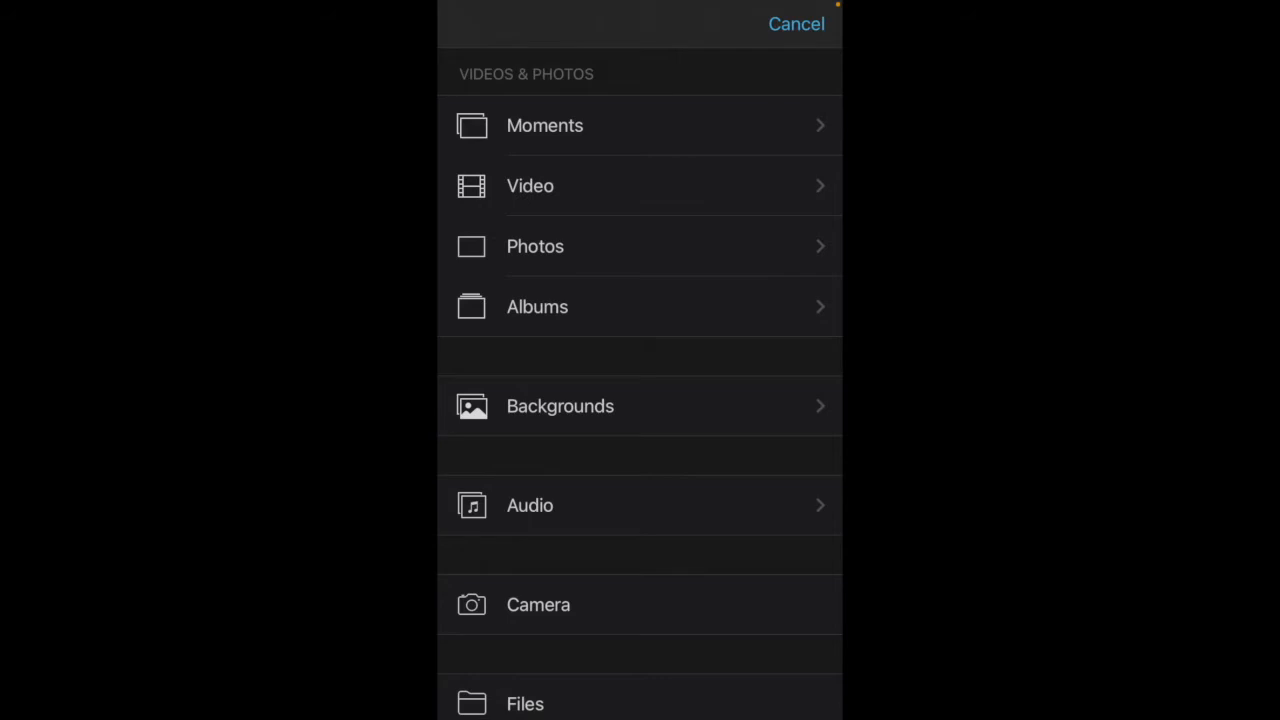
# Browse Video, open the Squaready Video album and add a 32s clip.
pyautogui.click(530, 186)
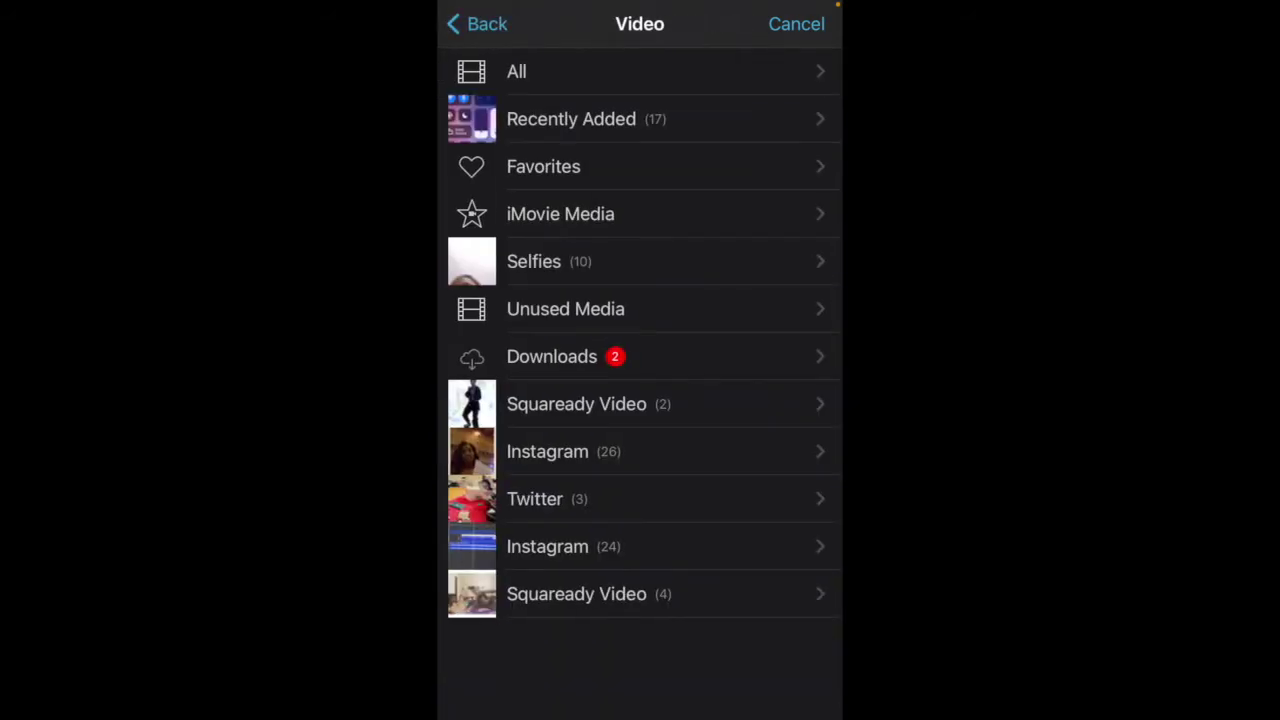
pyautogui.click(476, 24)
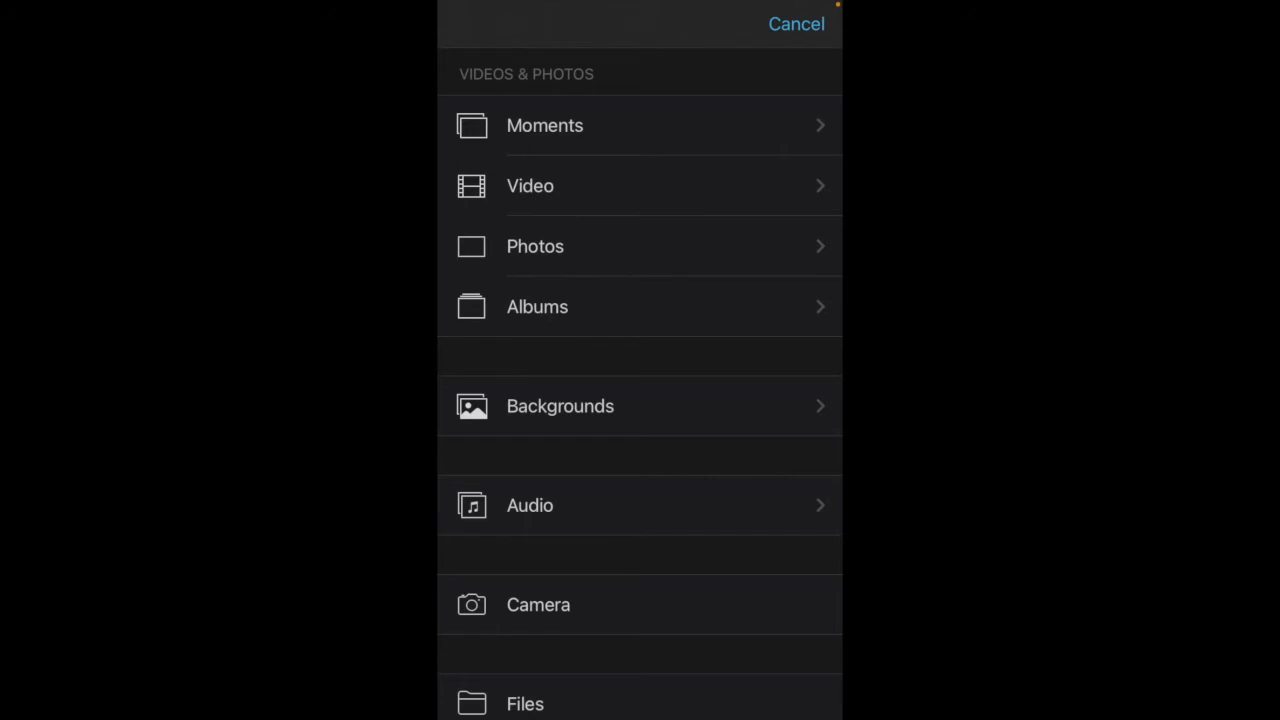
pyautogui.click(530, 186)
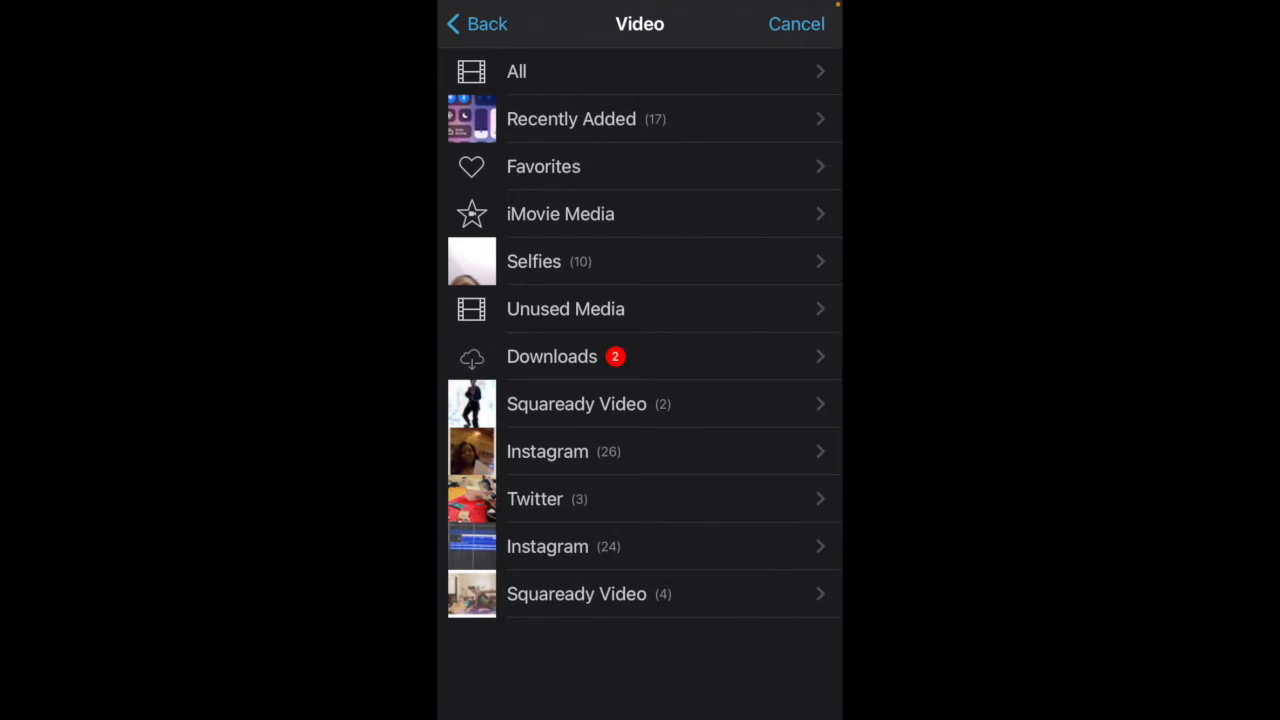
pyautogui.click(576, 404)
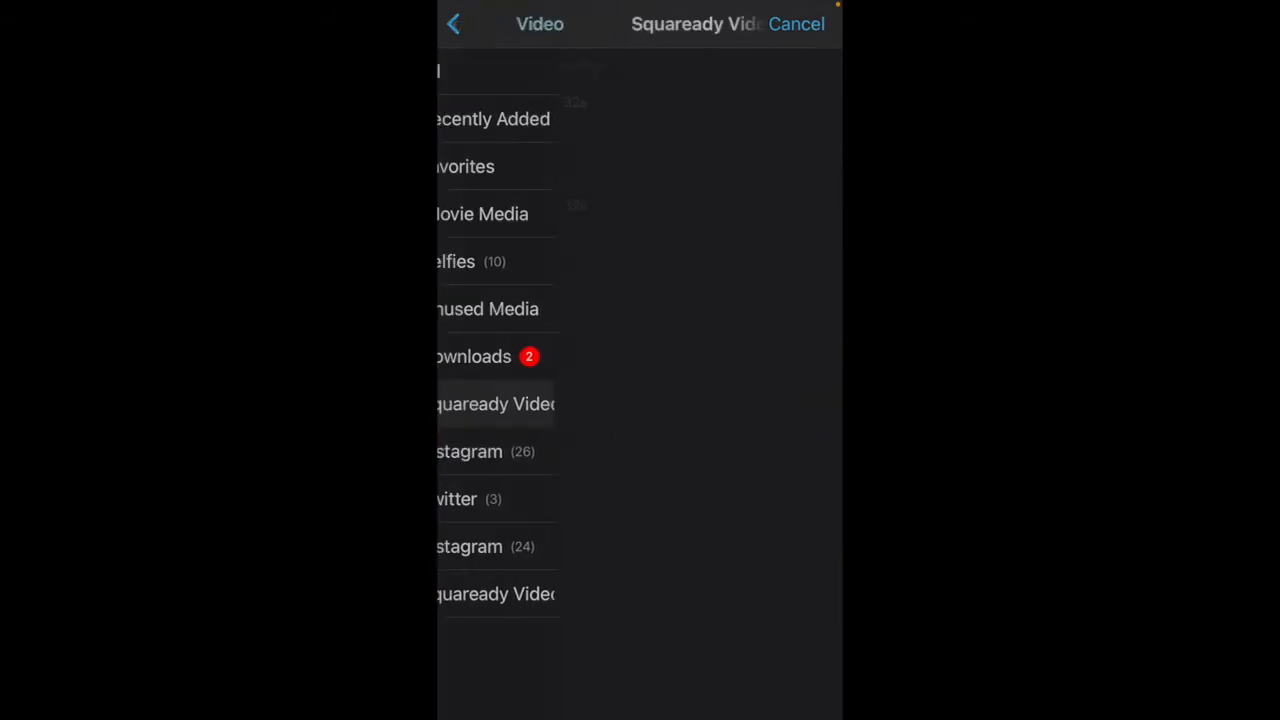
pyautogui.click(485, 404)
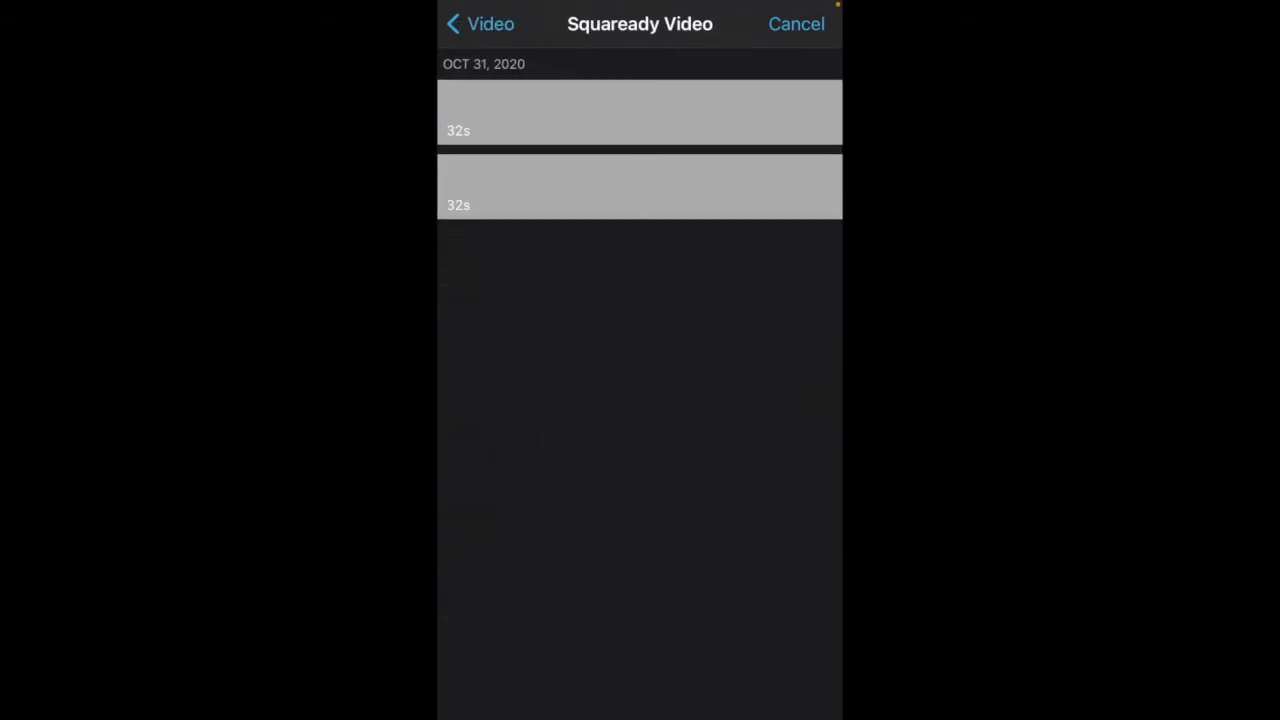
pyautogui.click(639, 113)
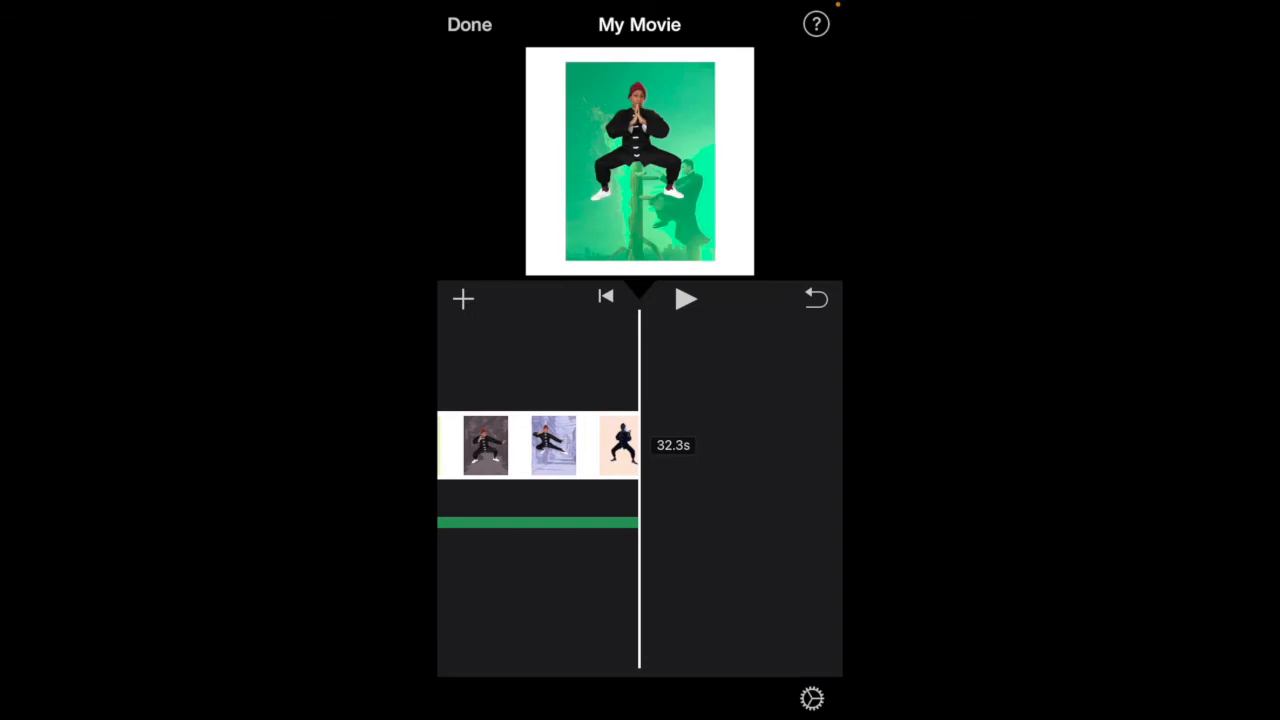
# Preview the movie, then select the martial-arts clip and duplicate it.
pyautogui.click(552, 447)
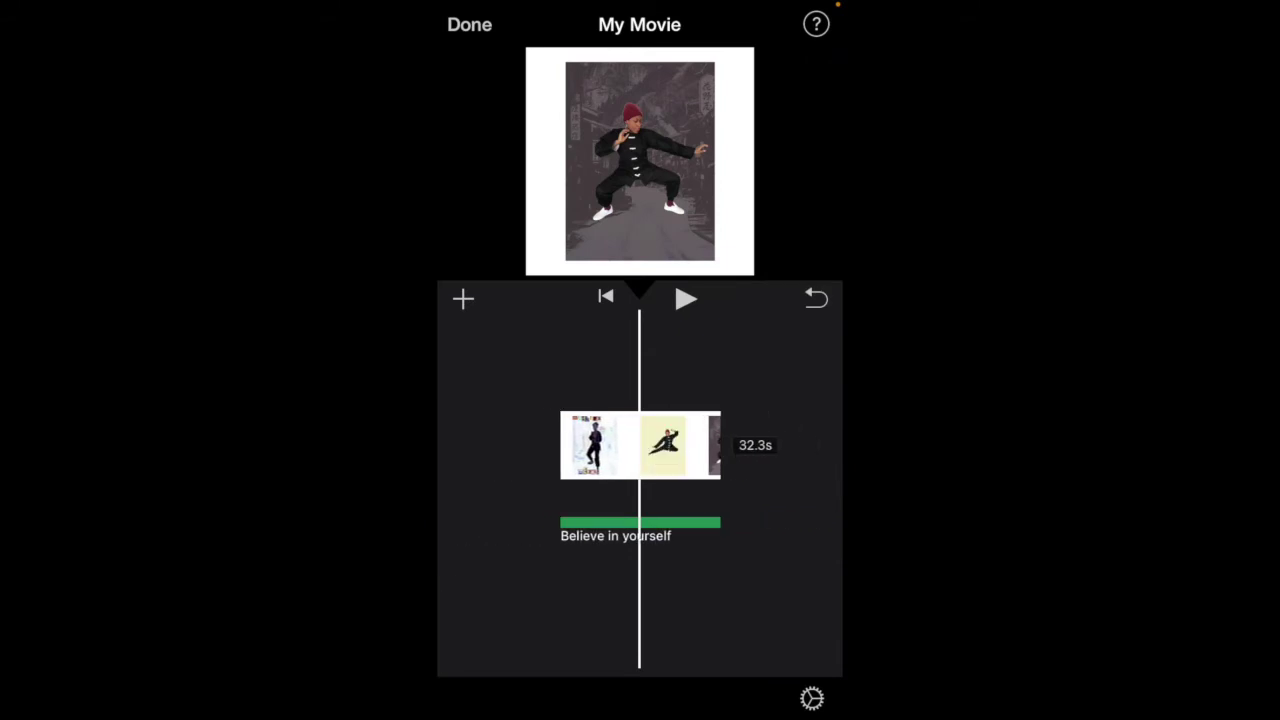
pyautogui.click(640, 445)
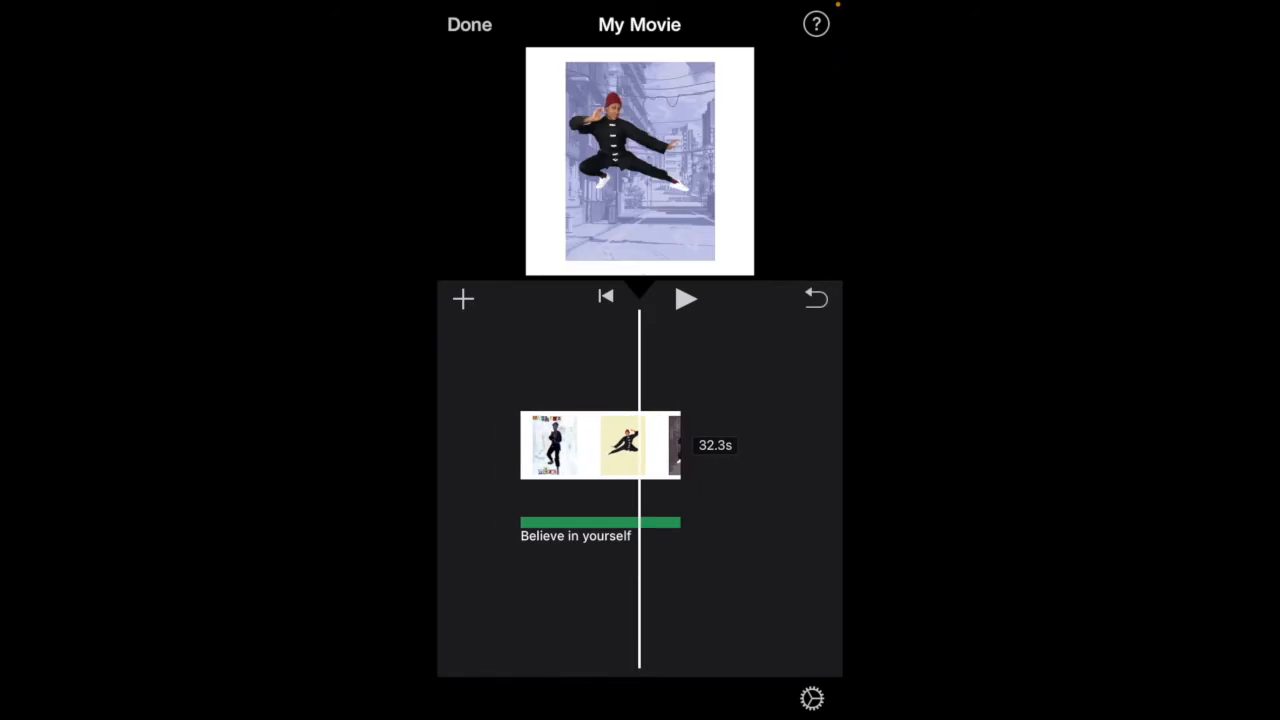
pyautogui.click(598, 445)
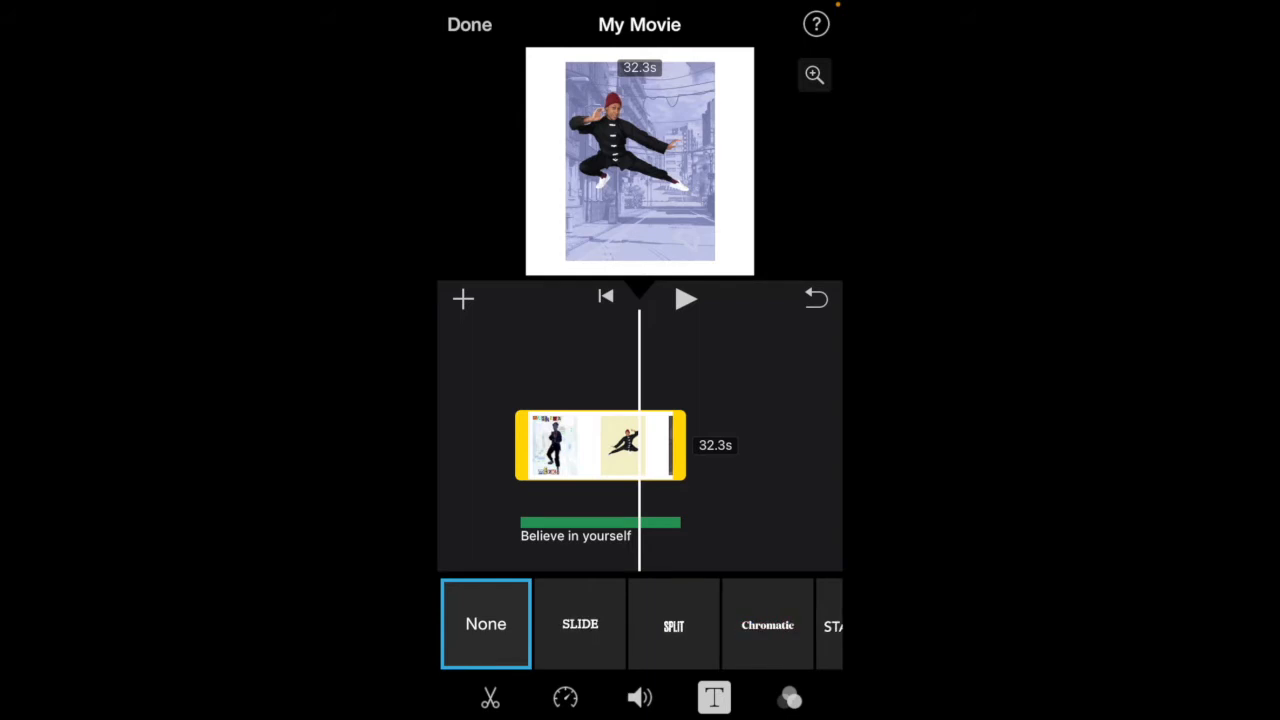
pyautogui.click(563, 698)
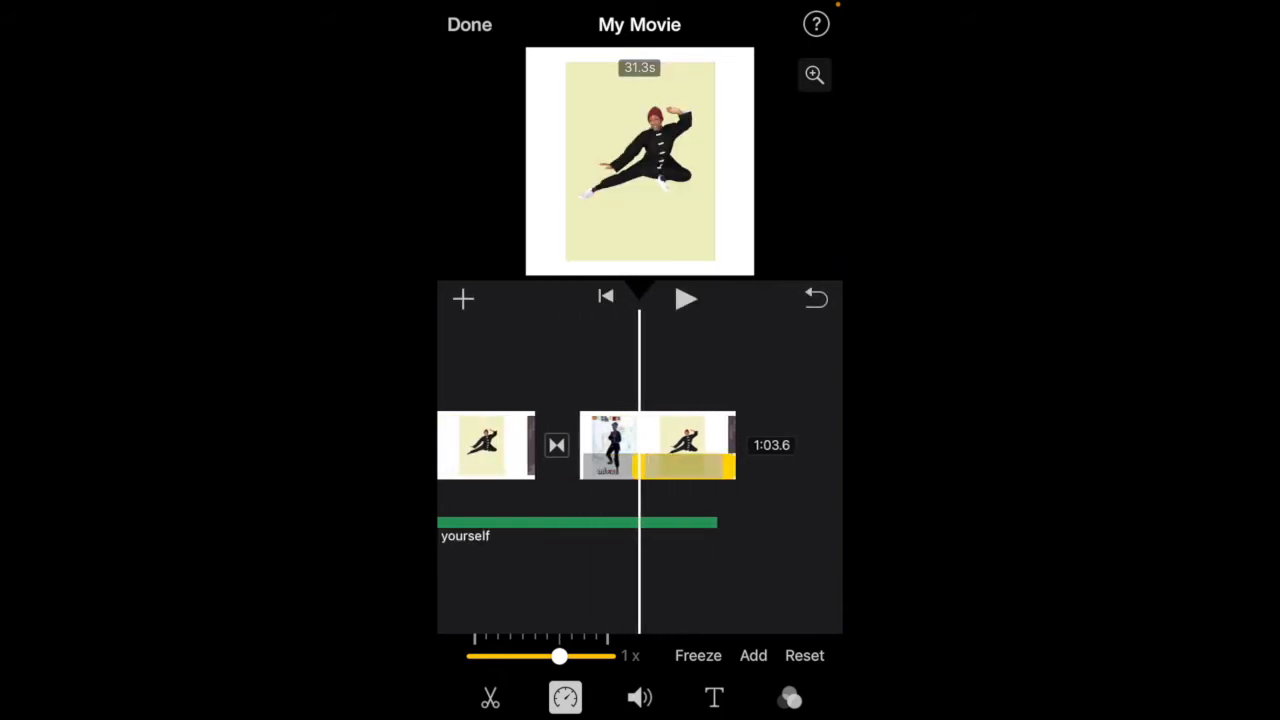
# Review the movie, then mute the second video clip's volume.
pyautogui.click(655, 445)
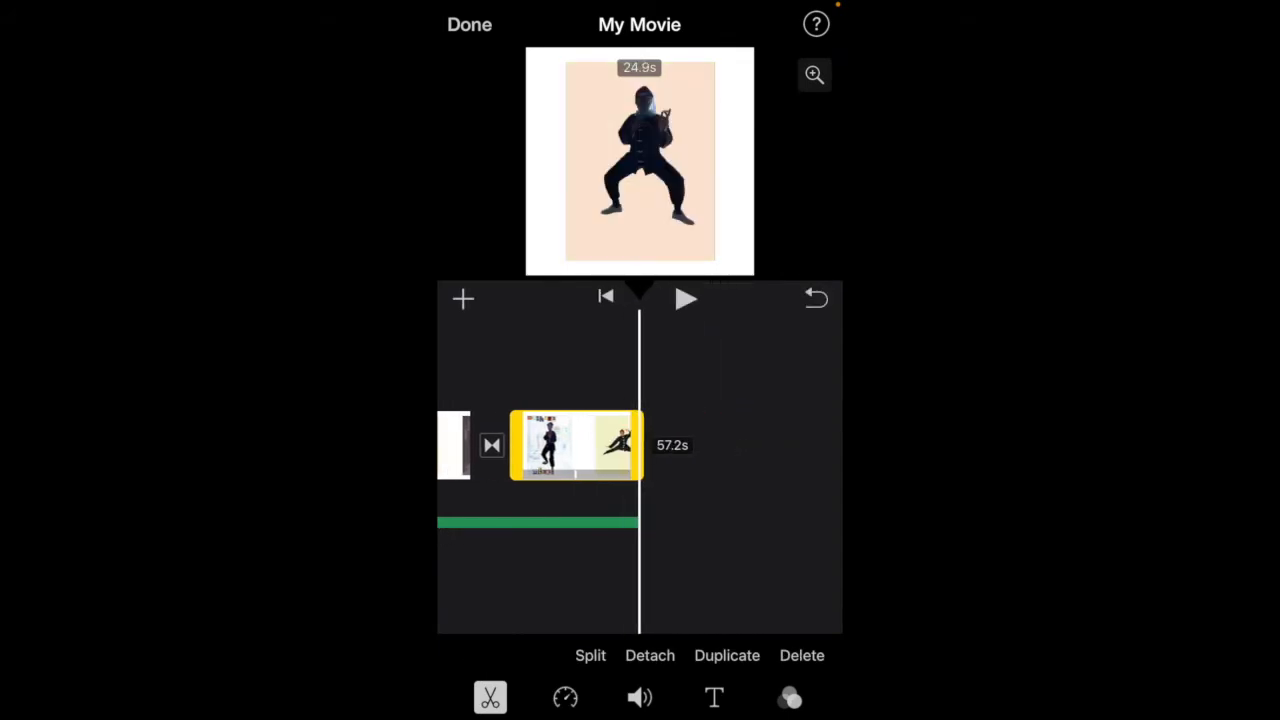
pyautogui.click(686, 298)
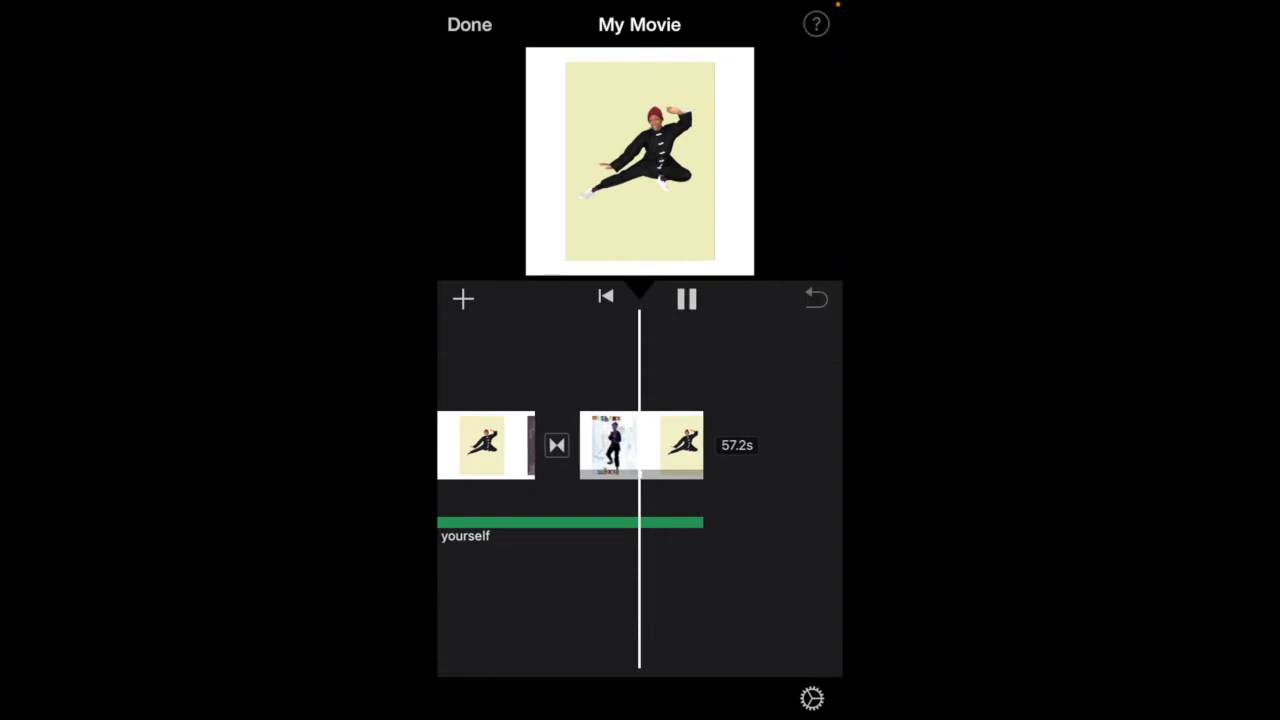
pyautogui.click(686, 298)
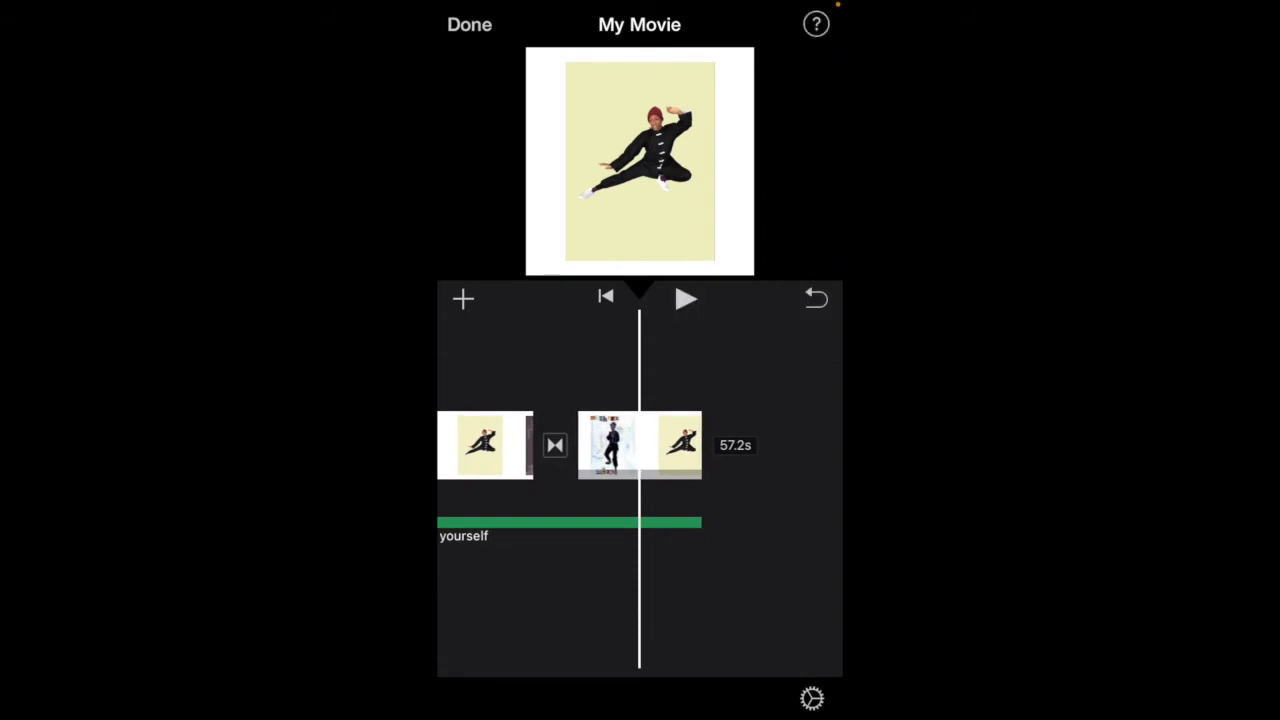
pyautogui.click(639, 445)
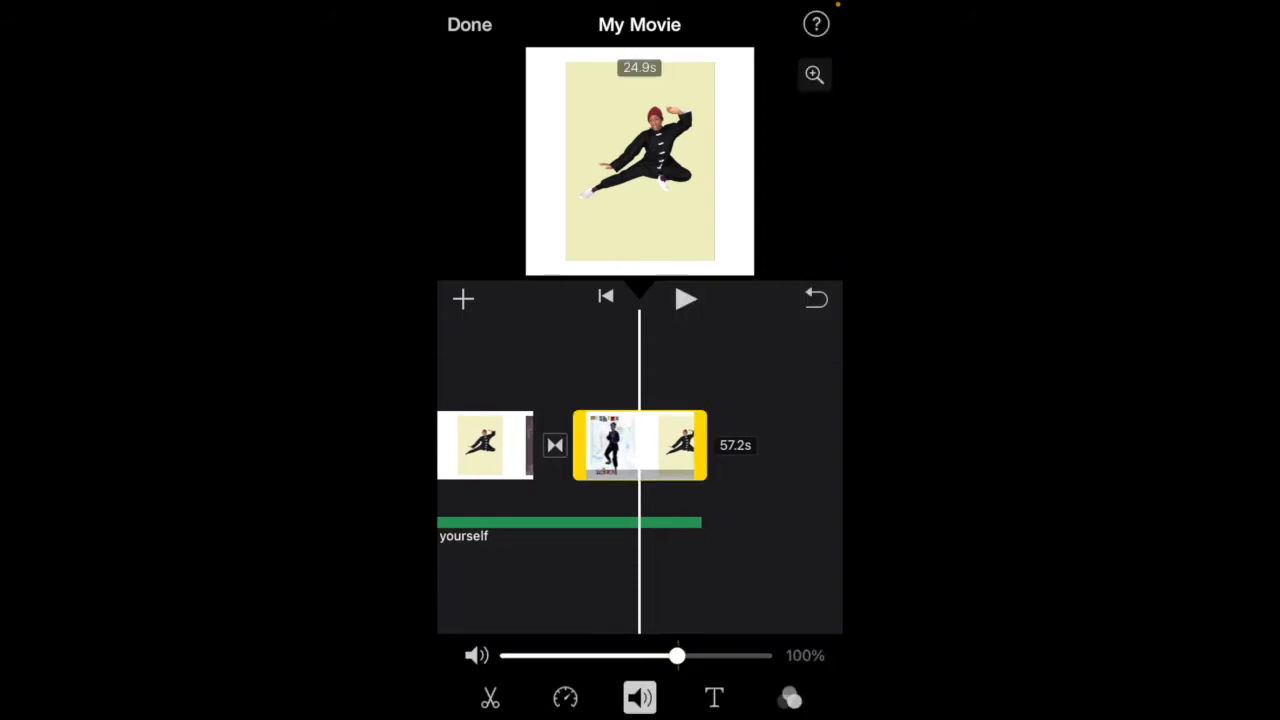
pyautogui.moveTo(677, 655); pyautogui.dragTo(508, 655)
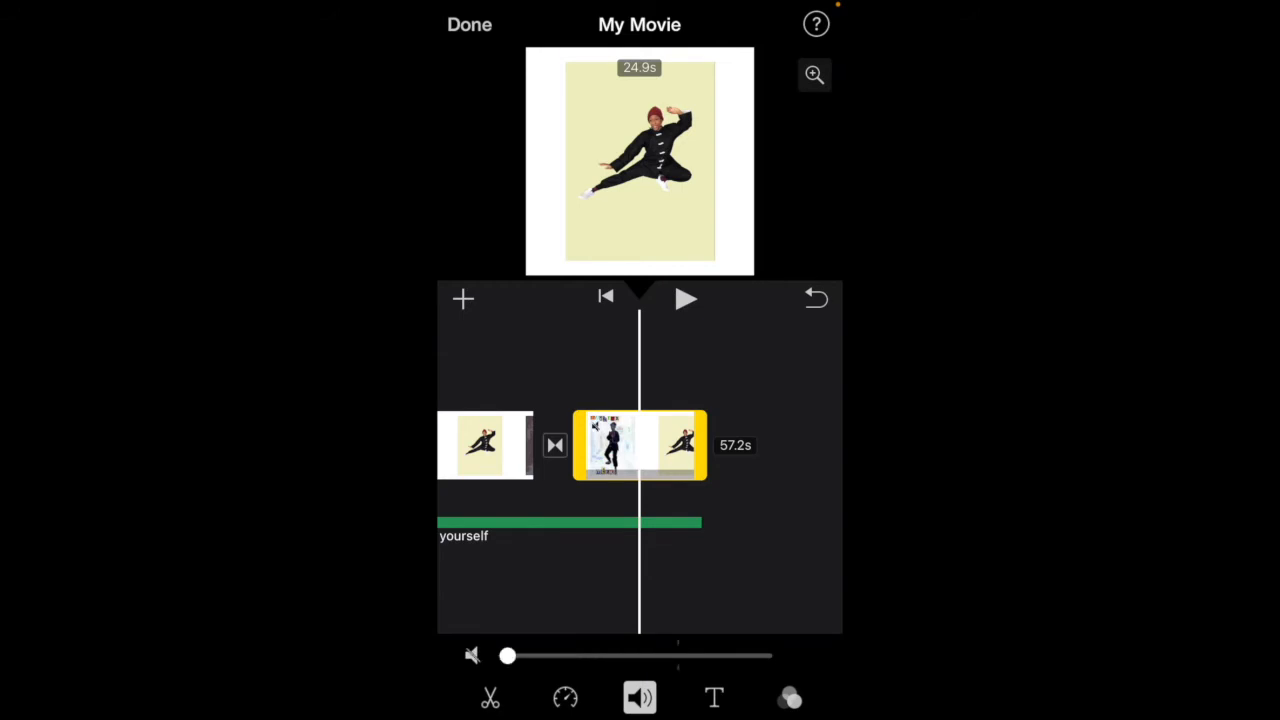
# Mute the first video clip too and play the movie to check the audio.
pyautogui.click(490, 697)
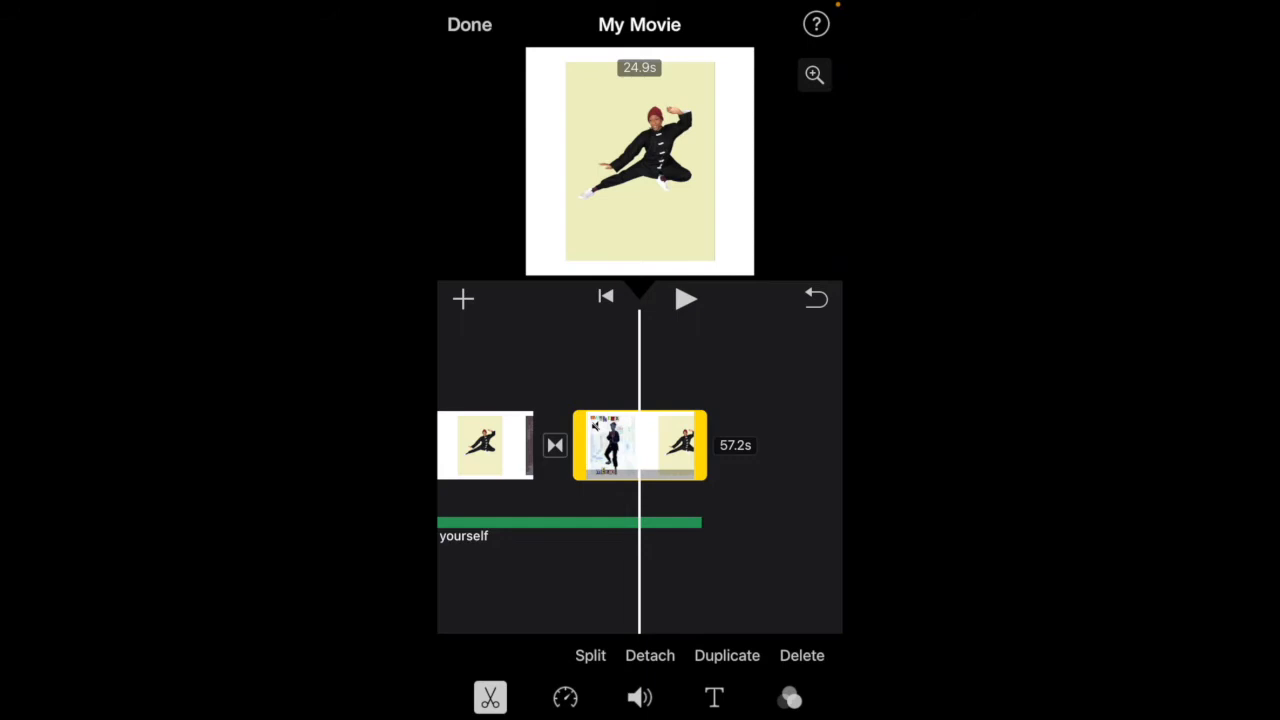
pyautogui.click(638, 698)
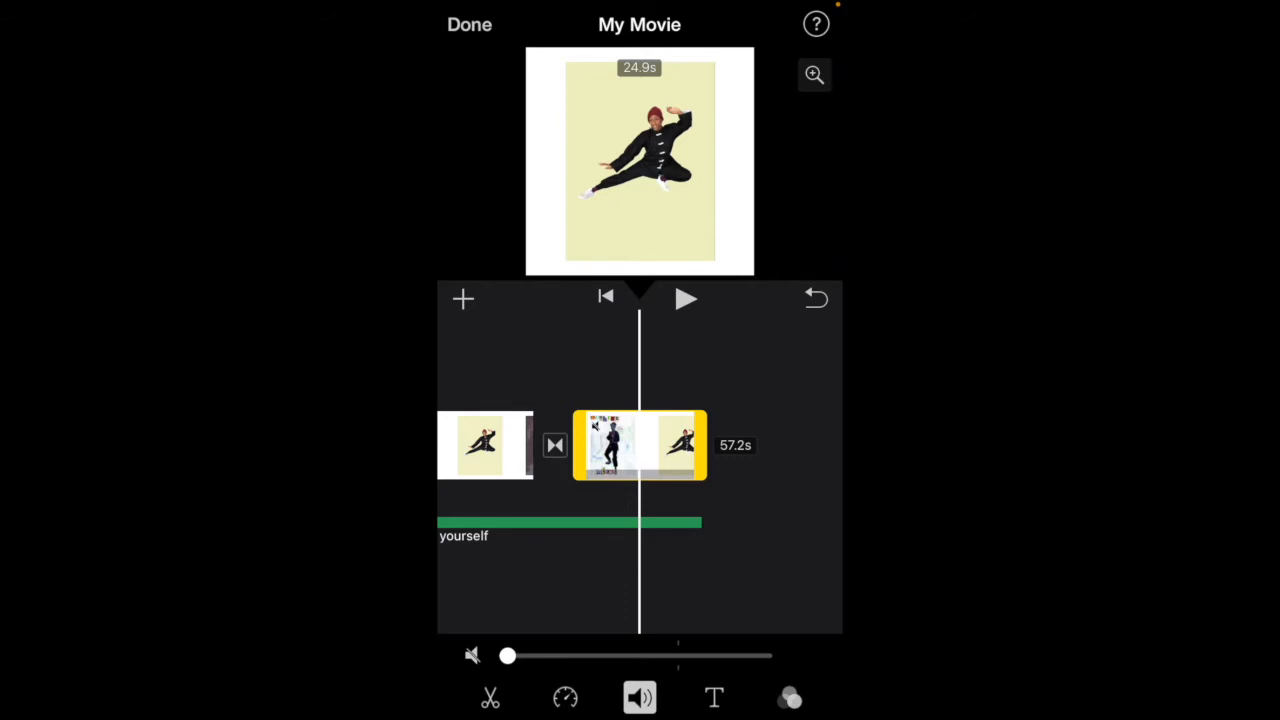
pyautogui.moveTo(508, 655); pyautogui.dragTo(755, 655)
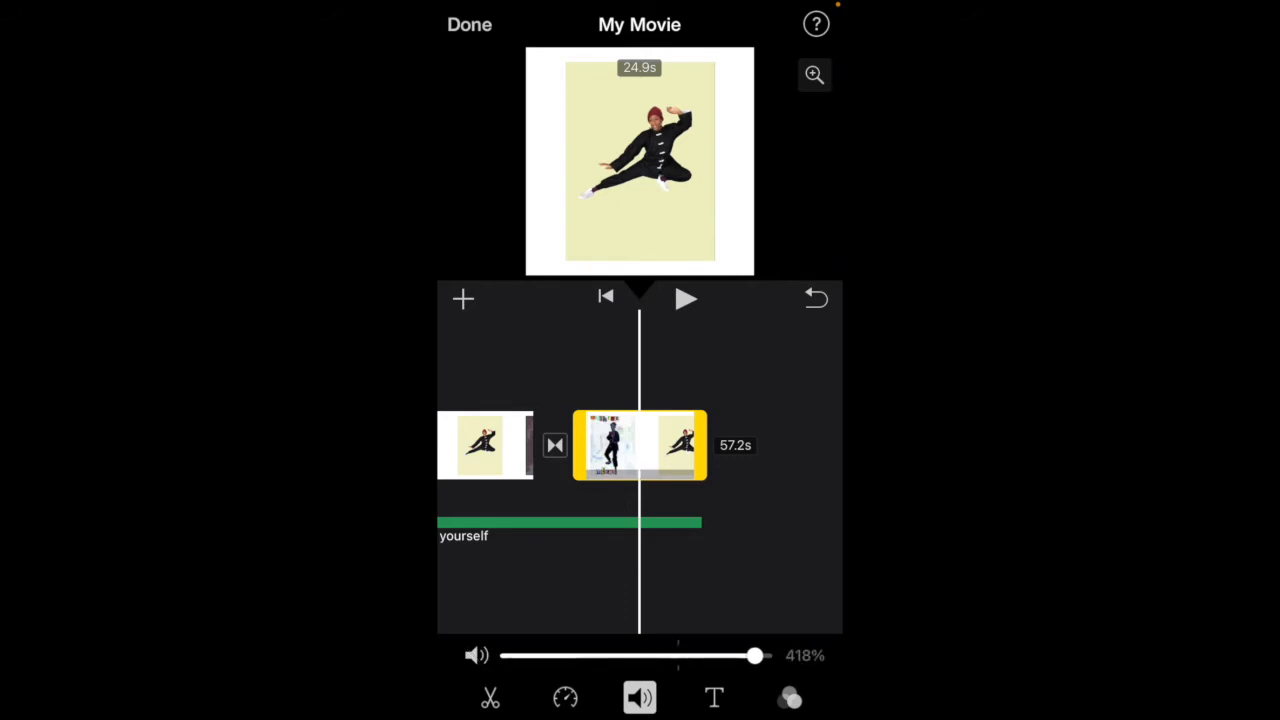
pyautogui.moveTo(755, 655); pyautogui.dragTo(507, 655)
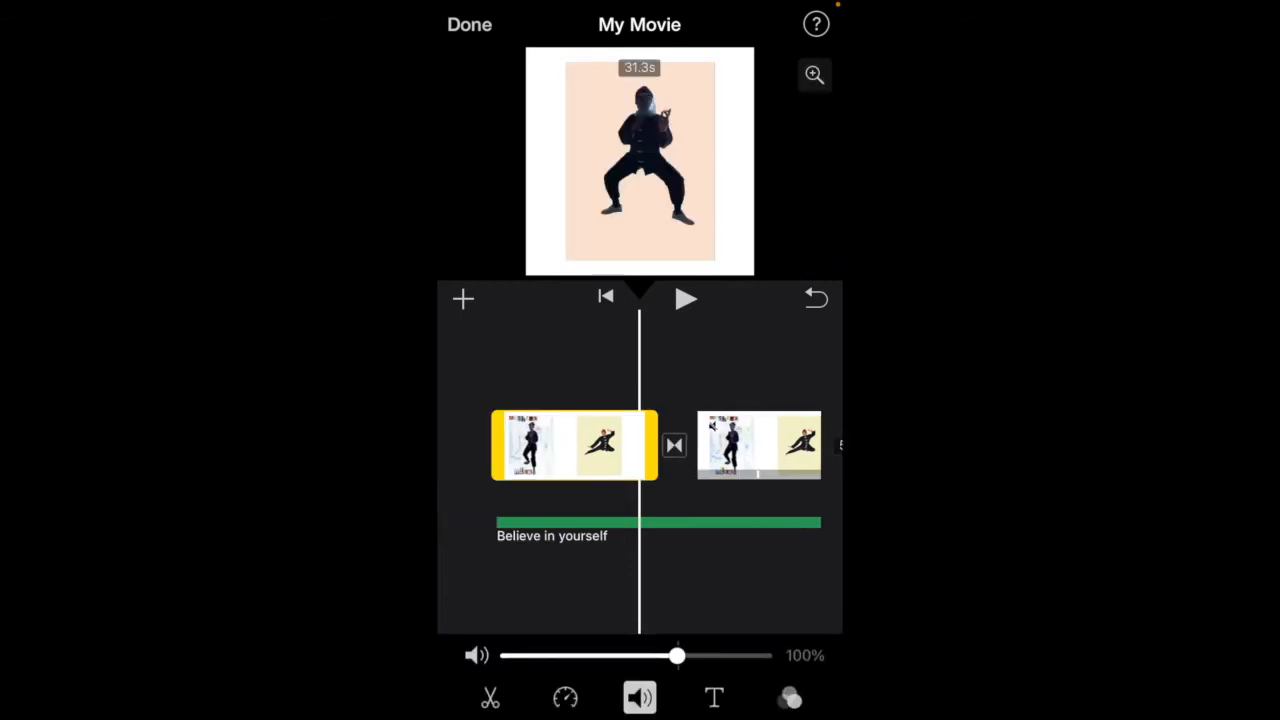
pyautogui.moveTo(678, 655); pyautogui.dragTo(507, 655)
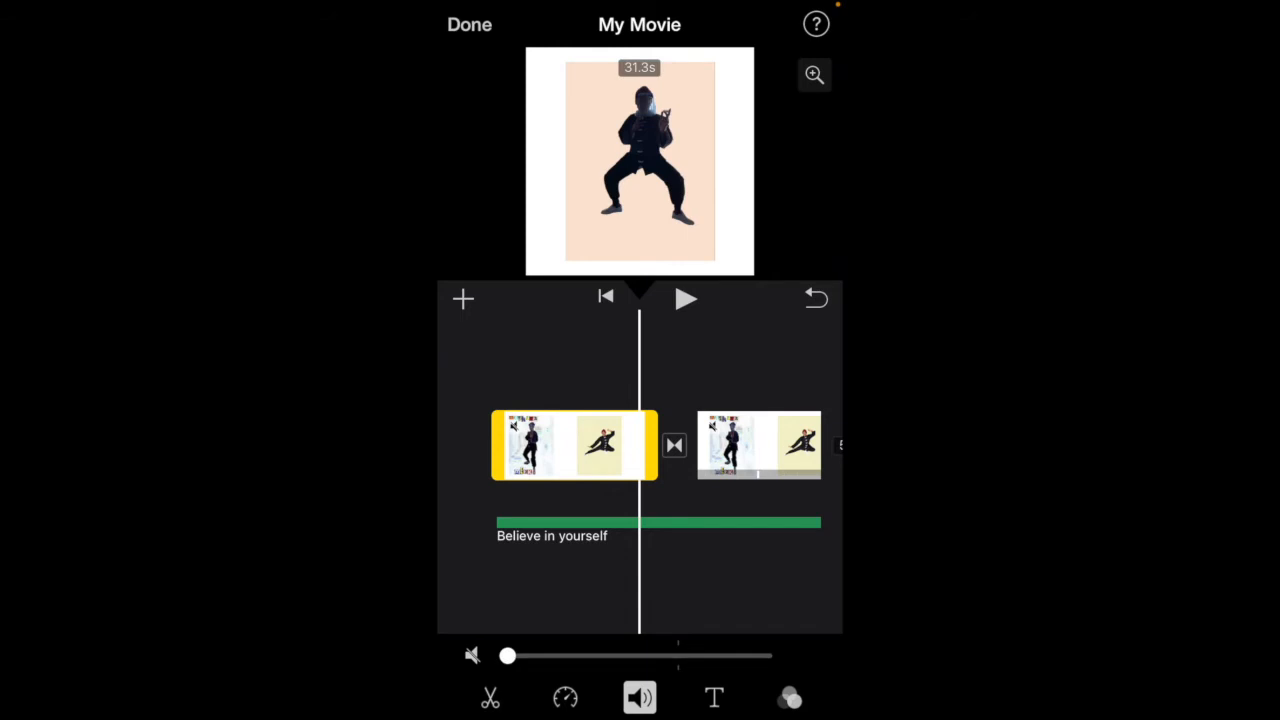
pyautogui.click(686, 297)
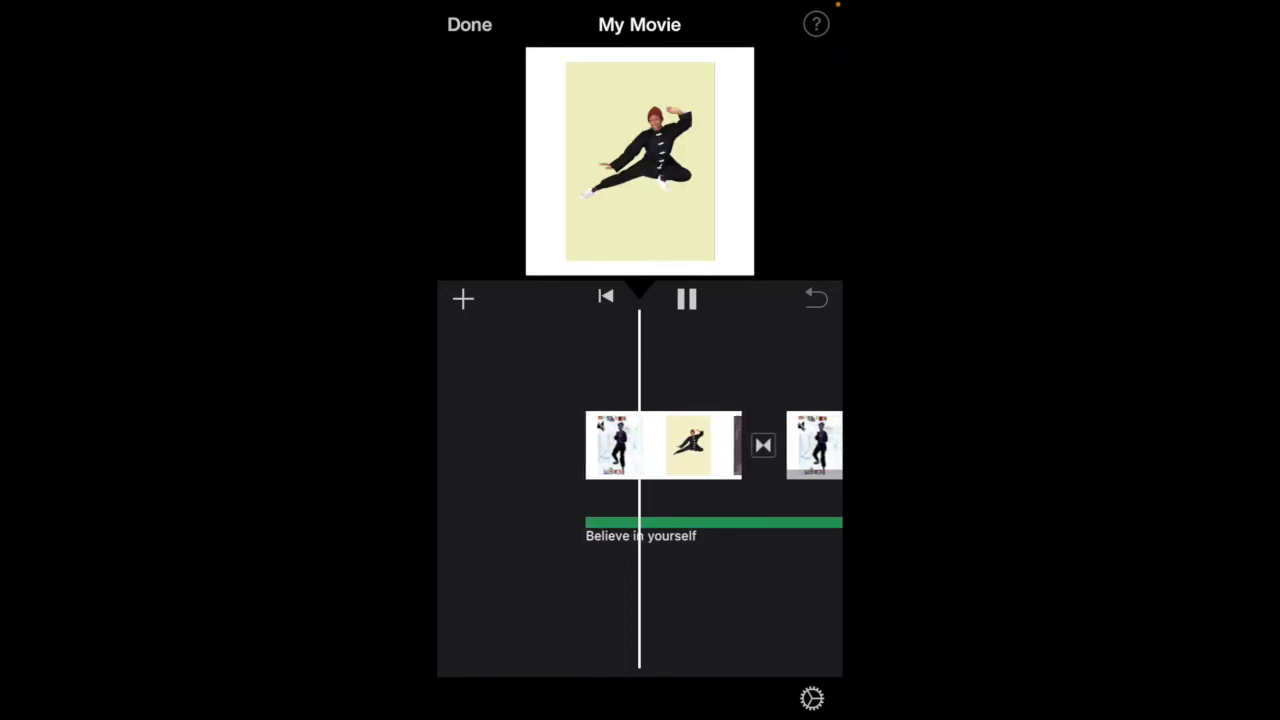
# Delete the video clips, leaving only the 59.9s Believe in yourself memo.
pyautogui.click(686, 298)
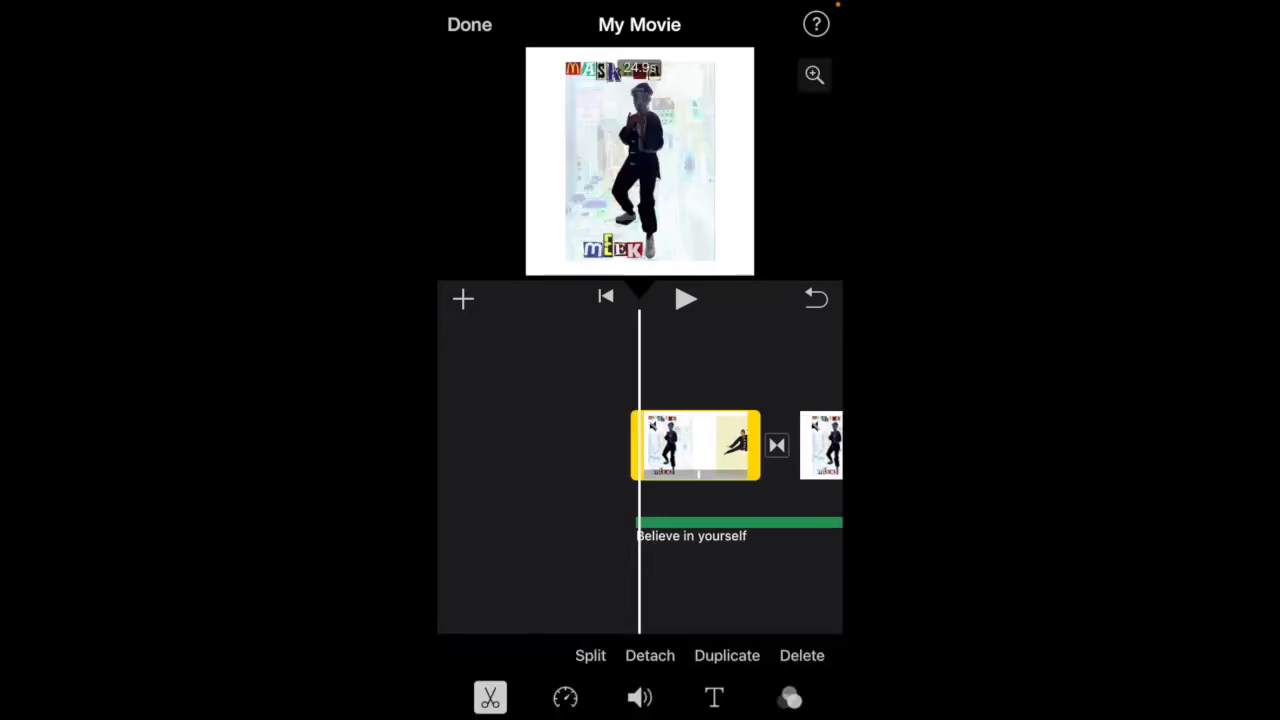
pyautogui.click(802, 655)
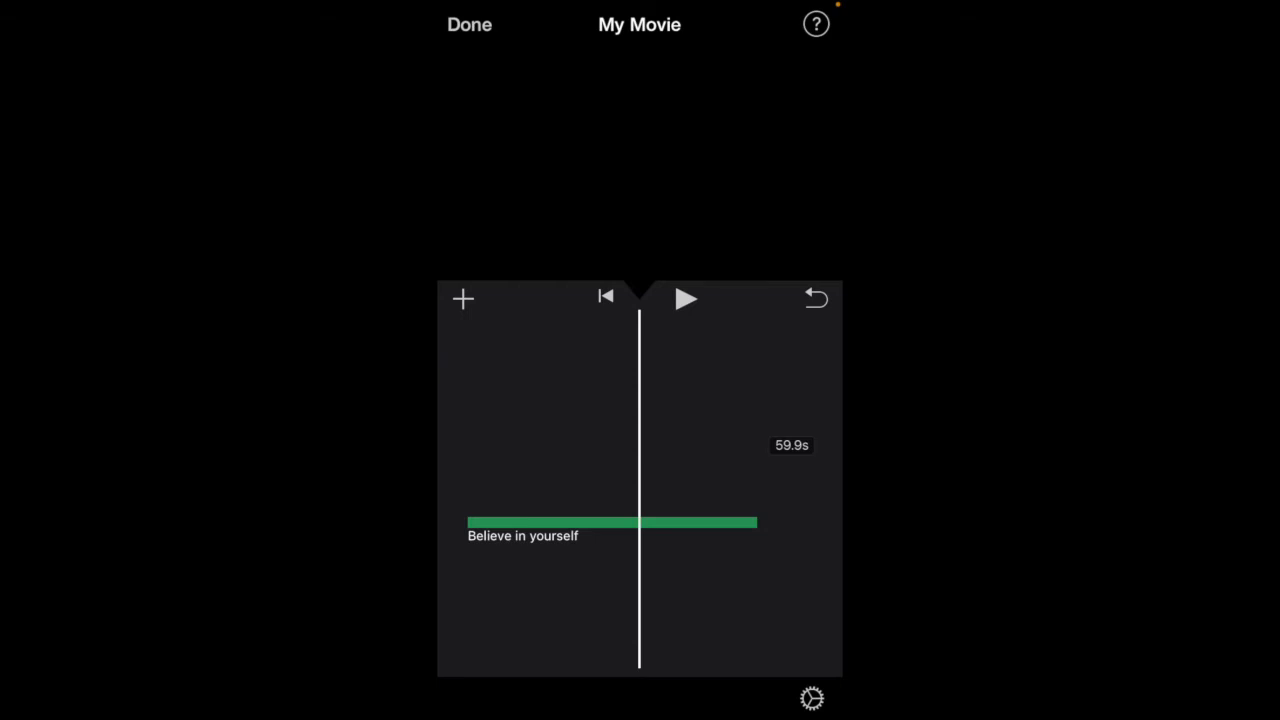
# Add the 6.0s red chevron clip from Backgrounds above the voice memo.
pyautogui.click(462, 299)
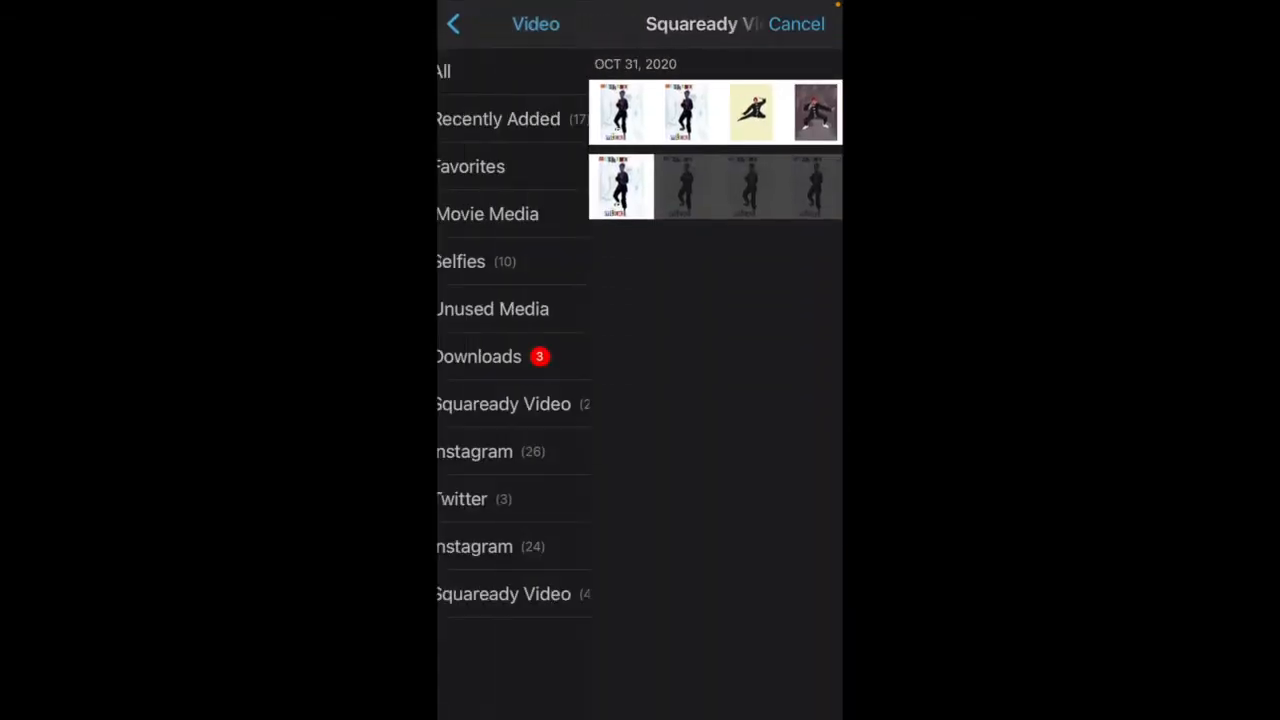
pyautogui.click(453, 23)
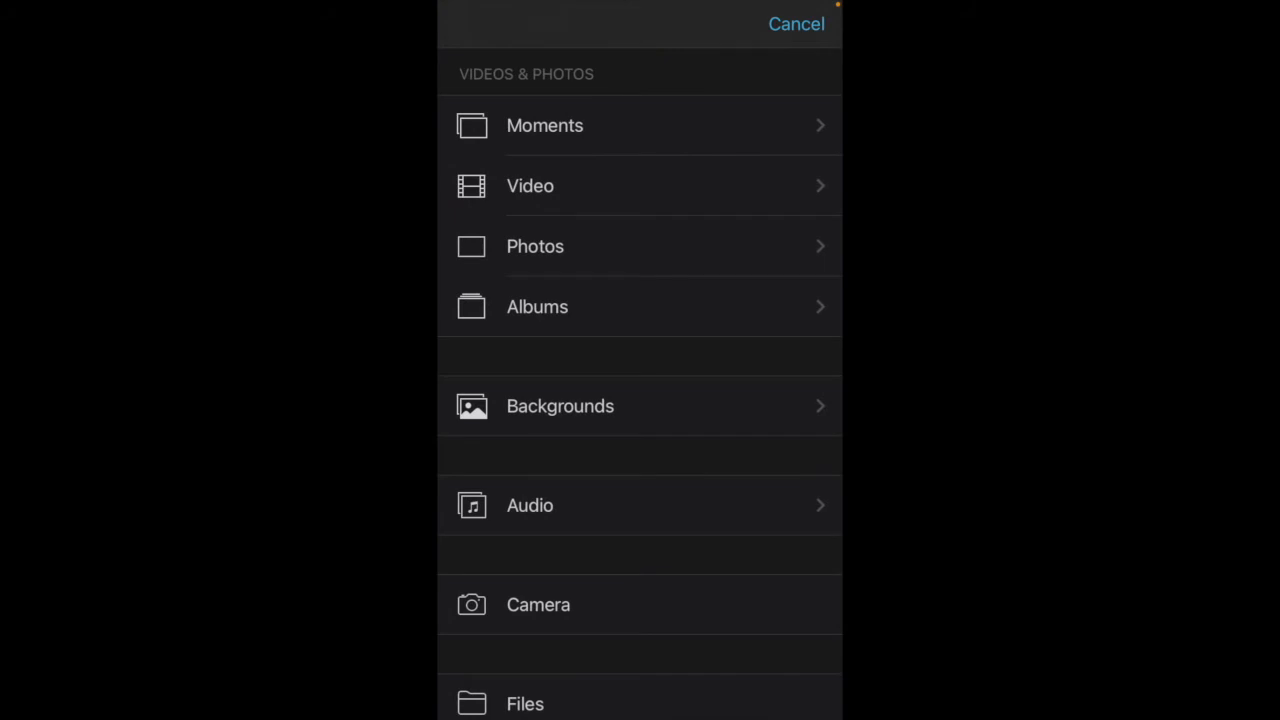
pyautogui.scroll(-3)
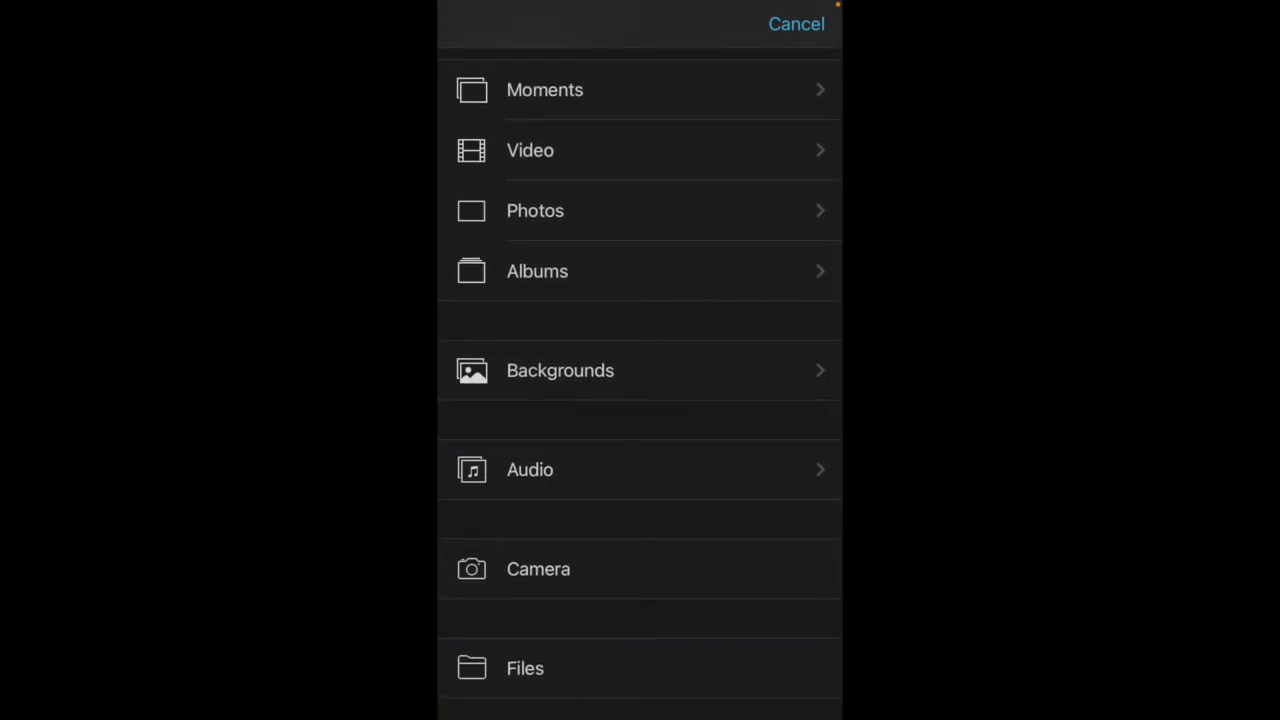
pyautogui.click(560, 370)
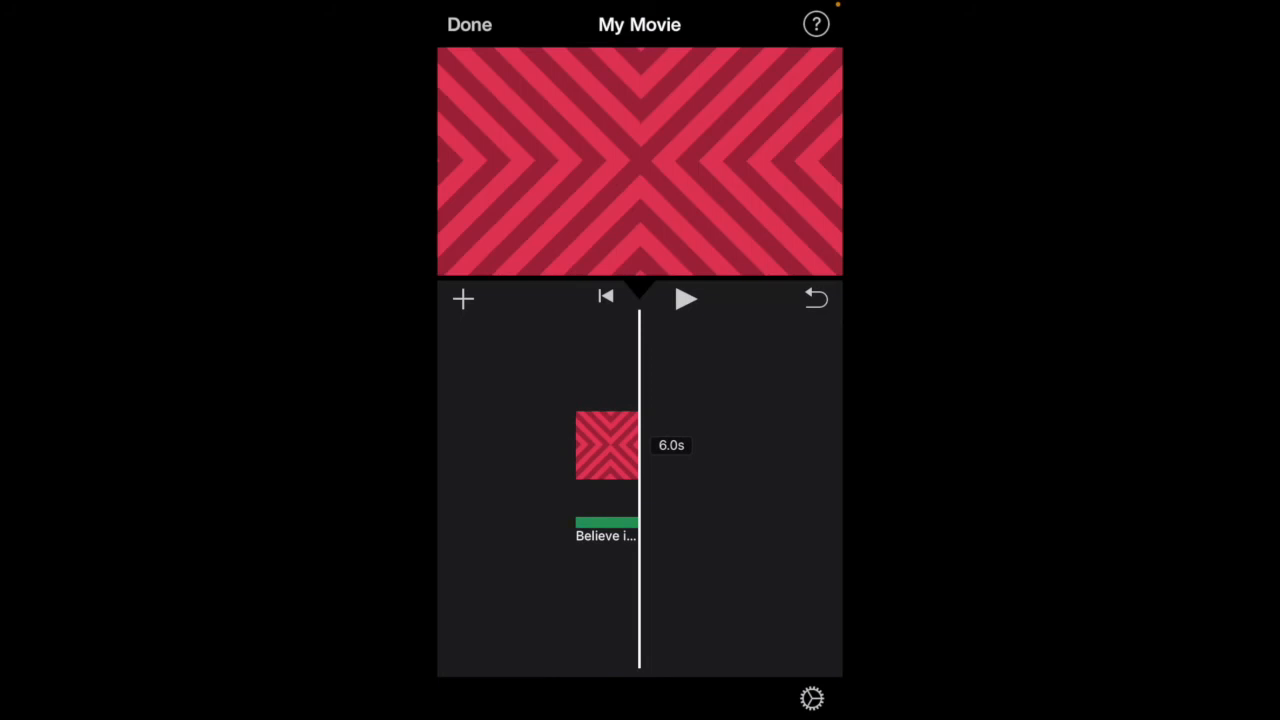
# Select the red background clip and stretch it to about 51 seconds.
pyautogui.click(606, 445)
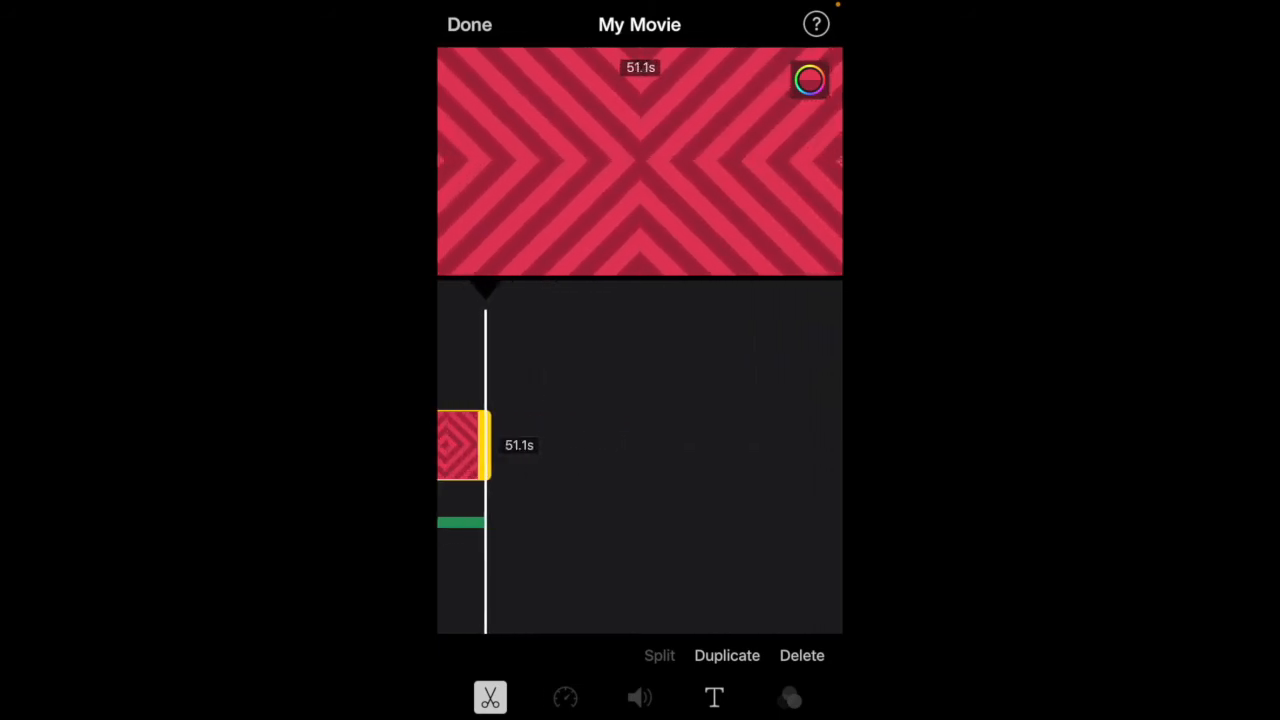
pyautogui.moveTo(485, 445); pyautogui.dragTo(530, 445)
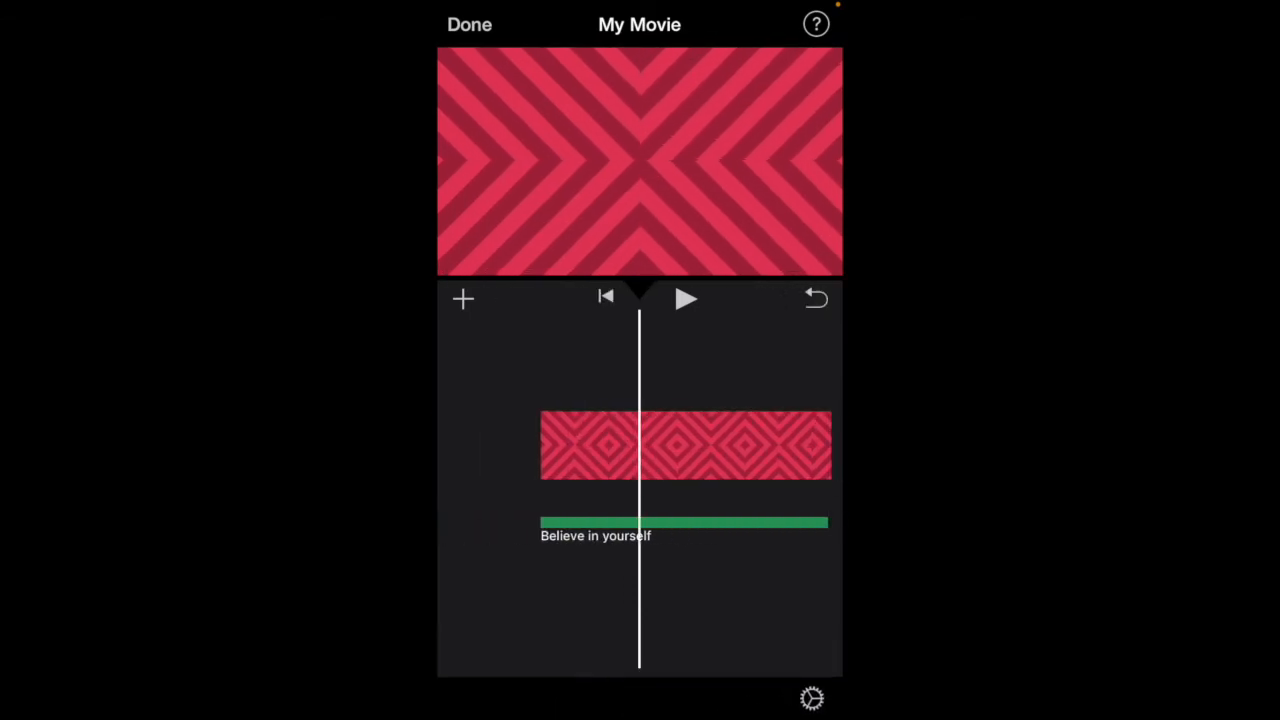
# Add a title to the chevron background clip and enter 'Believe' via the suggested word.
pyautogui.click(685, 445)
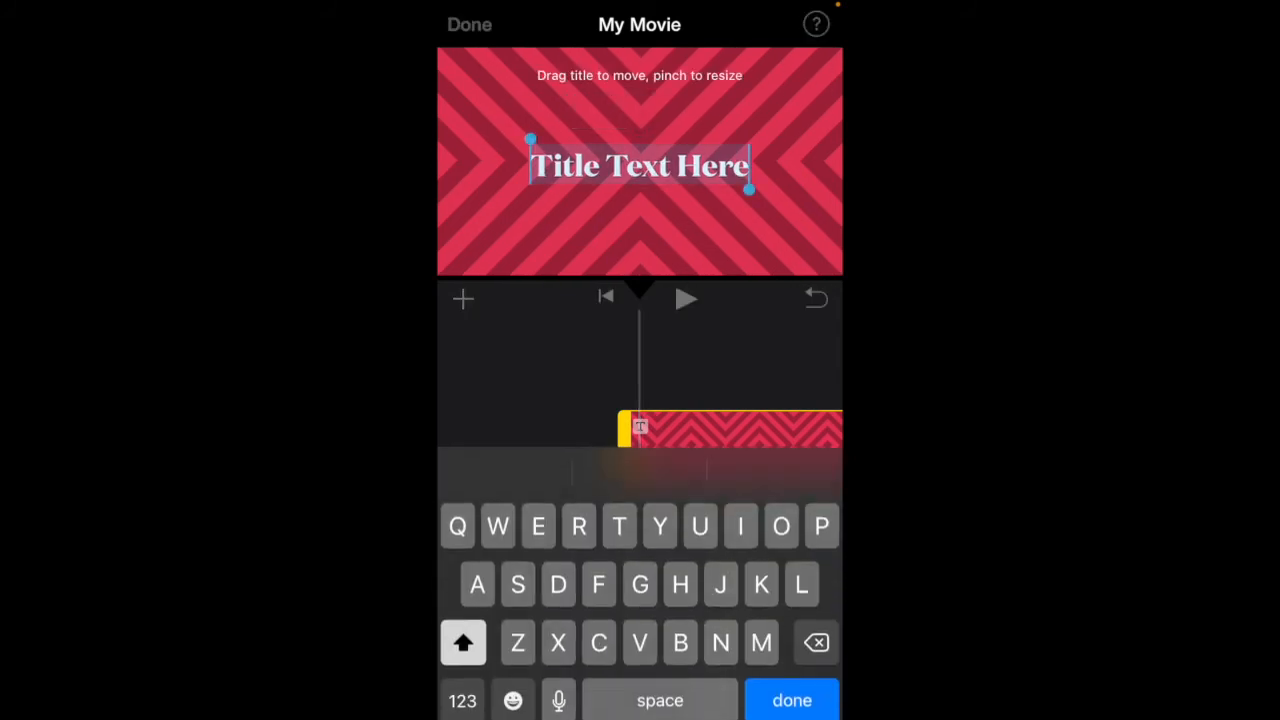
pyautogui.write('Bei')
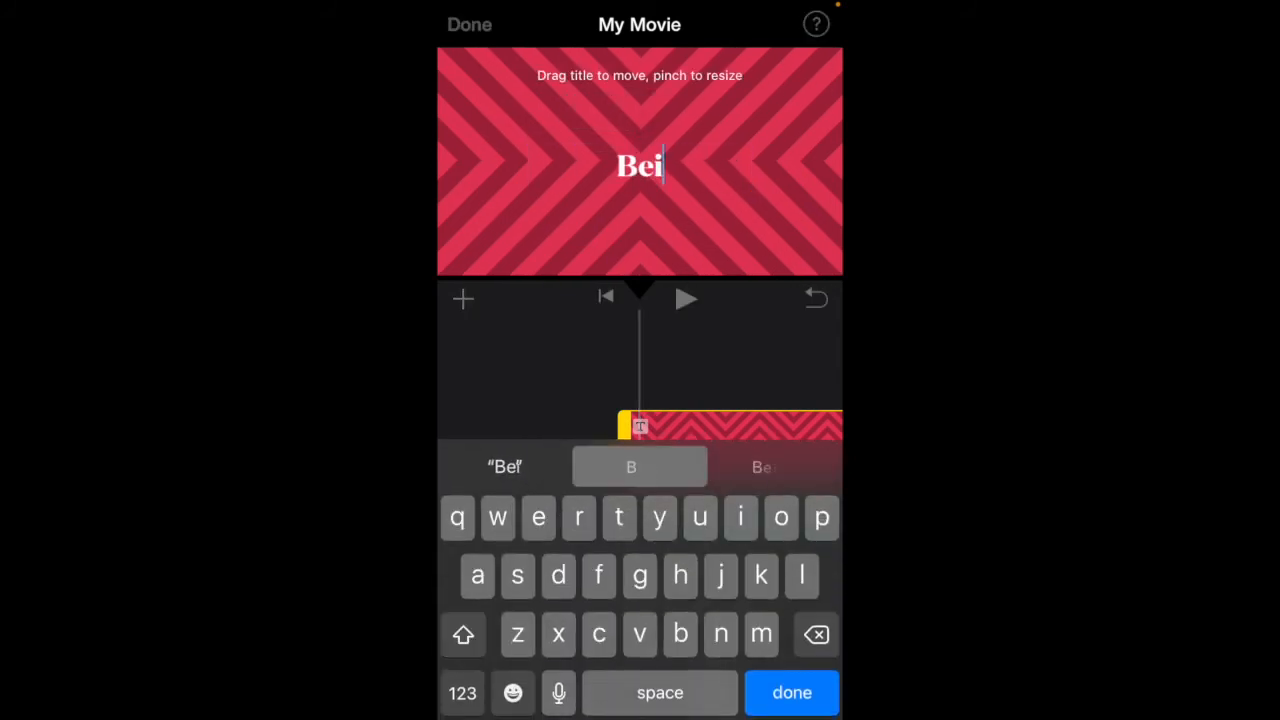
pyautogui.write('liv')
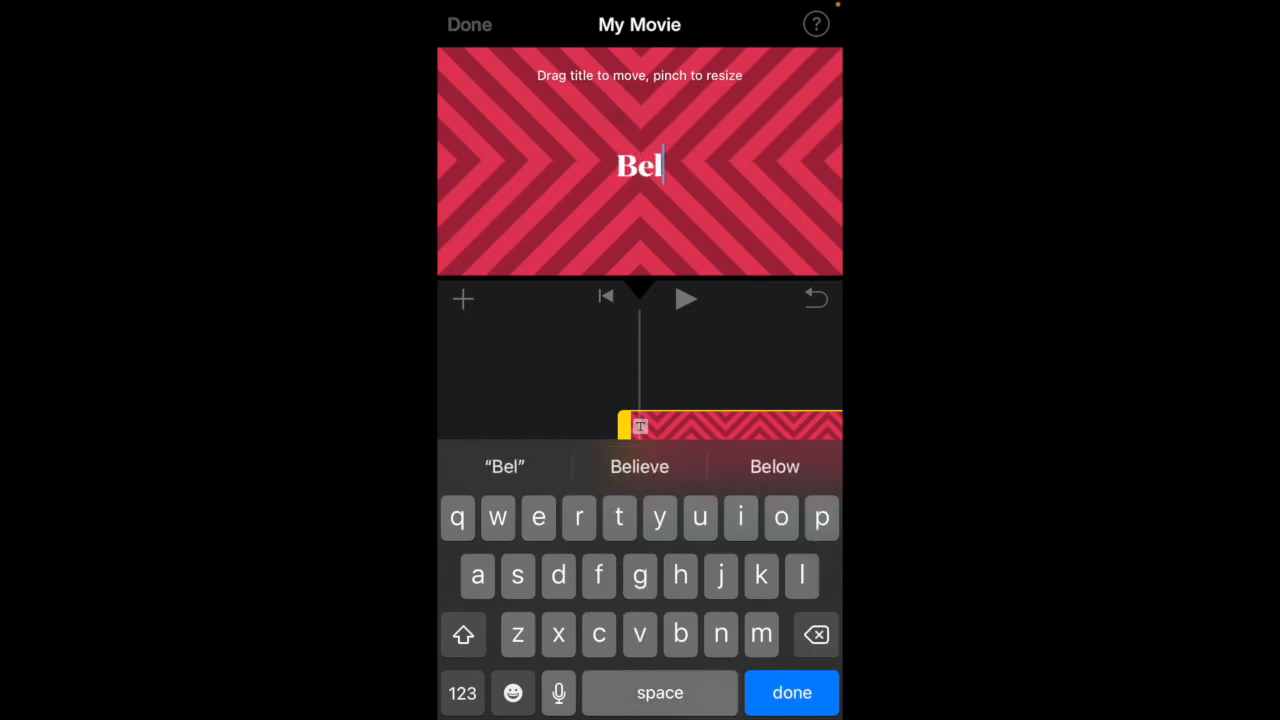
pyautogui.click(639, 466)
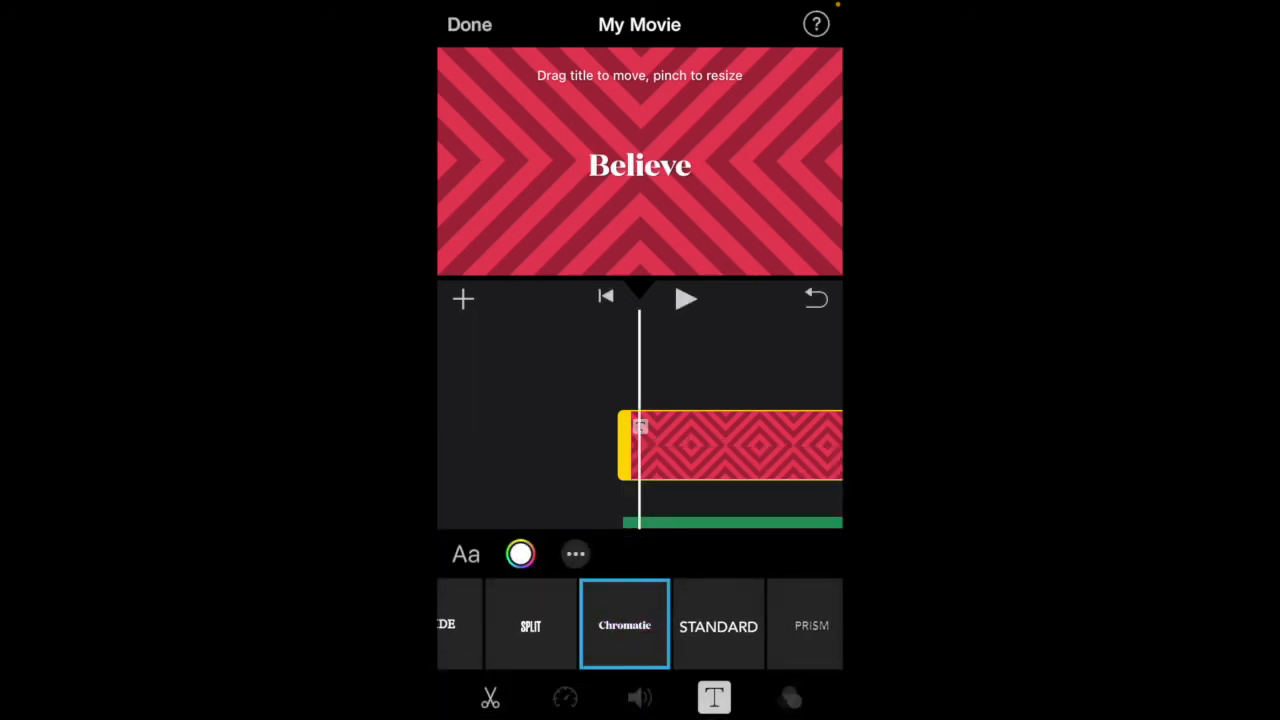
# Try several fonts from the font list and settle on Al Tarikh for the title.
pyautogui.click(464, 554)
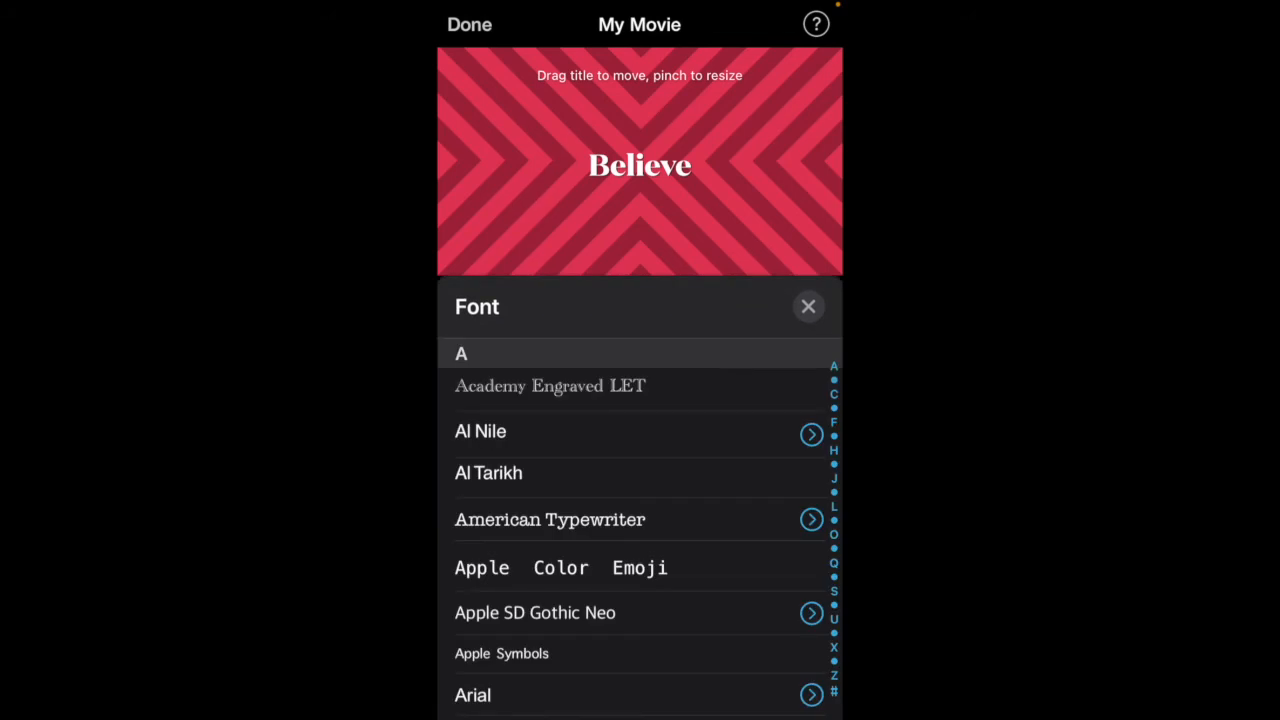
pyautogui.click(808, 307)
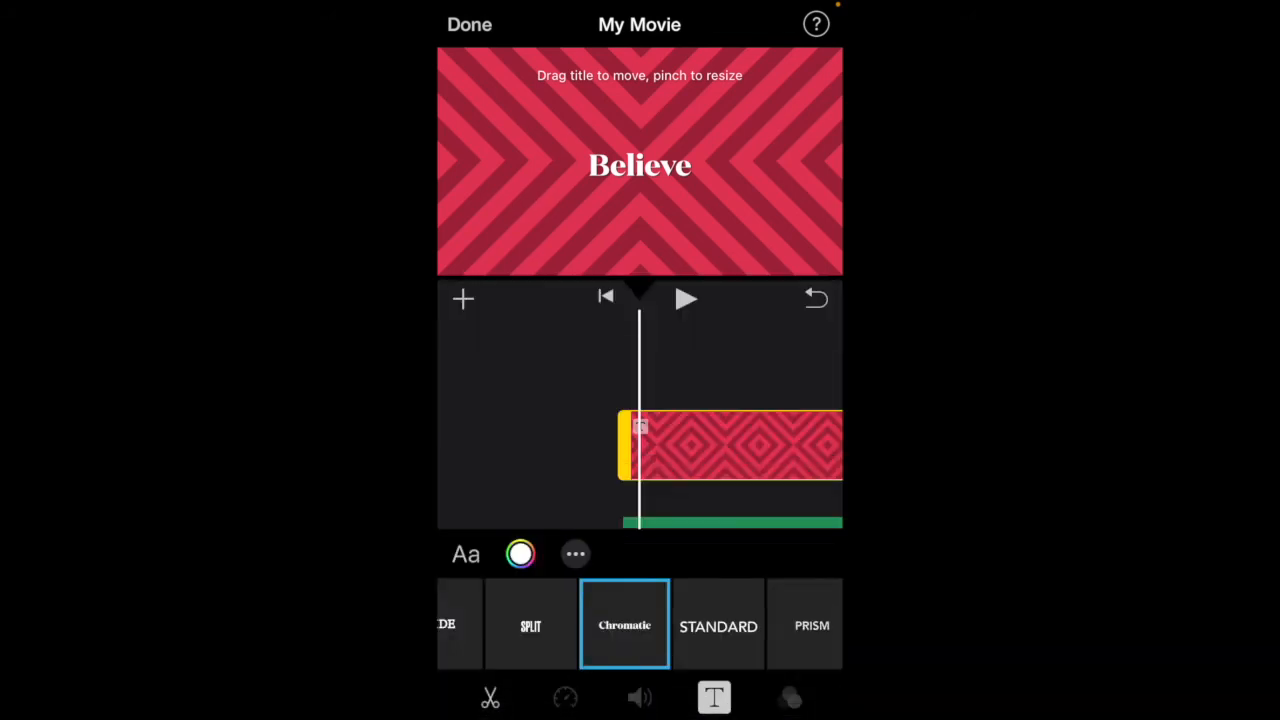
pyautogui.click(464, 554)
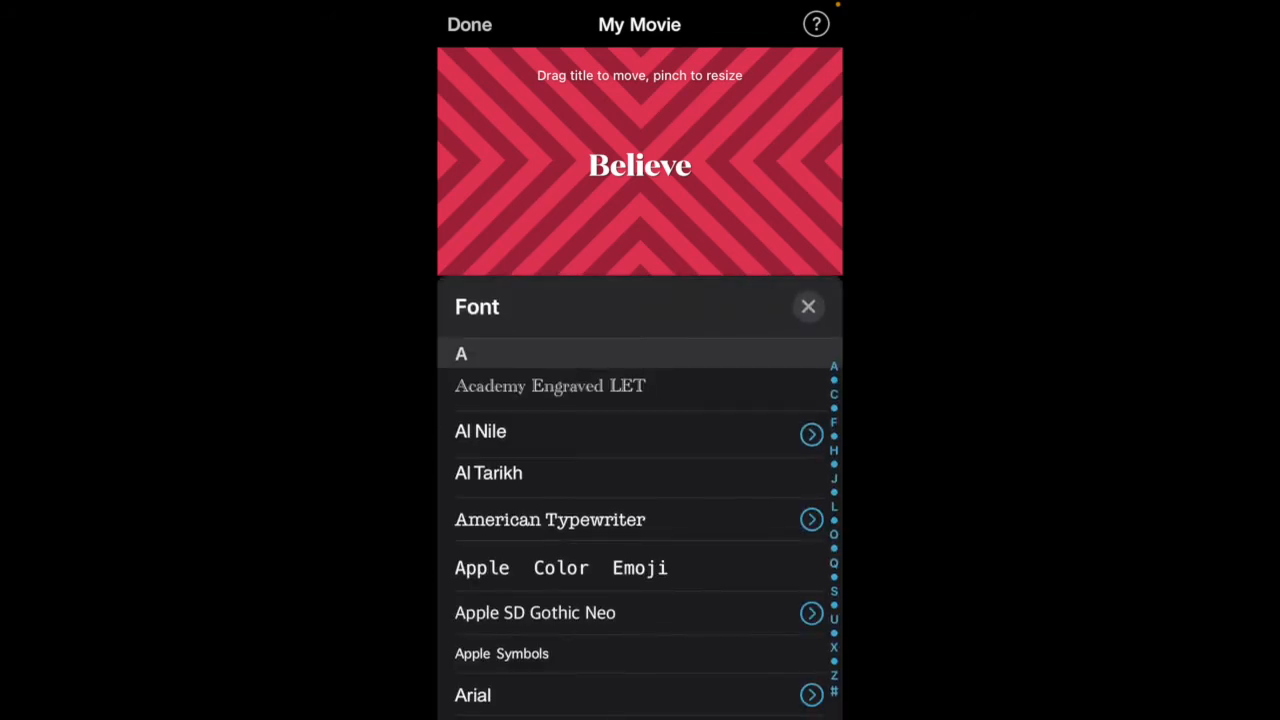
pyautogui.click(550, 519)
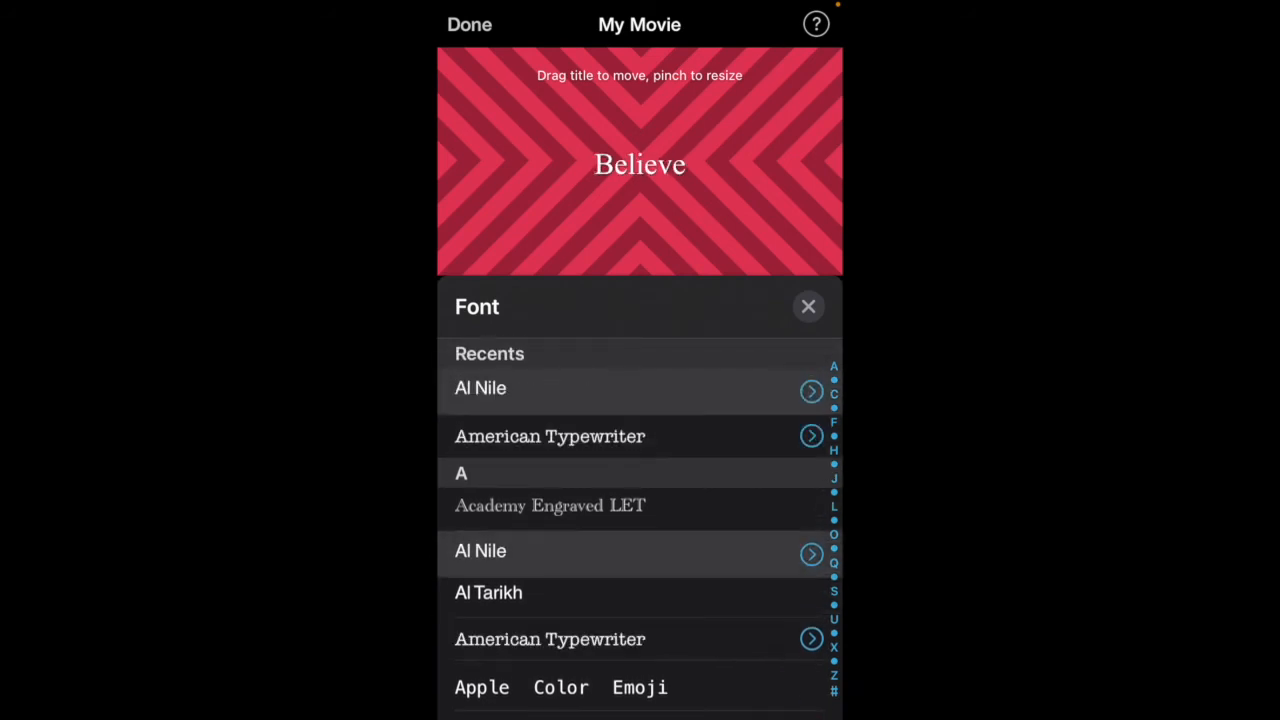
pyautogui.scroll(-3)
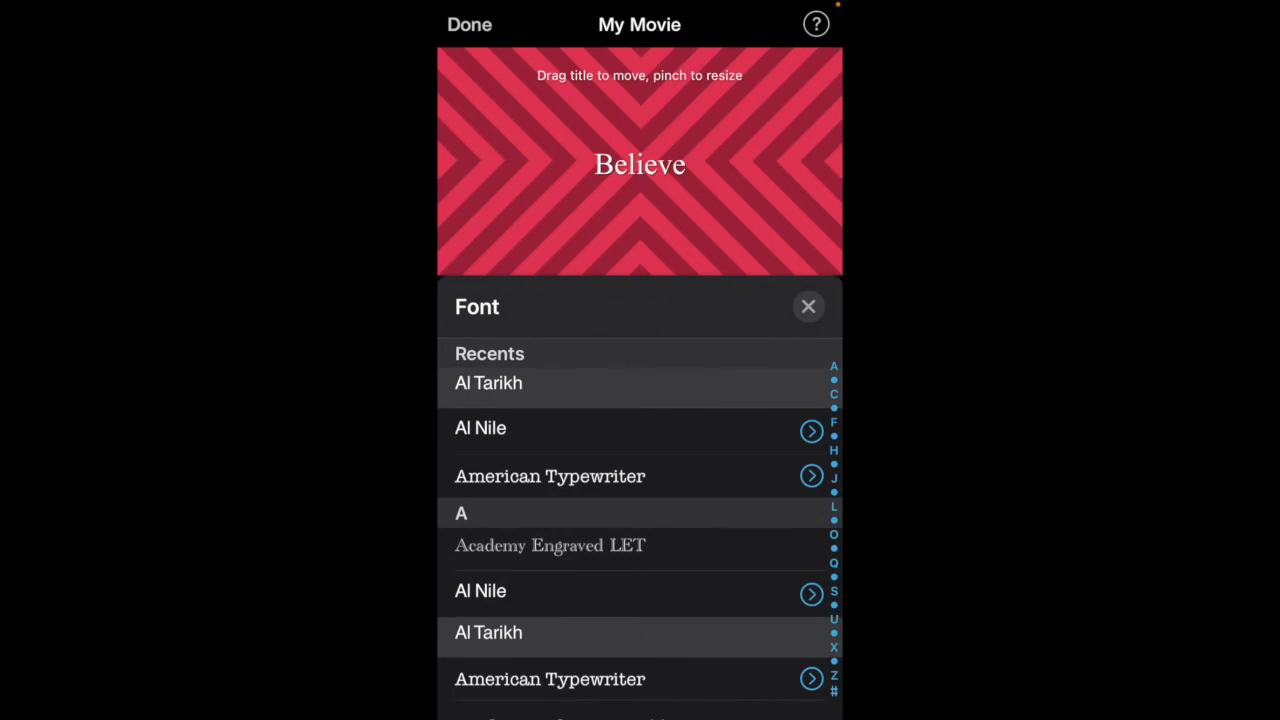
pyautogui.scroll(-3)
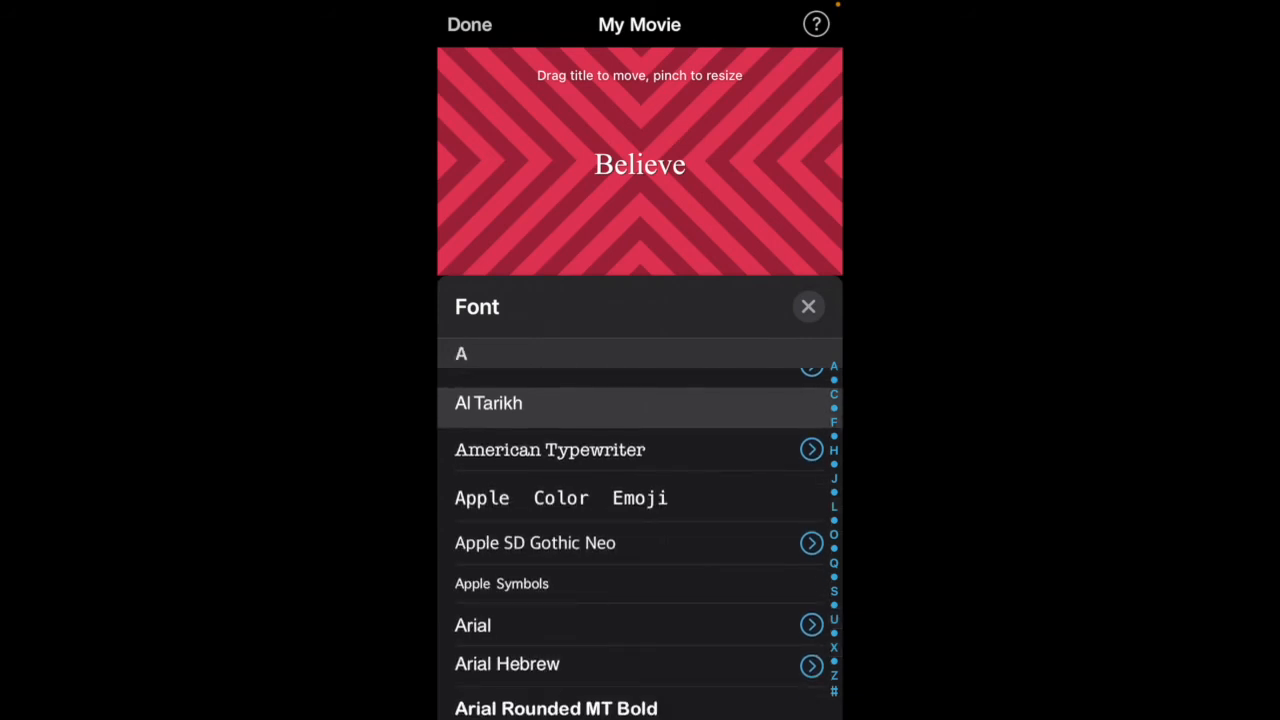
pyautogui.click(501, 584)
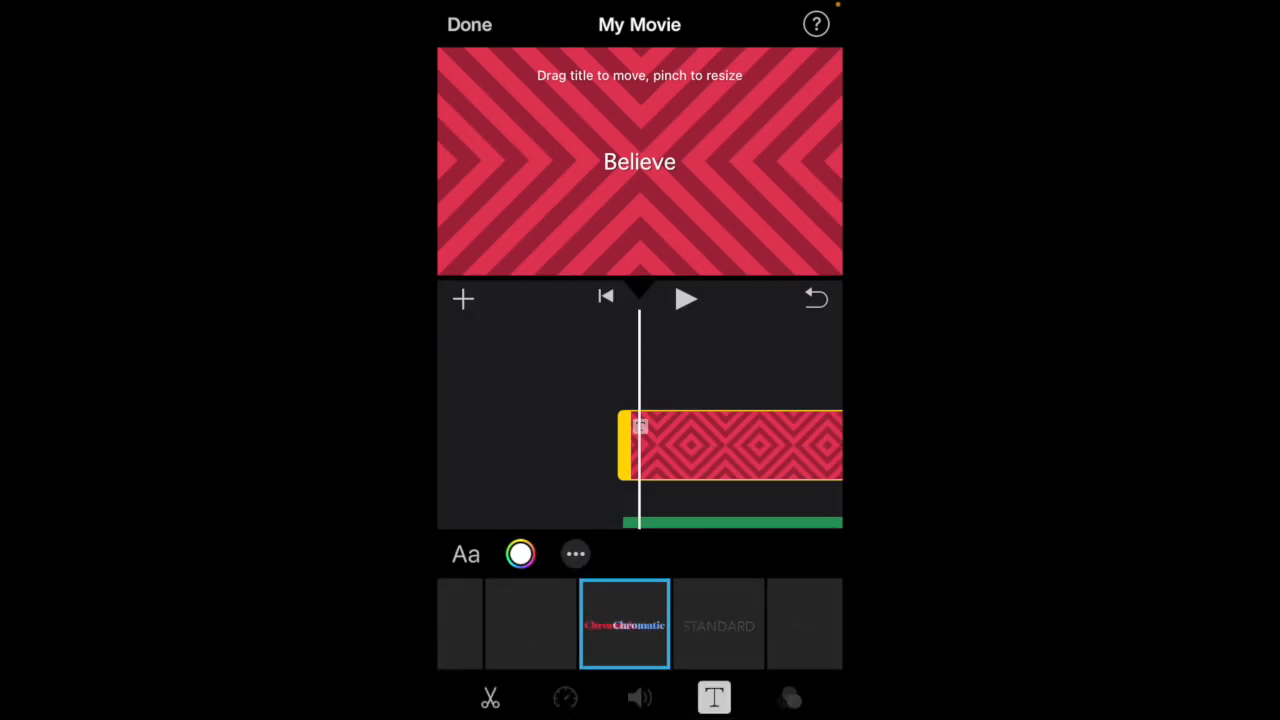
# Colour the Believe title yellow from the swatch grid and bring up the extra title options.
pyautogui.click(519, 553)
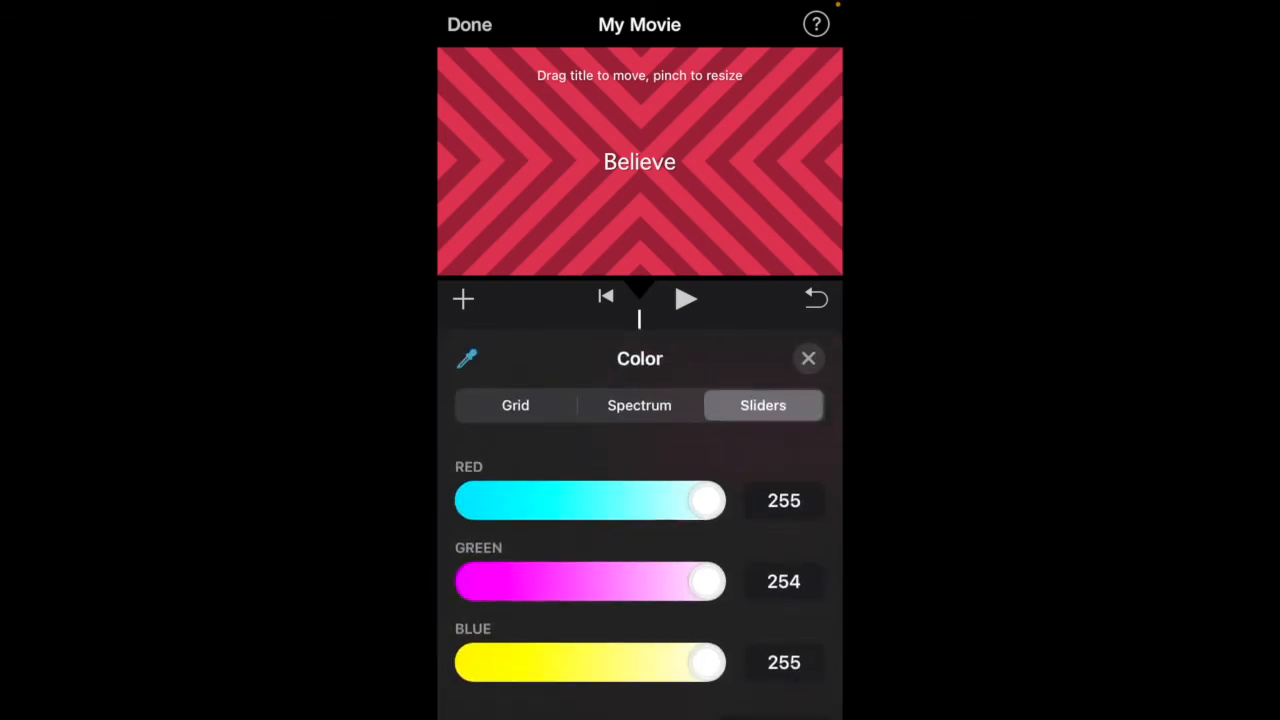
pyautogui.click(515, 405)
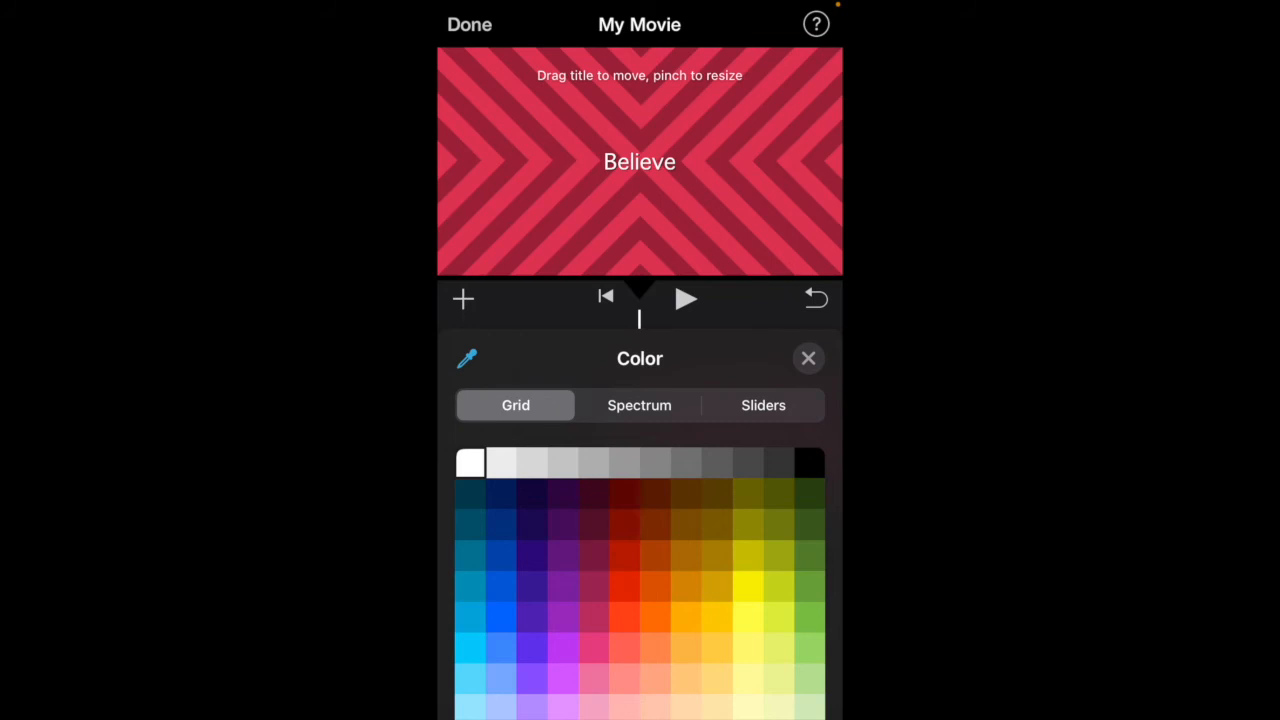
pyautogui.click(747, 585)
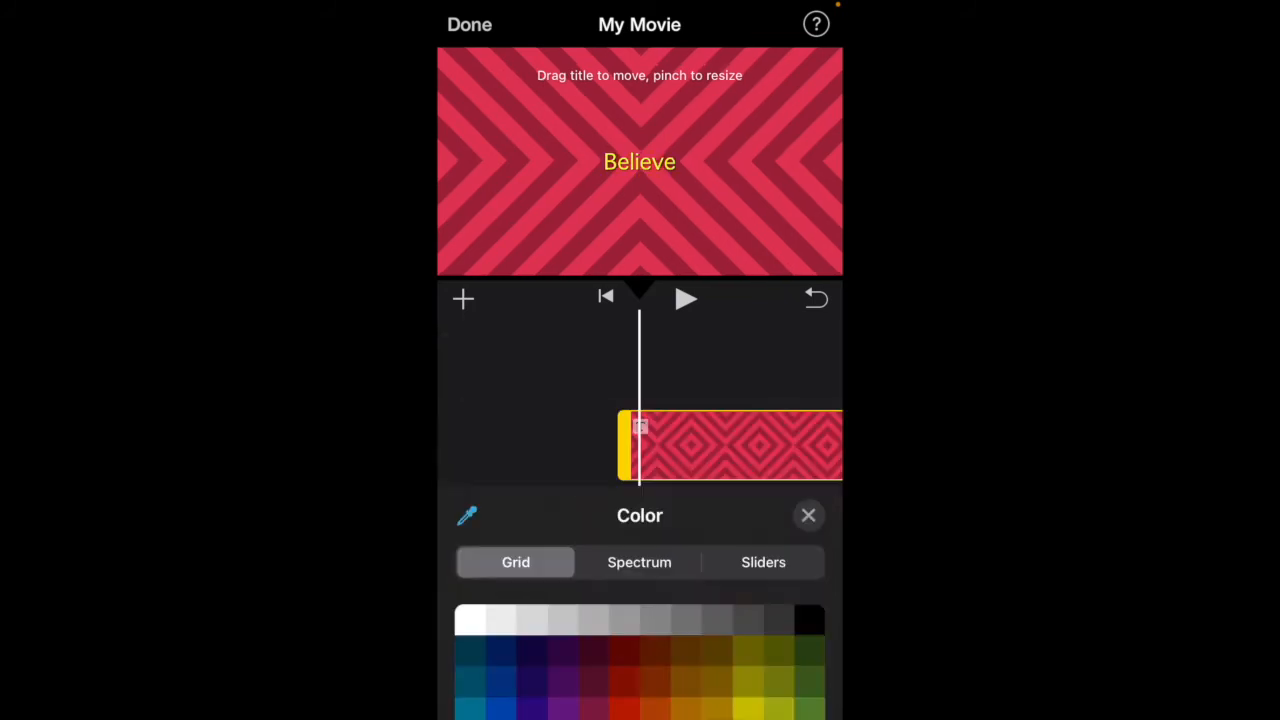
pyautogui.click(808, 516)
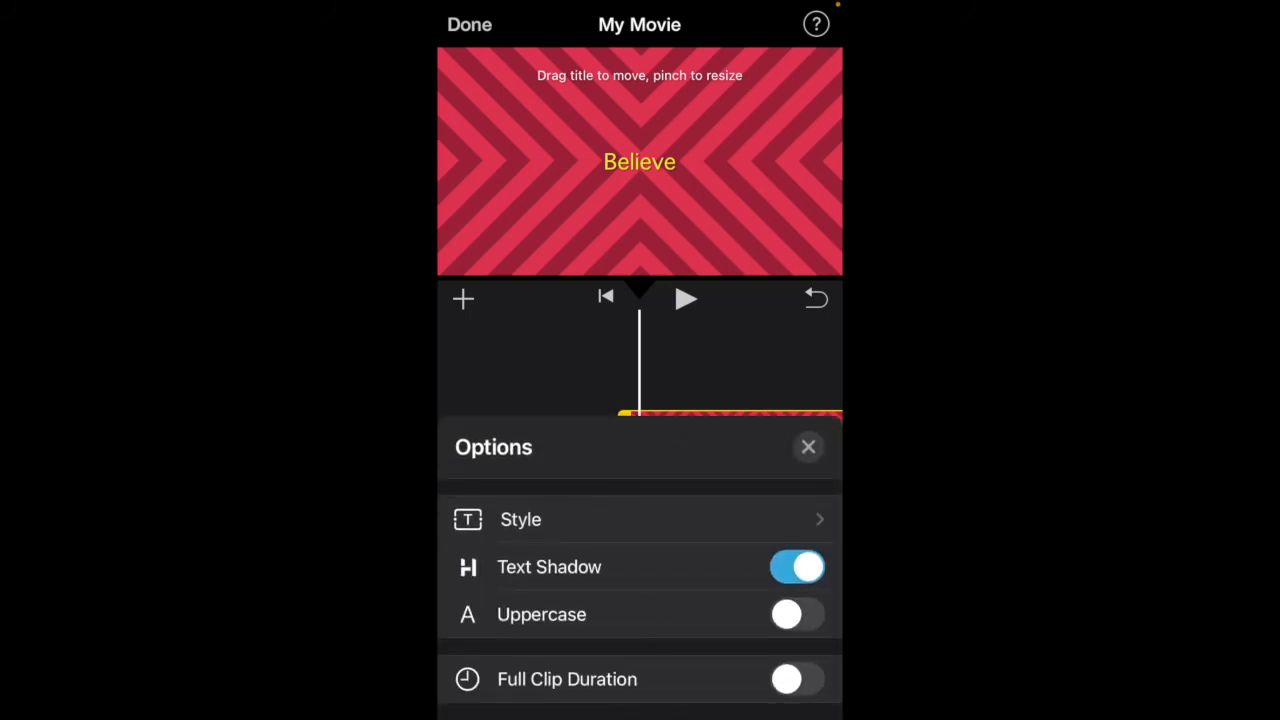
# Make the title uppercase, try the Lower Third style, then return to Default.
pyautogui.click(796, 614)
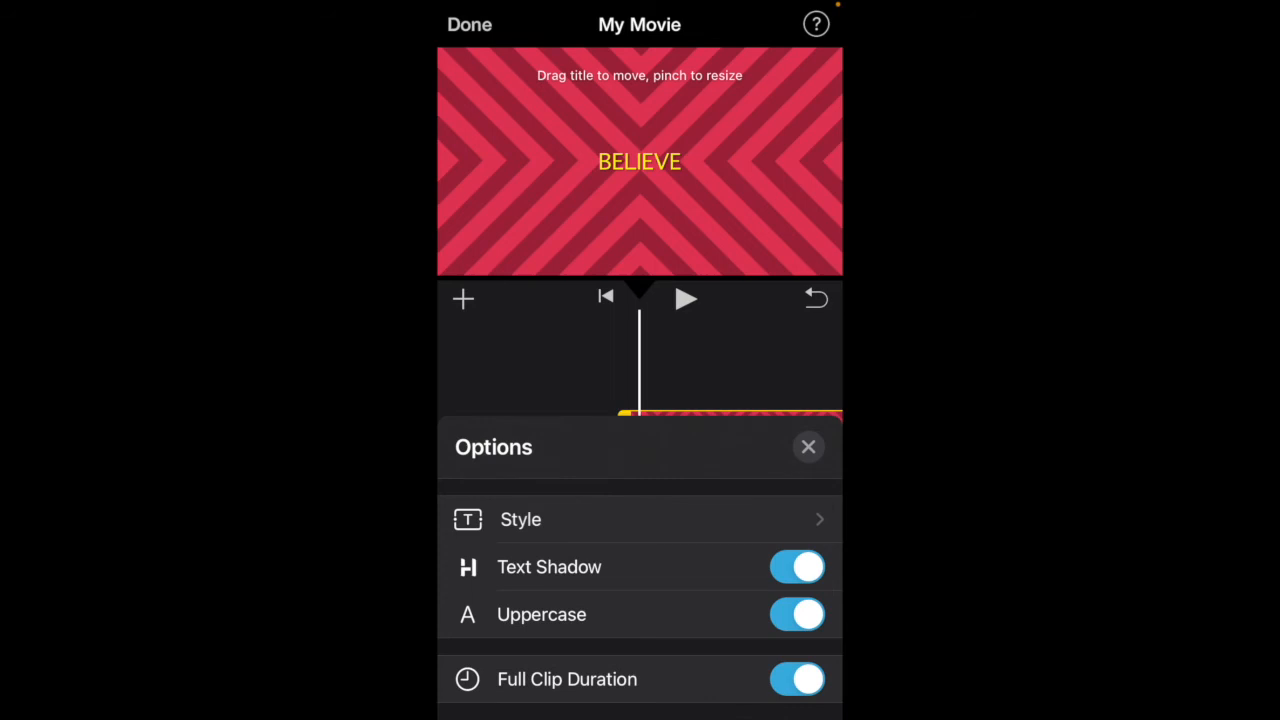
pyautogui.click(520, 519)
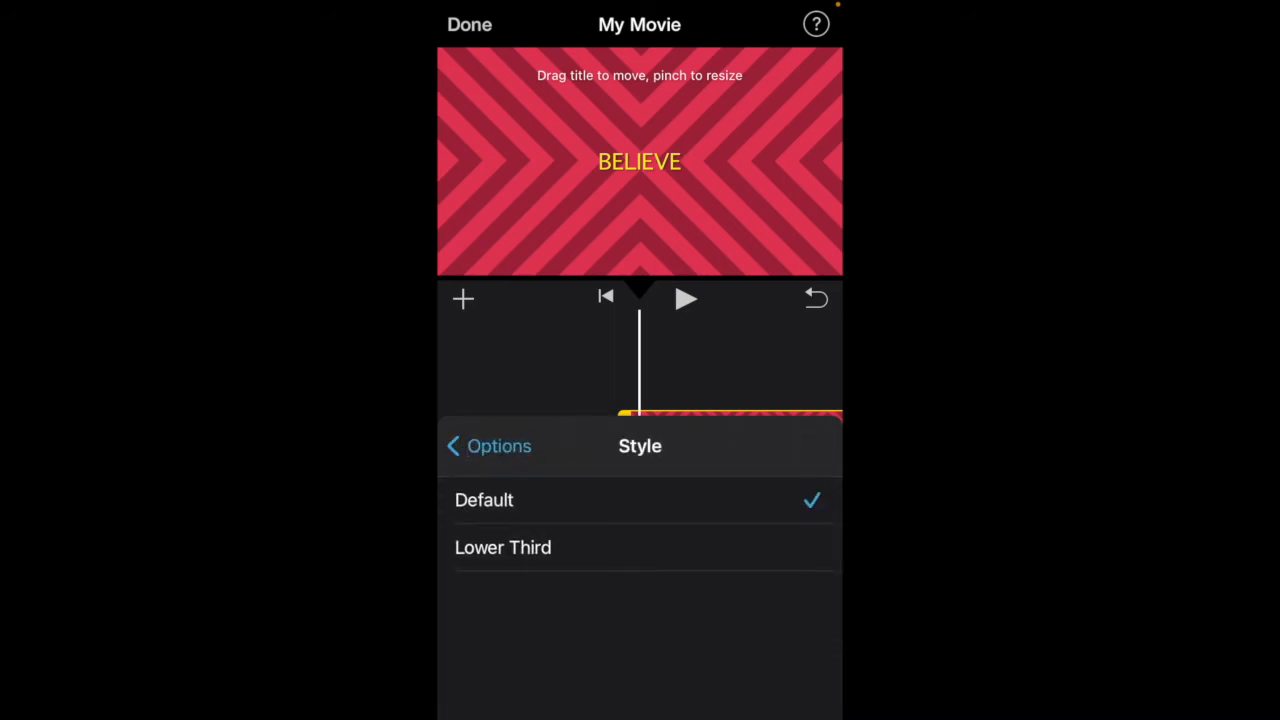
pyautogui.click(503, 547)
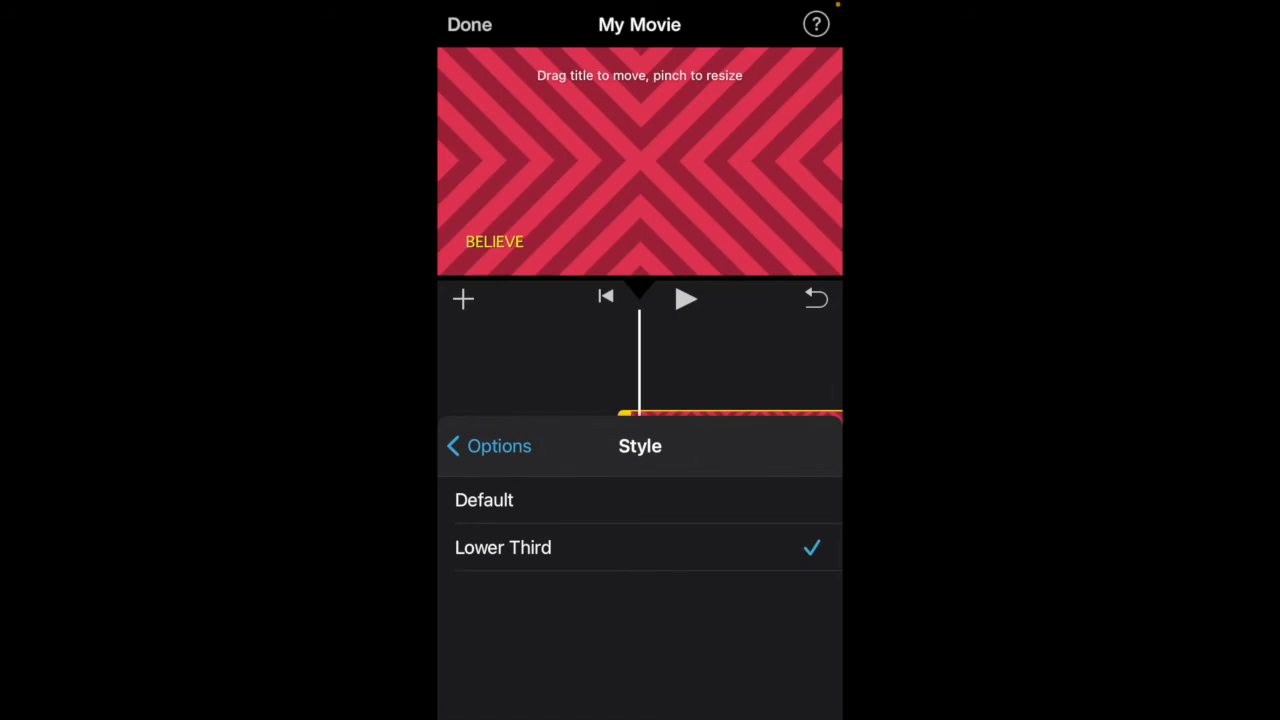
pyautogui.click(483, 500)
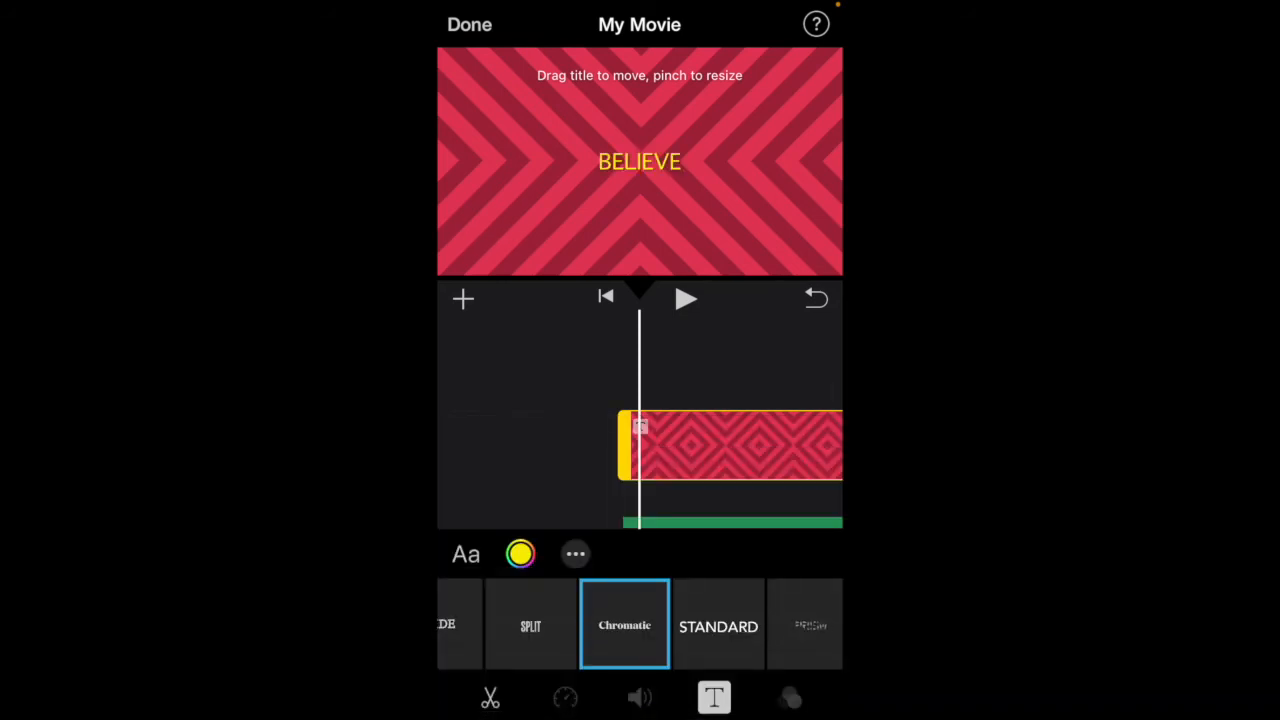
# Play and pause a preview of the BELIEVE title, then exit to the project page.
pyautogui.click(686, 298)
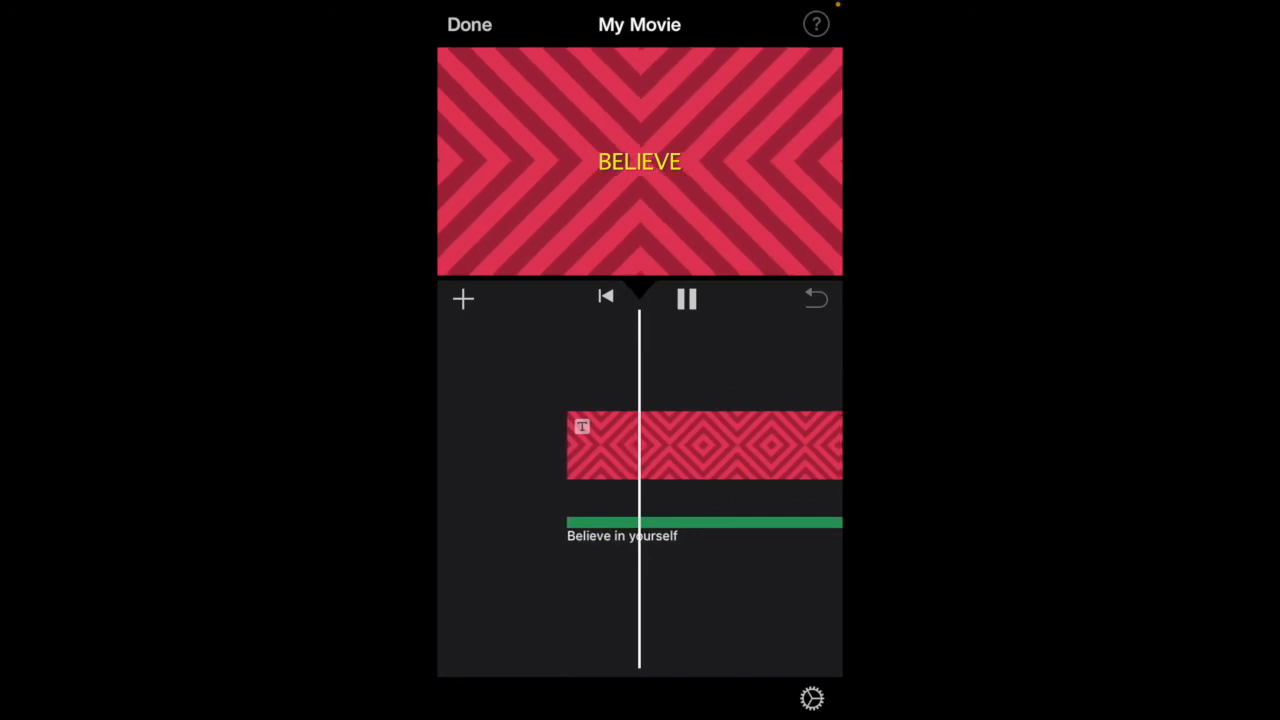
pyautogui.click(685, 299)
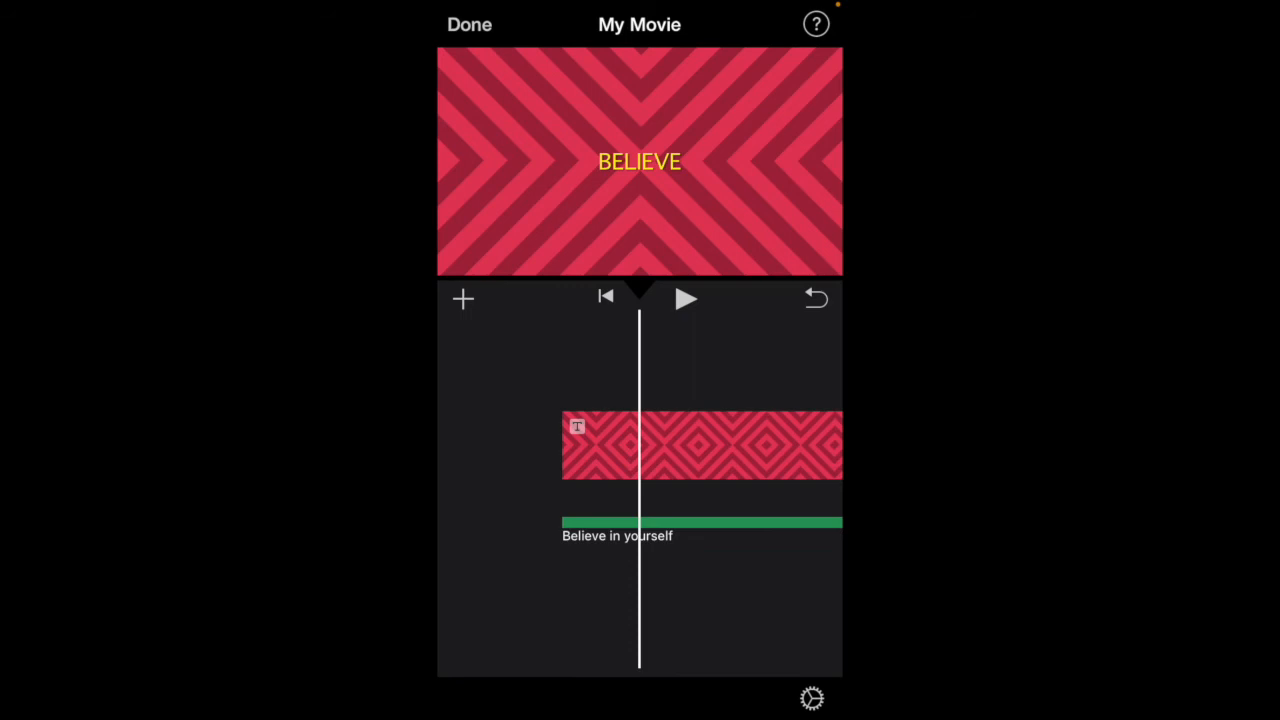
pyautogui.click(468, 24)
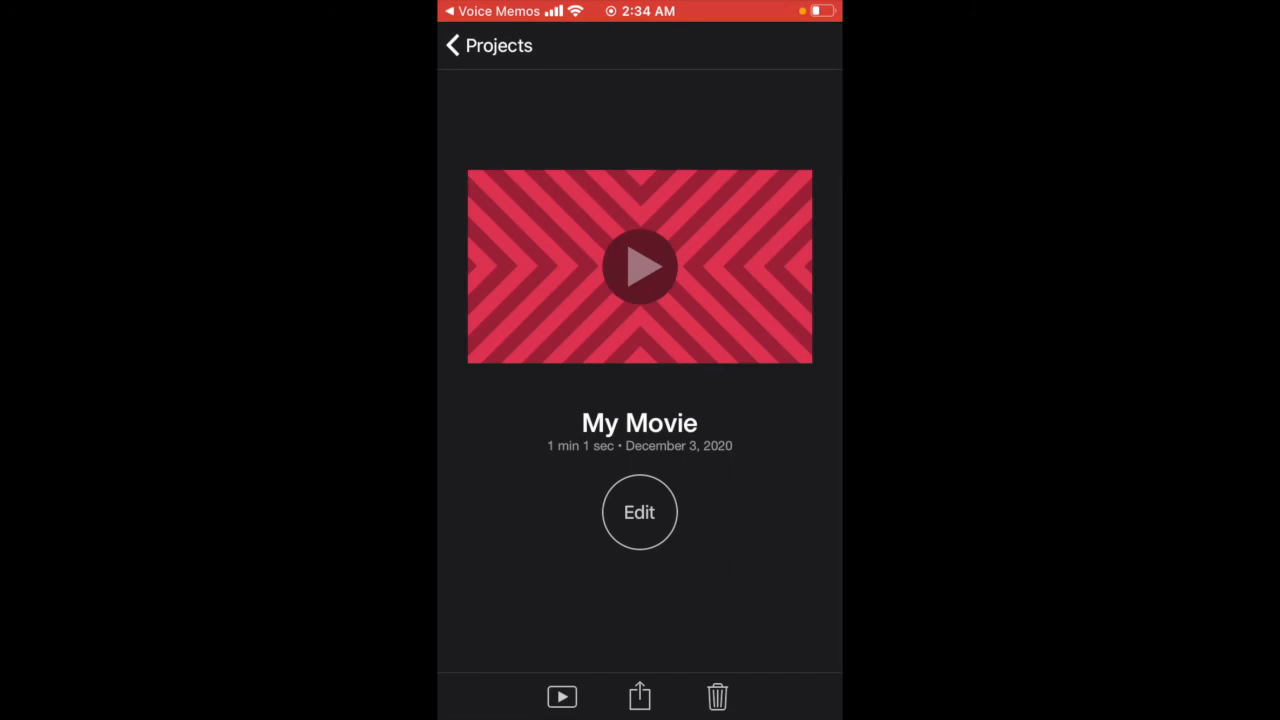
# Clear 'My Movie' from the project title and confirm the new name 'Believe'.
pyautogui.click(639, 422)
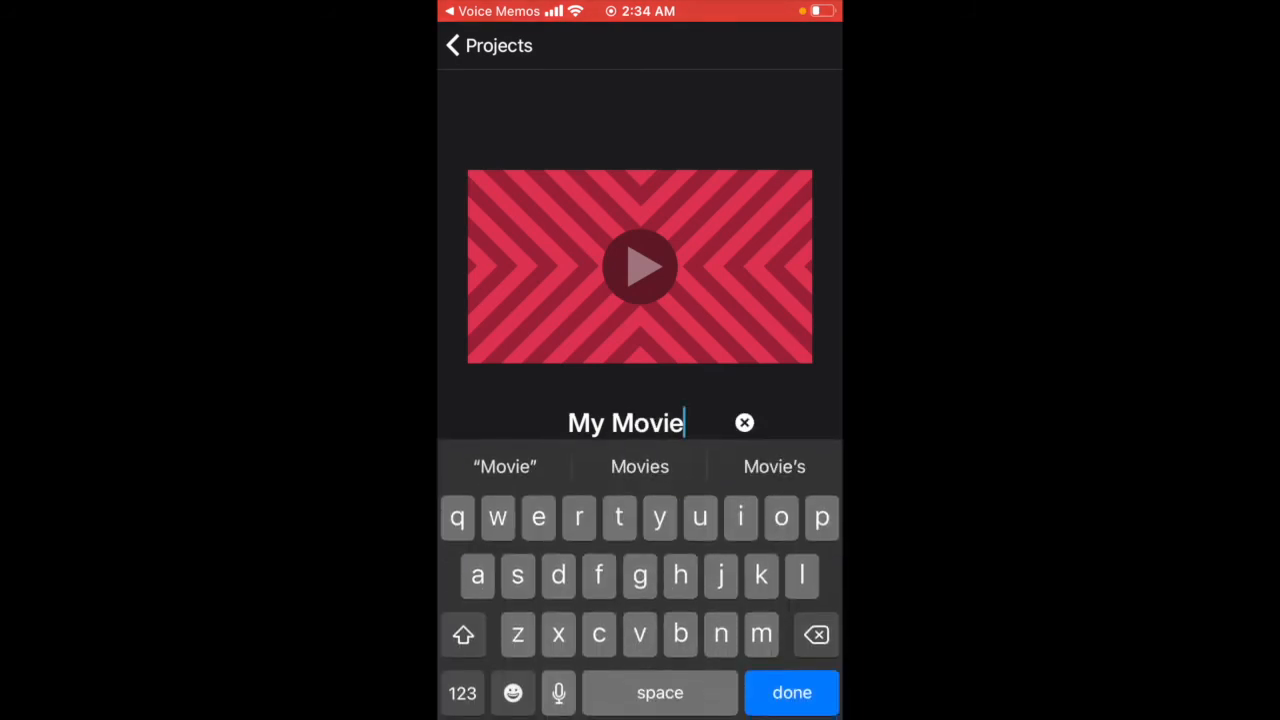
pyautogui.click(744, 422)
pyautogui.write('Believe')
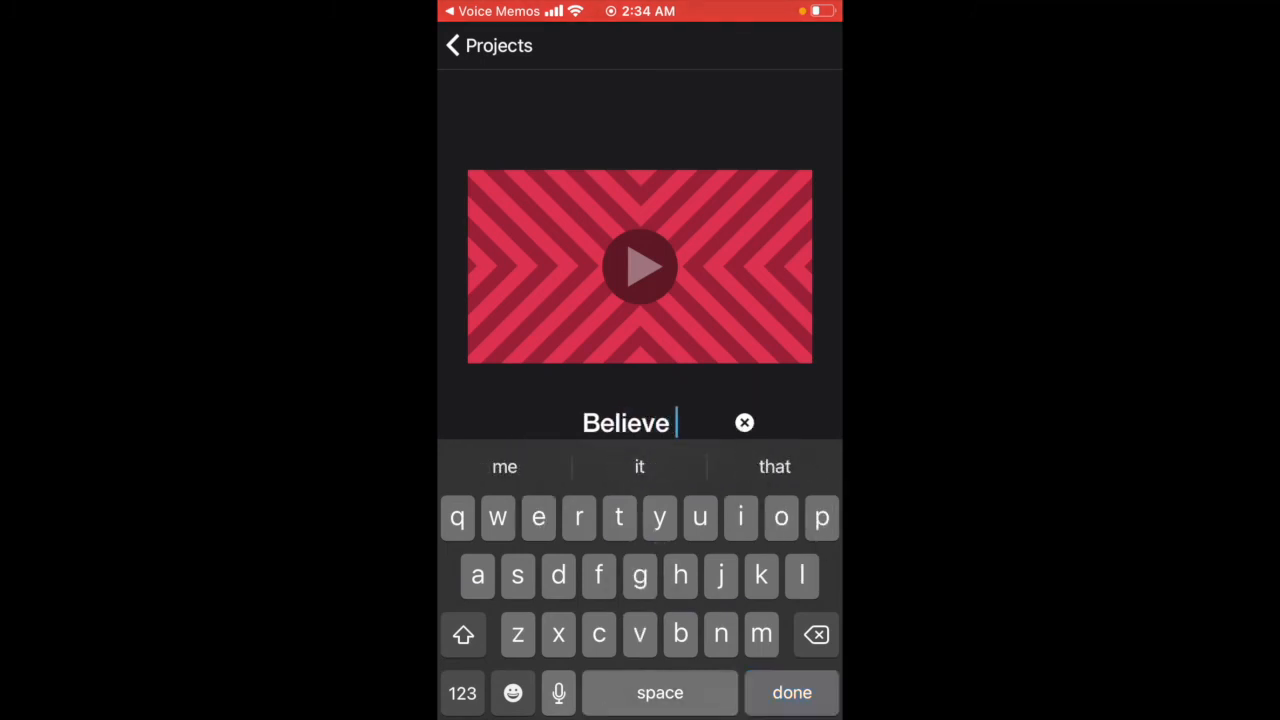
pyautogui.click(792, 692)
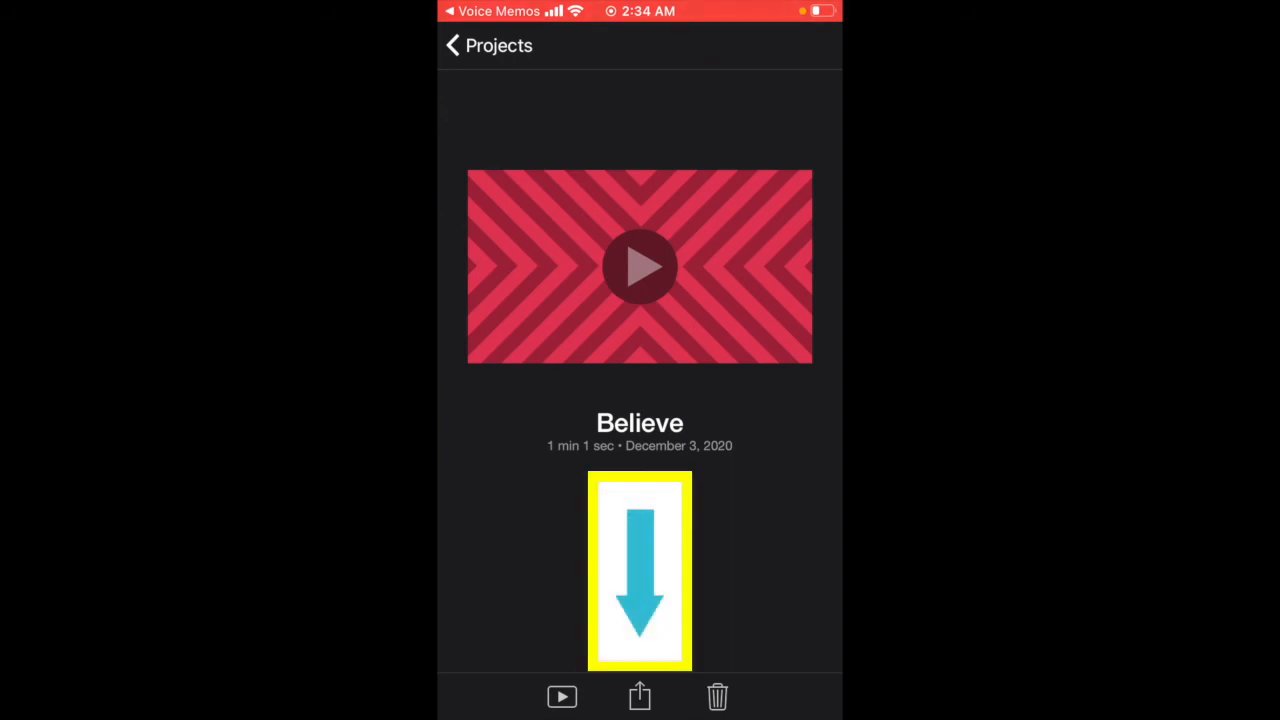
# Open the Share sheet for Believe and scroll the app row toward YouTube.
pyautogui.click(639, 696)
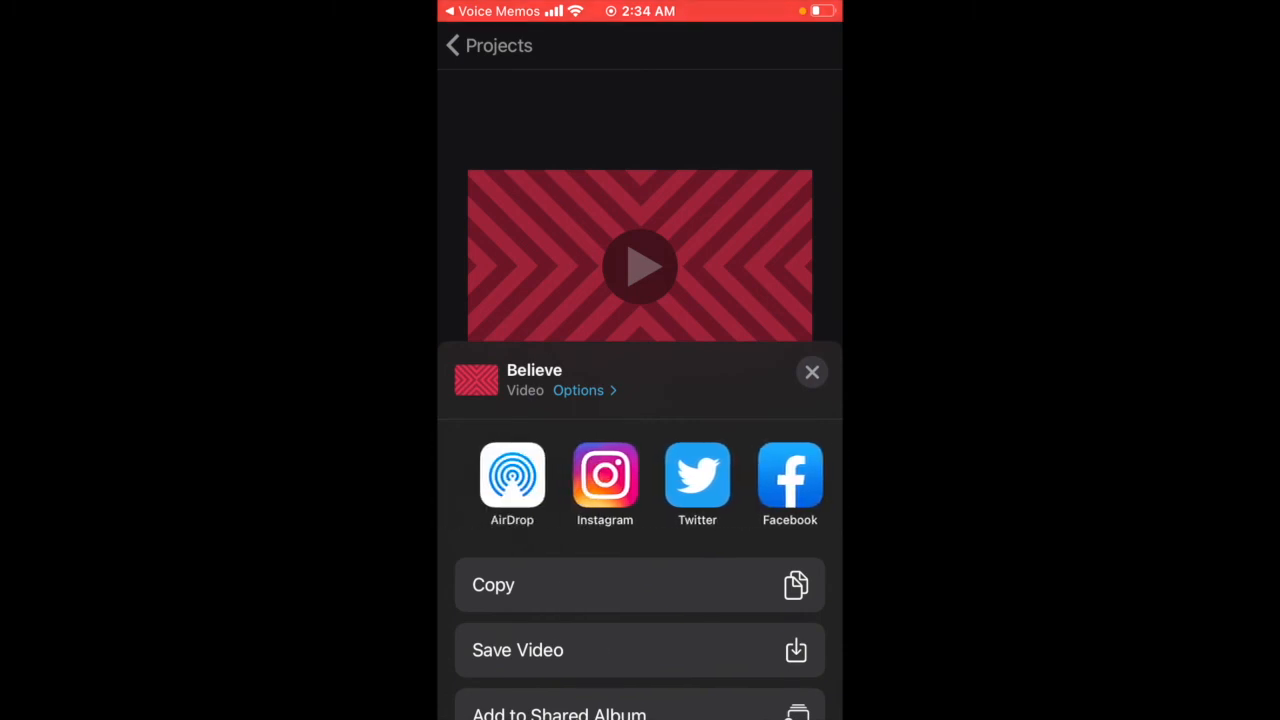
pyautogui.hscroll(-3)
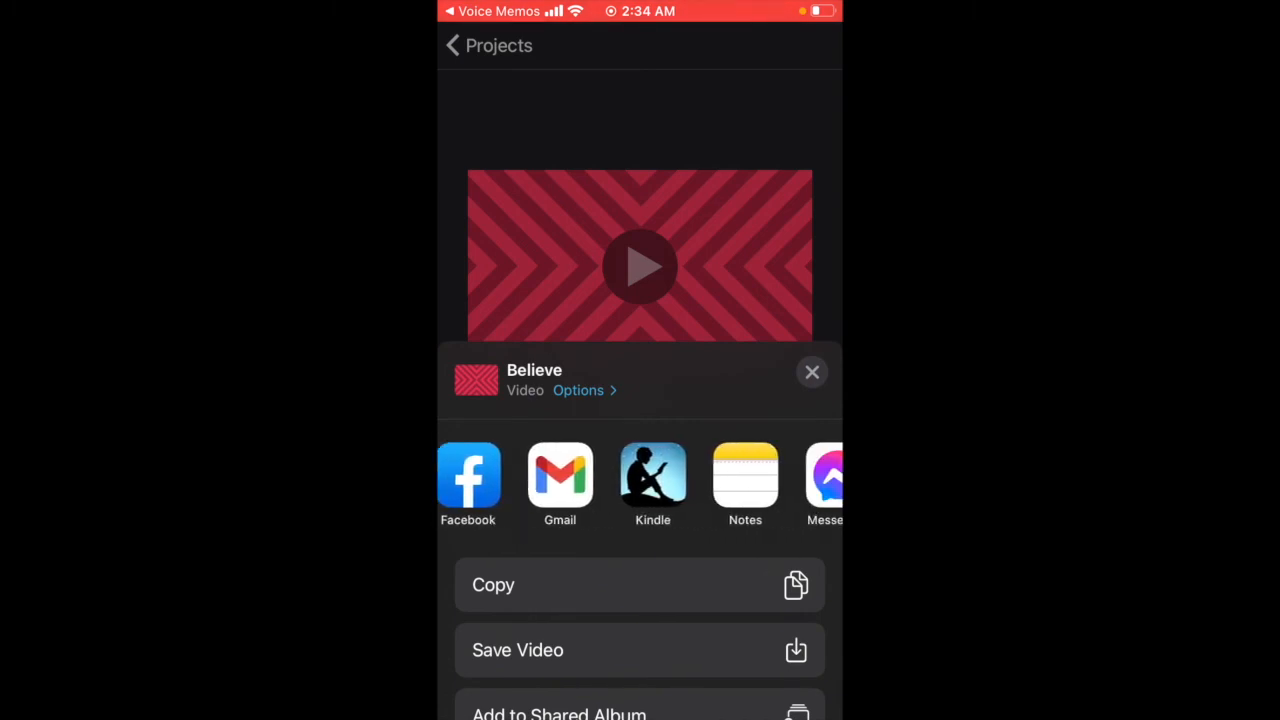
pyautogui.hscroll(-3)
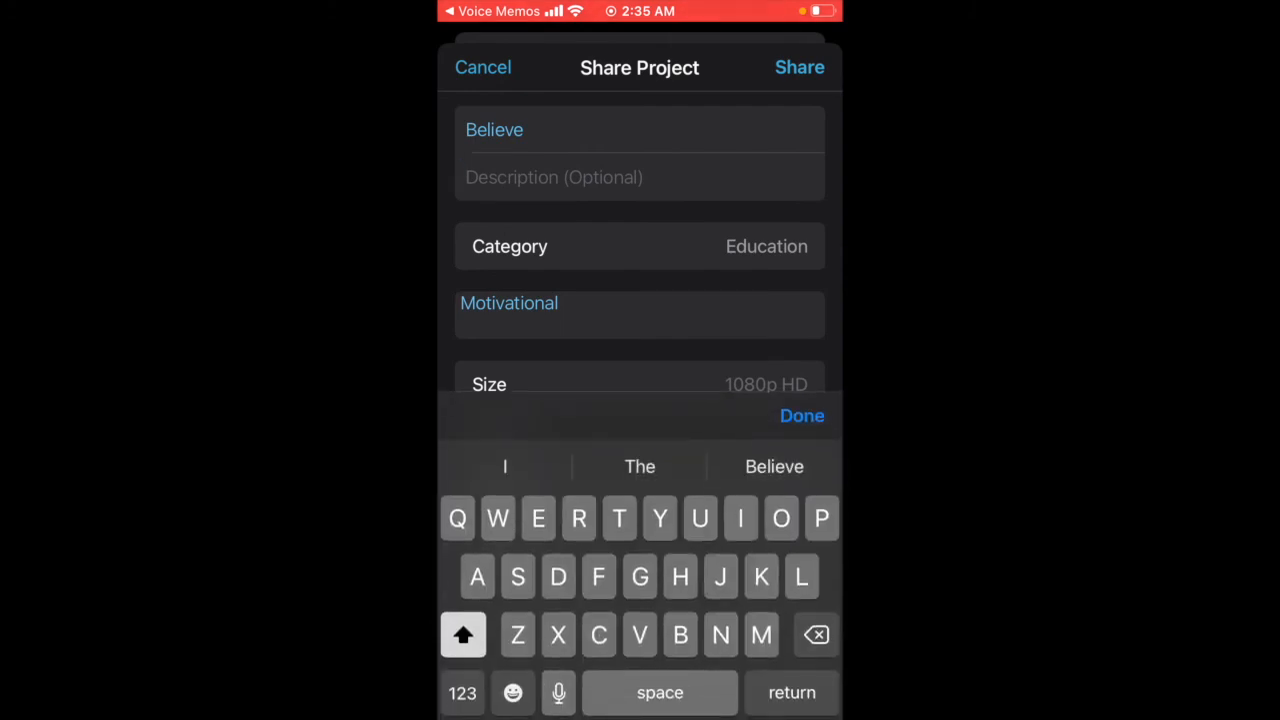
# Enter description 'Motivational', keep category Education, and set privacy to Public.
pyautogui.write('Moyova')
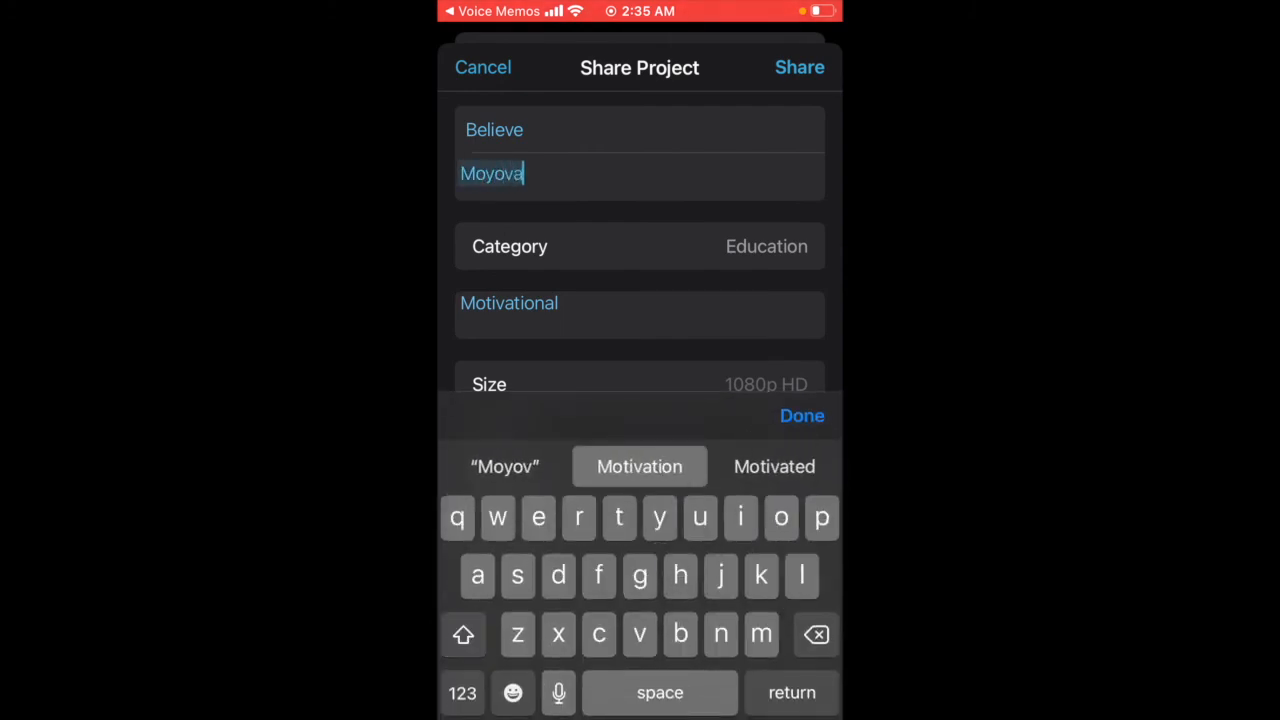
pyautogui.write('y')
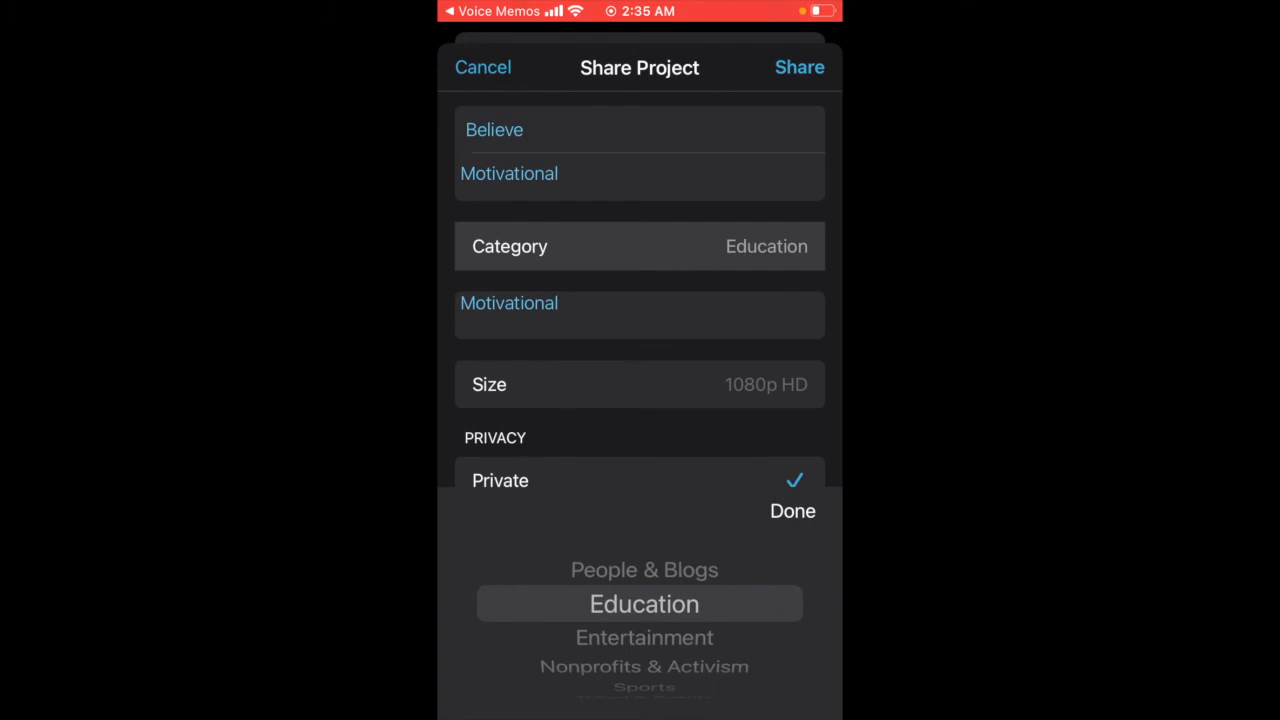
pyautogui.scroll(-3)
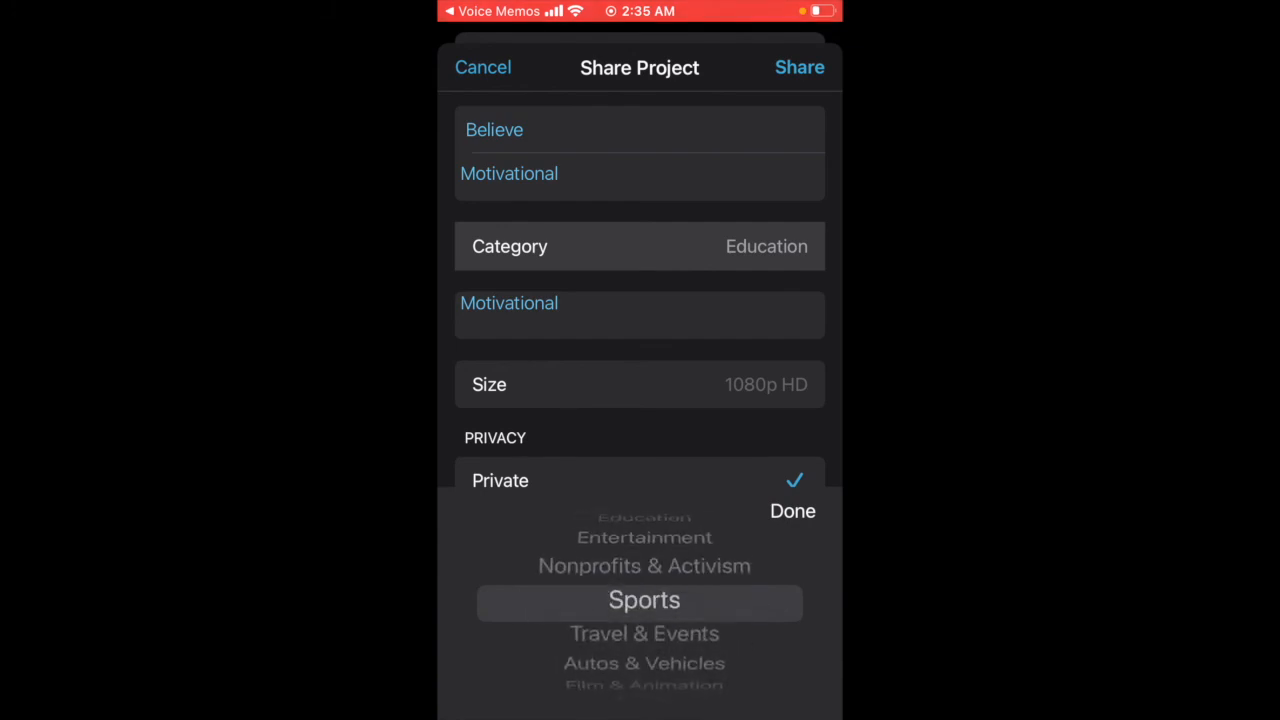
pyautogui.scroll(-3)
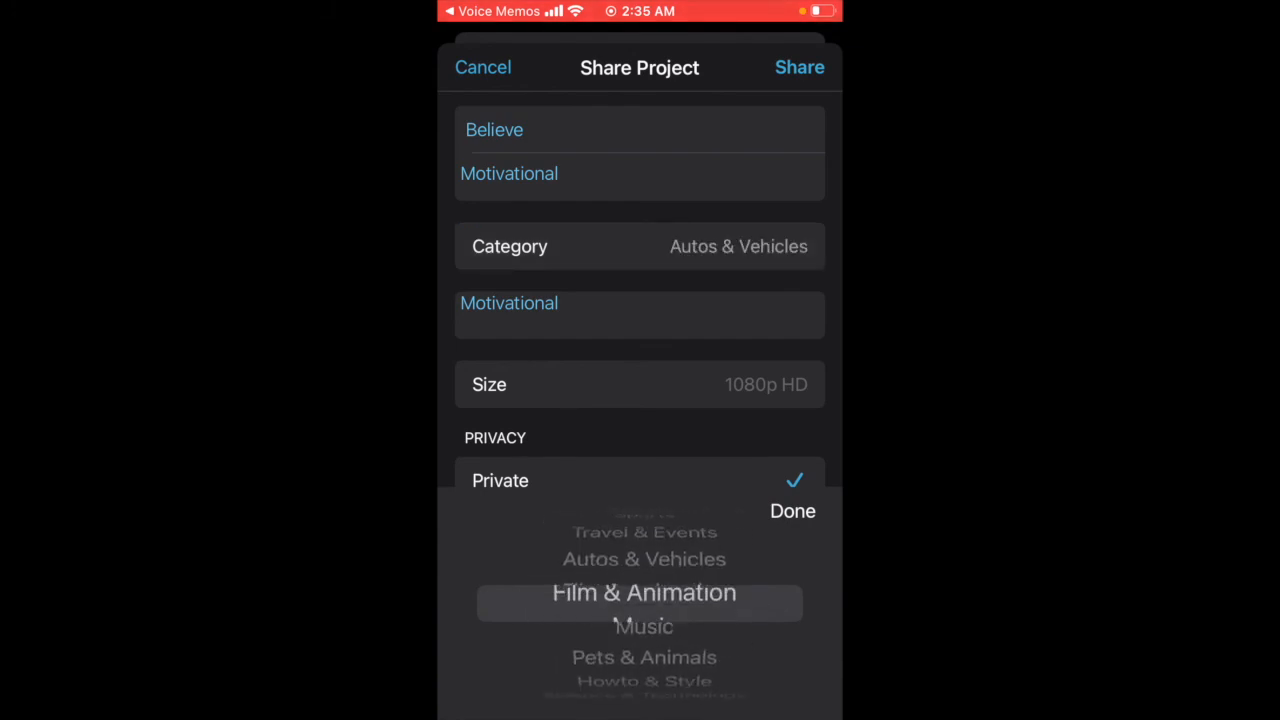
pyautogui.scroll(-3)
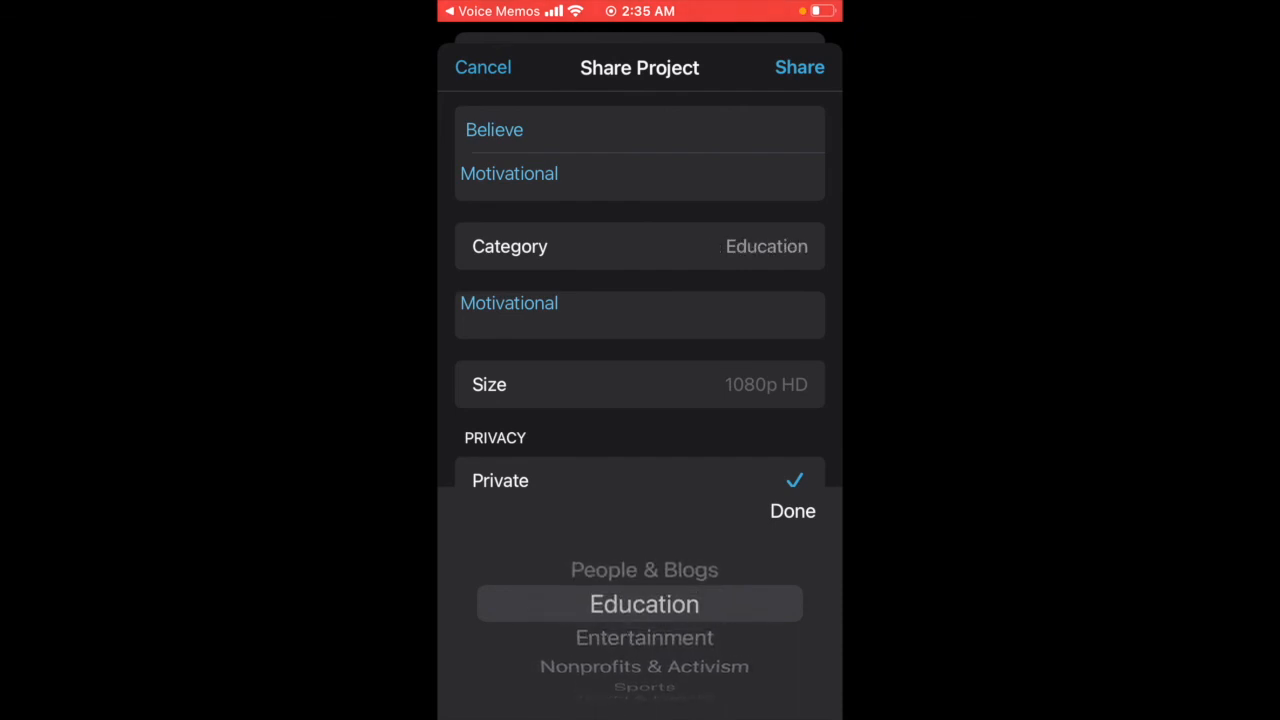
pyautogui.click(792, 511)
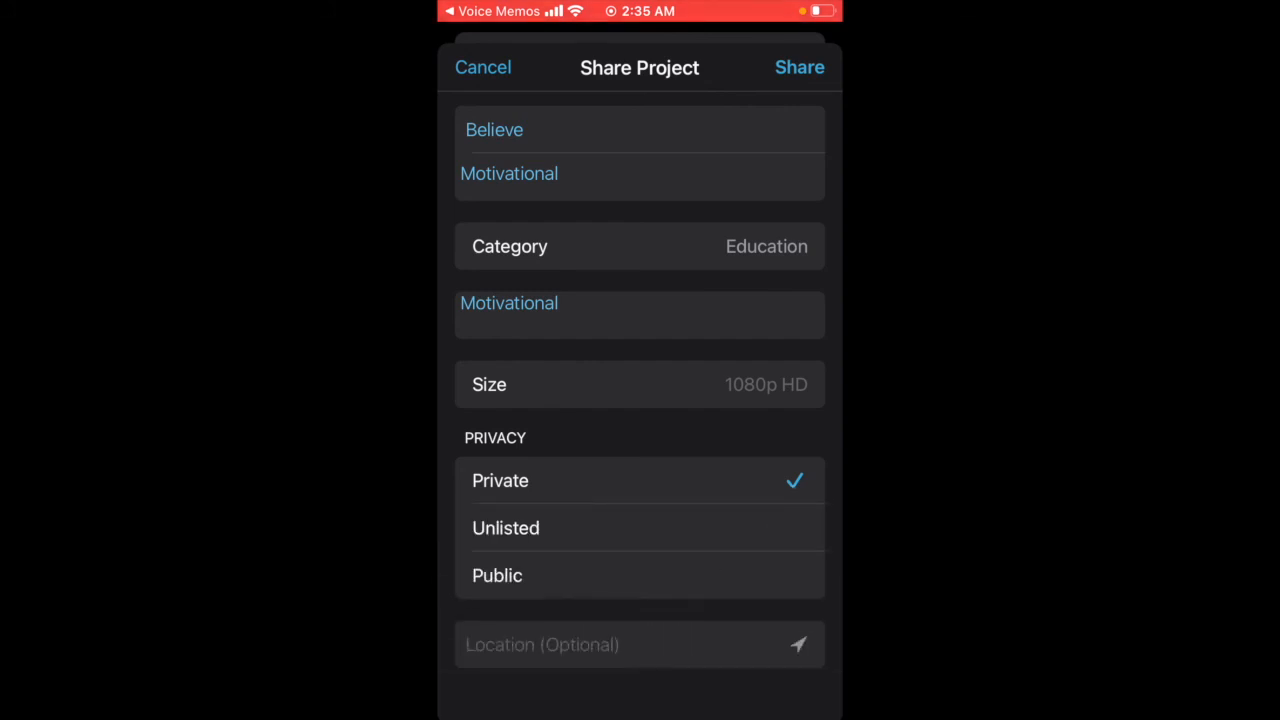
pyautogui.click(497, 576)
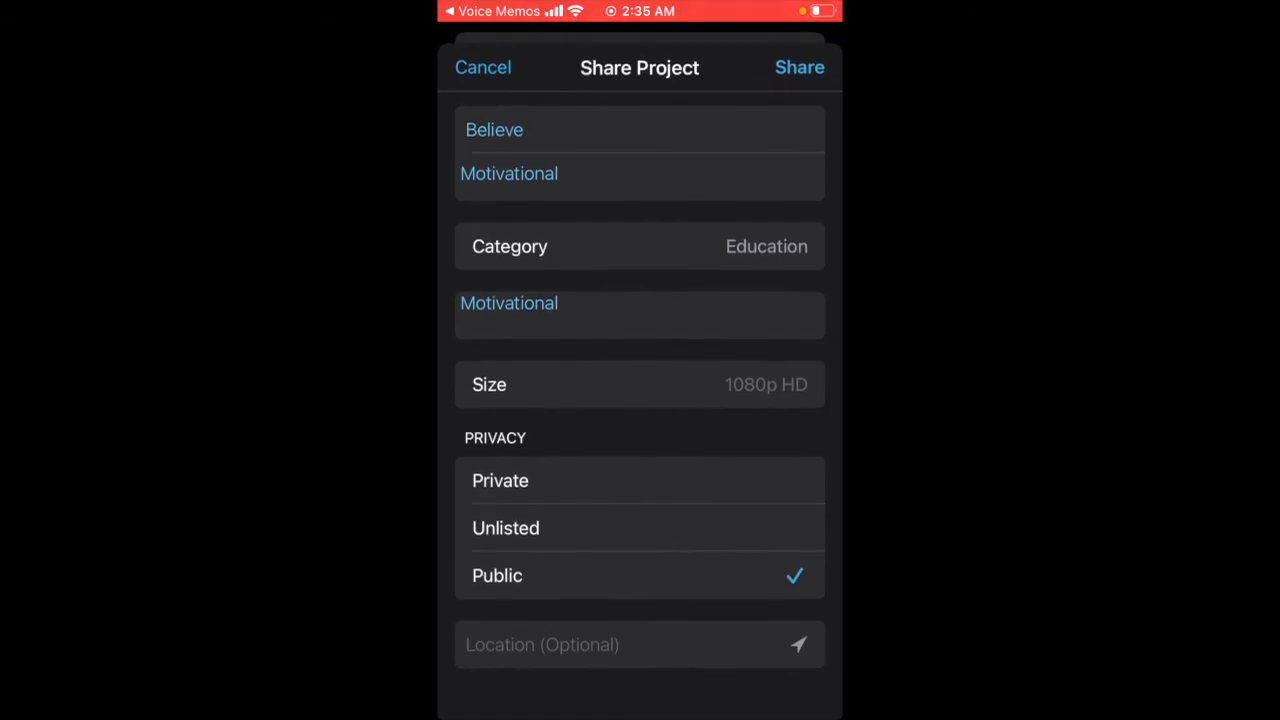
# Share the Believe project to YouTube and wait for the Published alert.
pyautogui.click(799, 67)
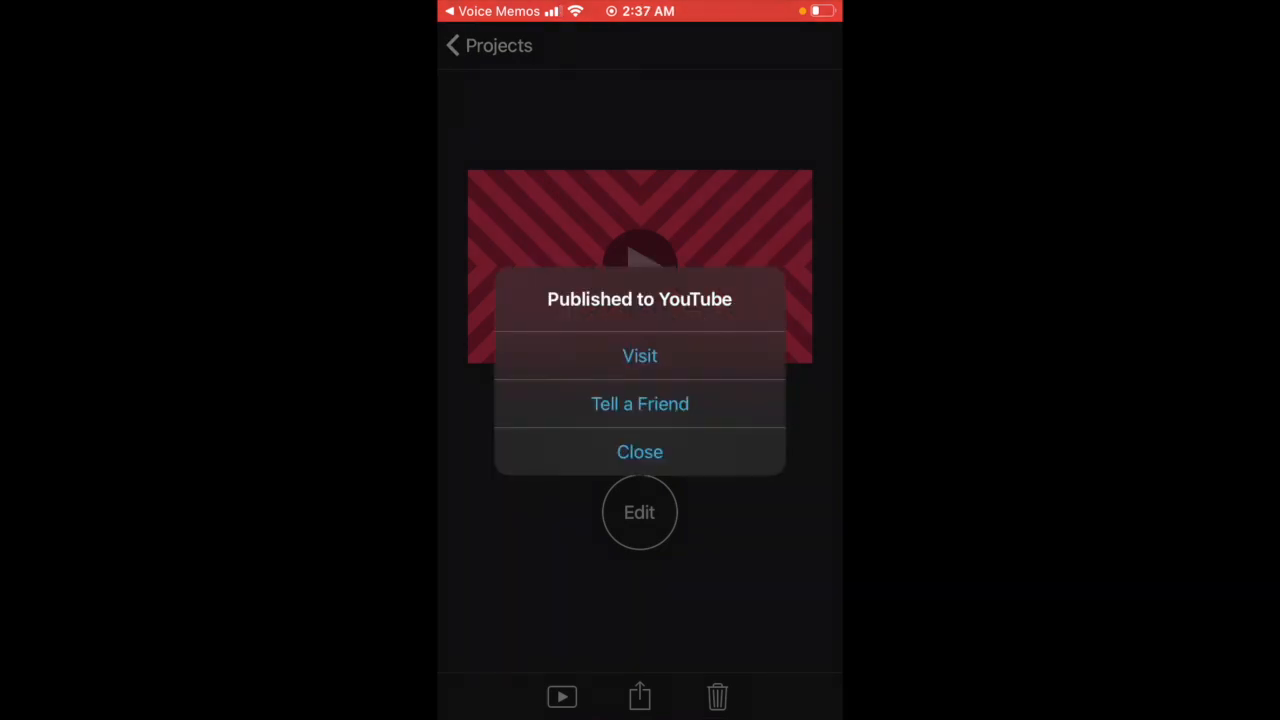
# Open the published Believe video on YouTube from the alert's Visit button.
pyautogui.click(639, 355)
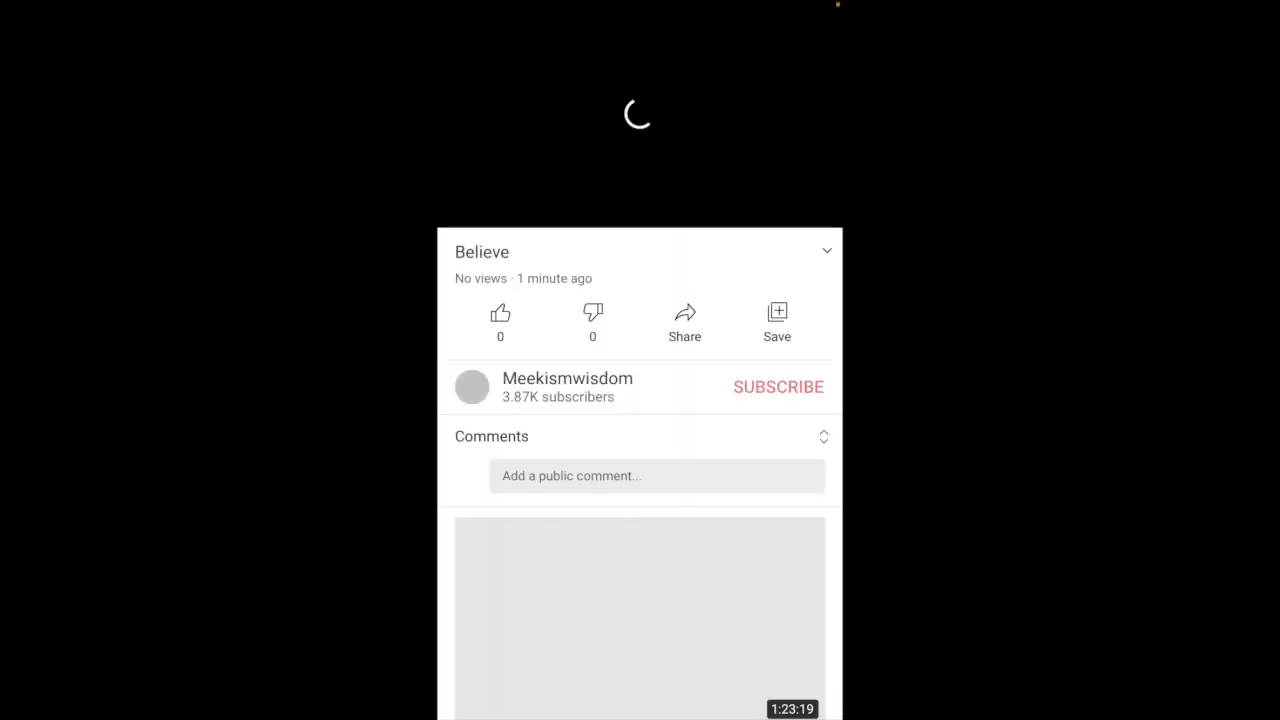